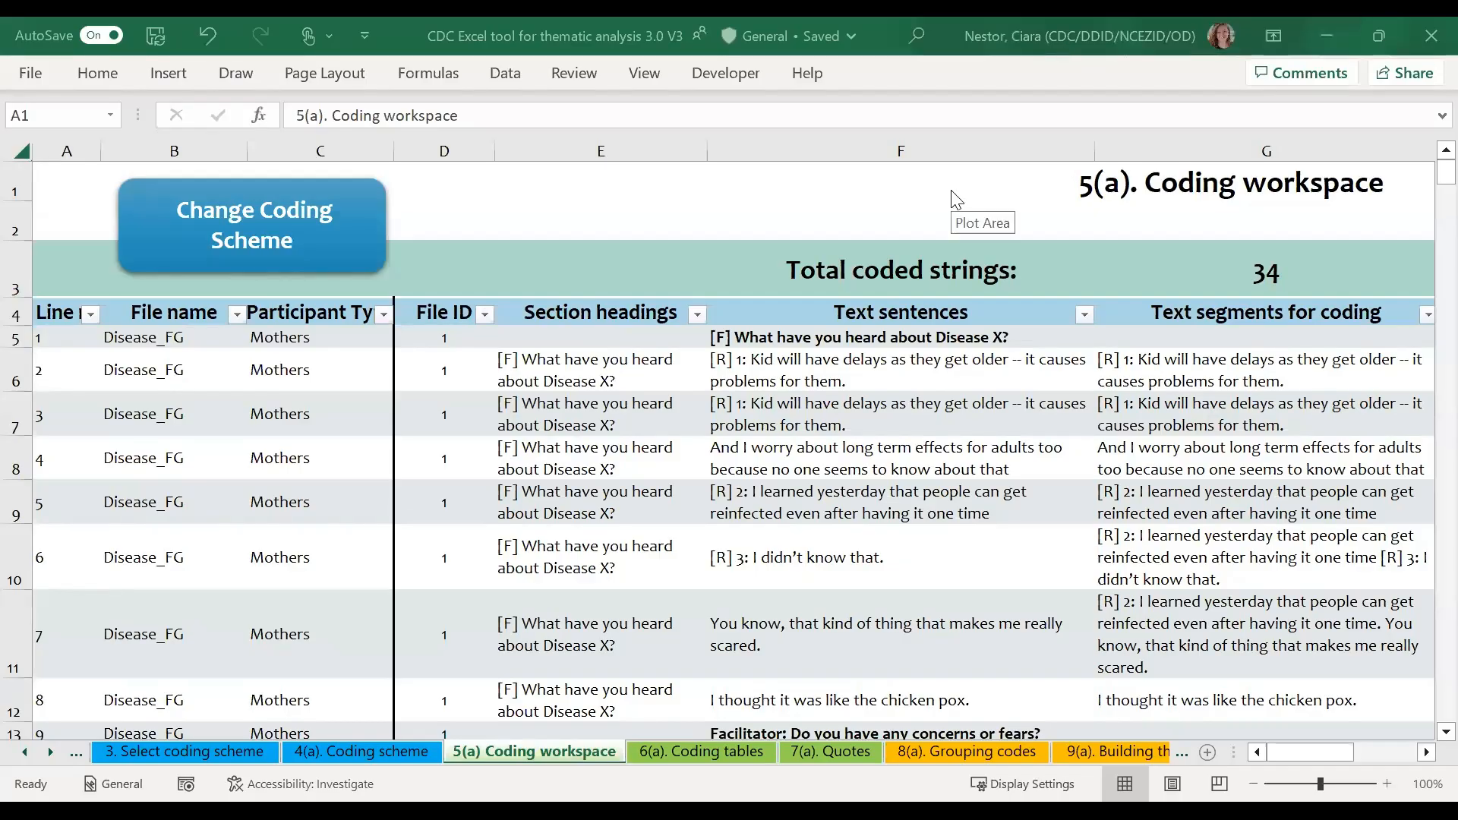
mouse_move(914, 183)
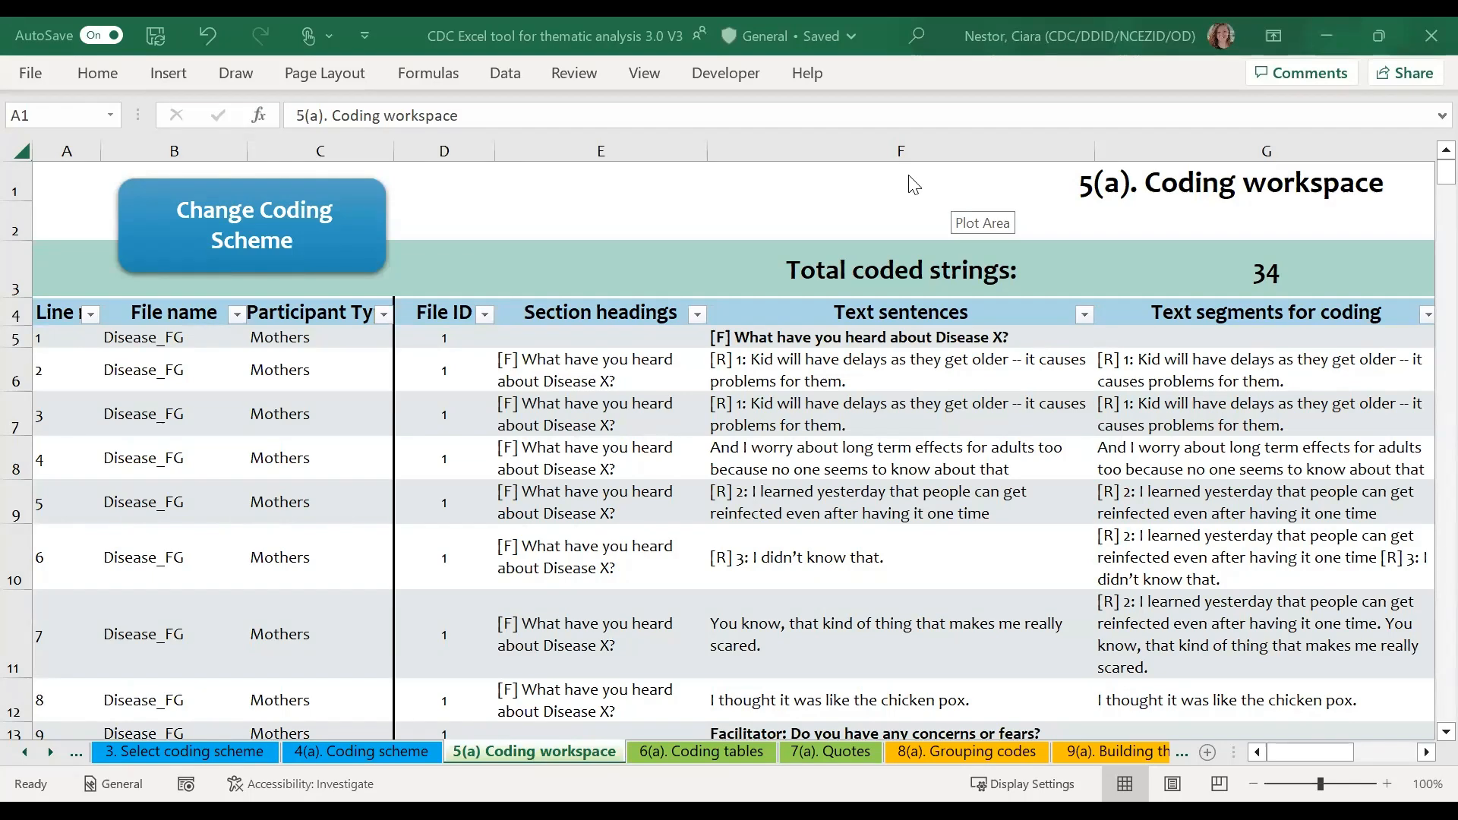
mouse_move(908, 176)
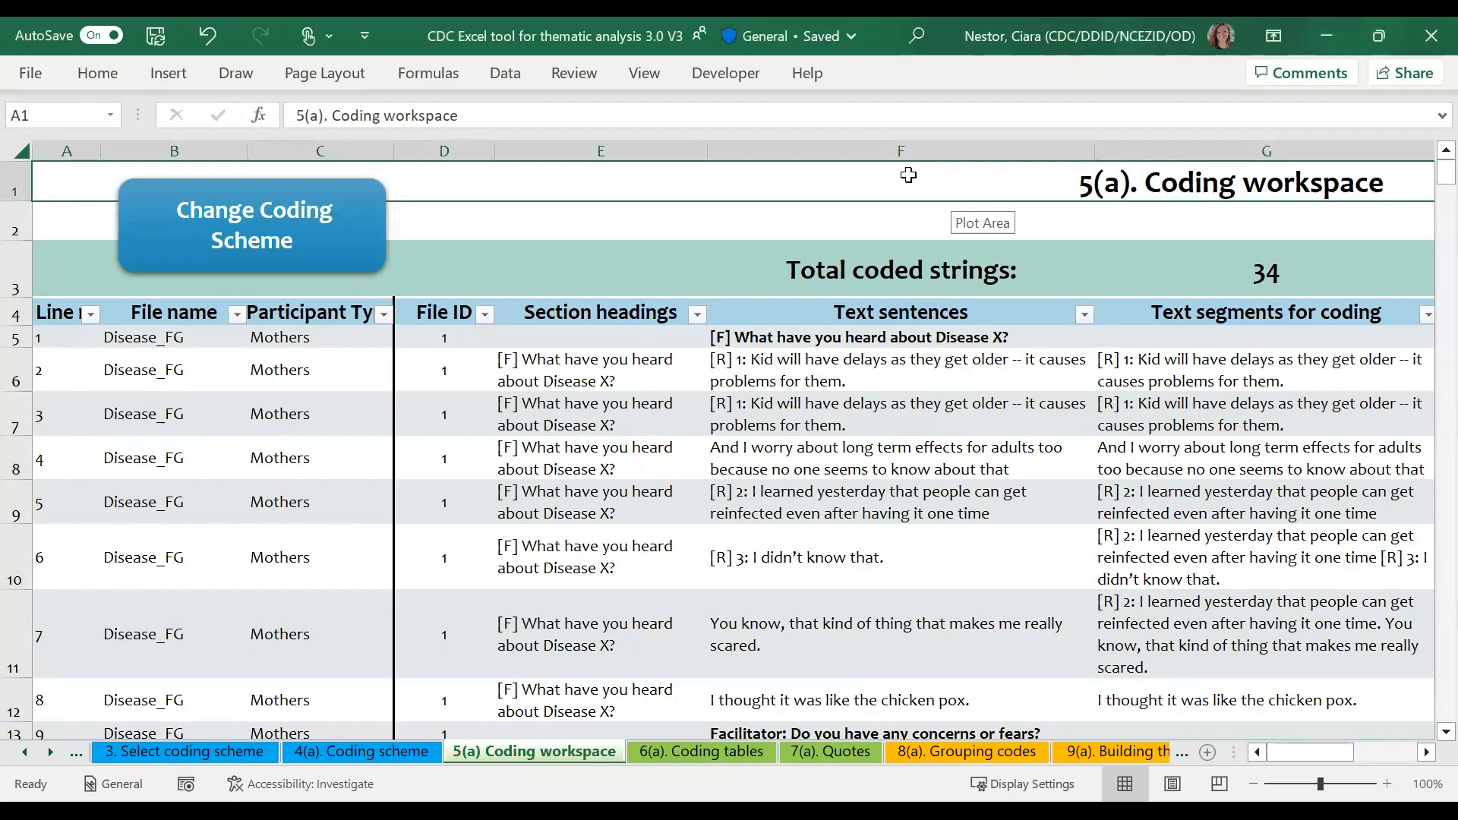
mouse_move(723, 574)
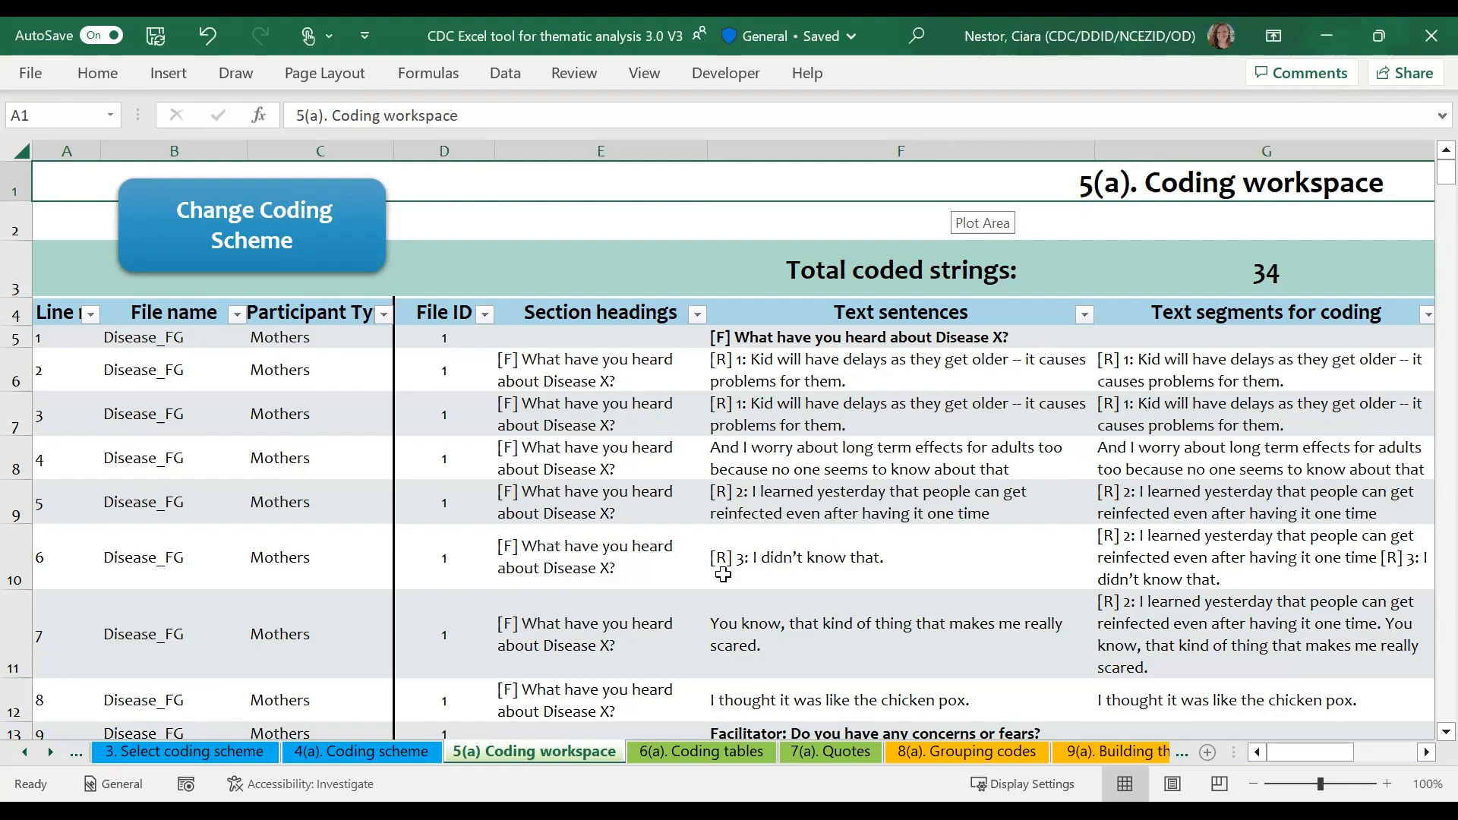
- Show the 6(a). Coding tables sheet's broad topic code pivot table, with the field list hidden
click(700, 751)
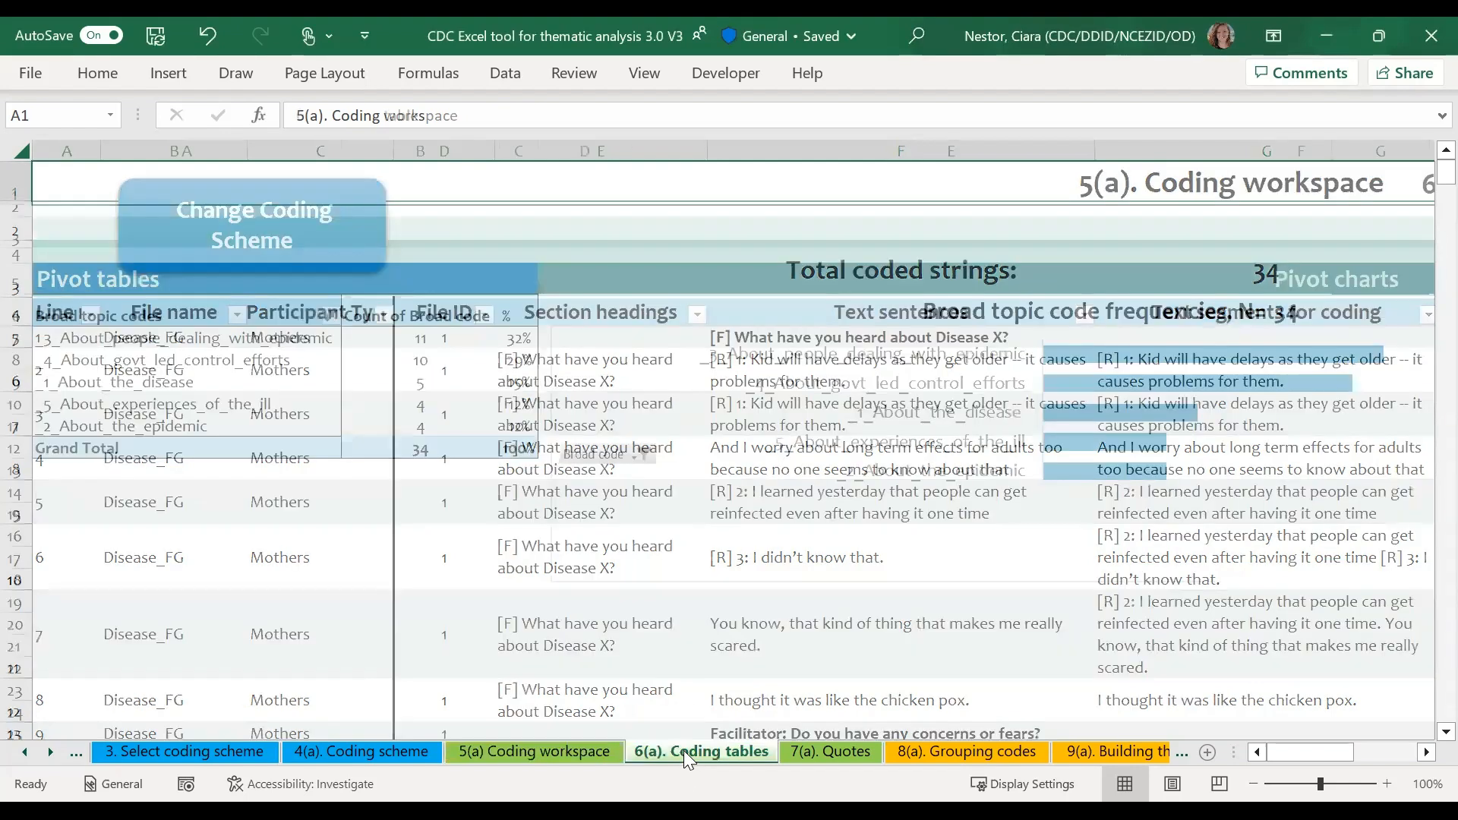
click(700, 751)
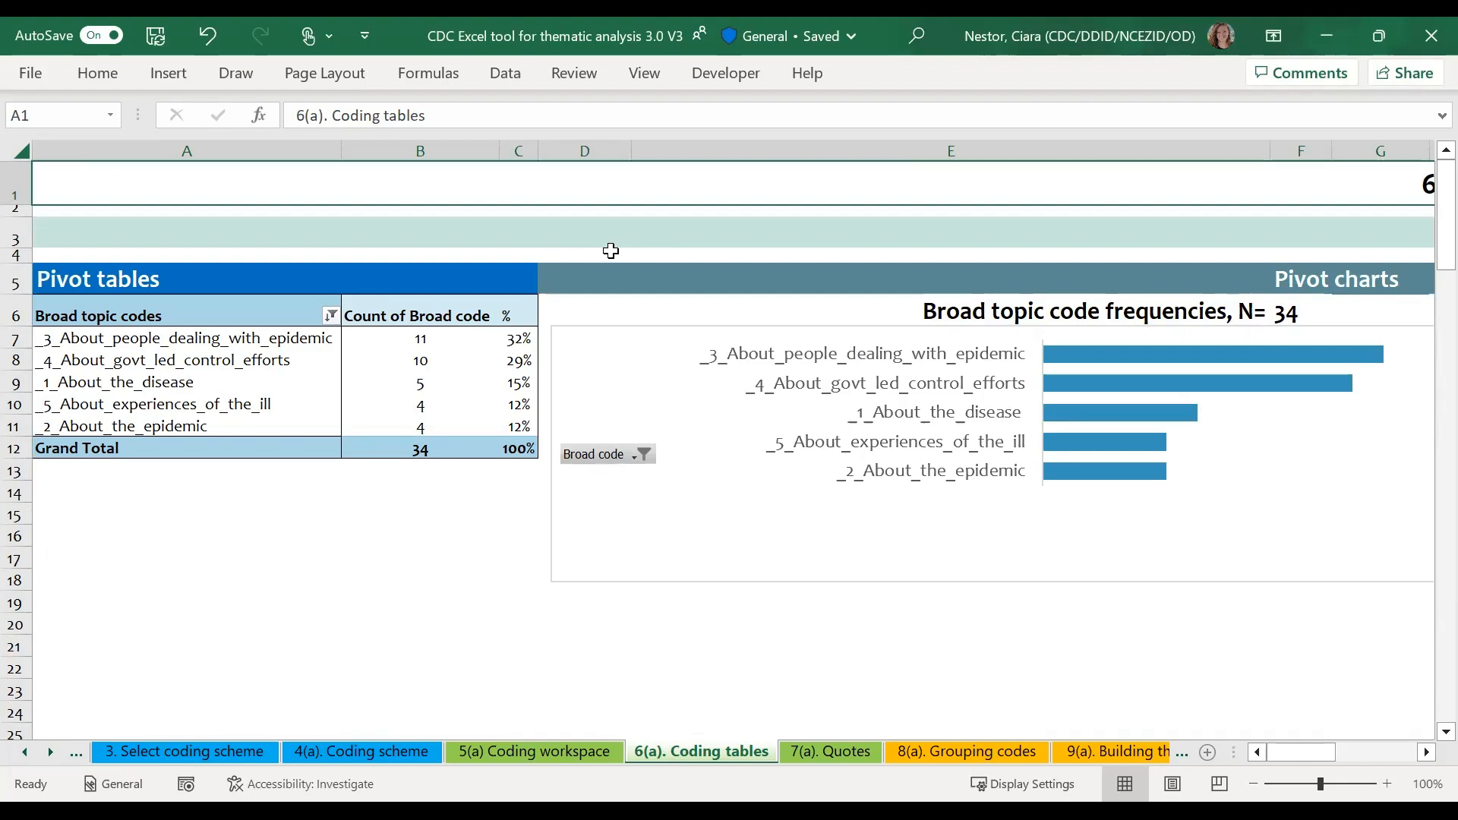
mouse_move(507, 331)
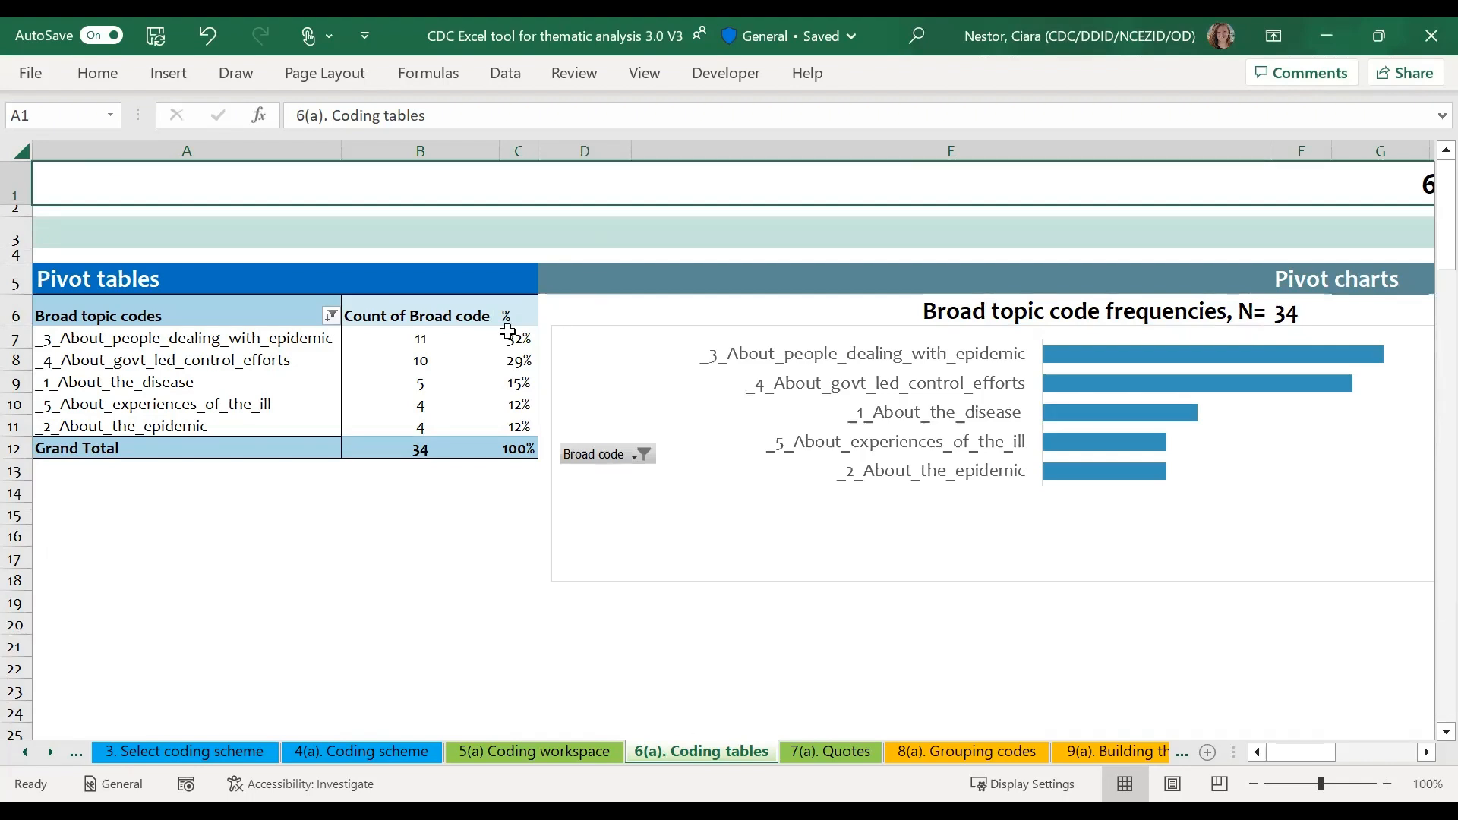
click(183, 337)
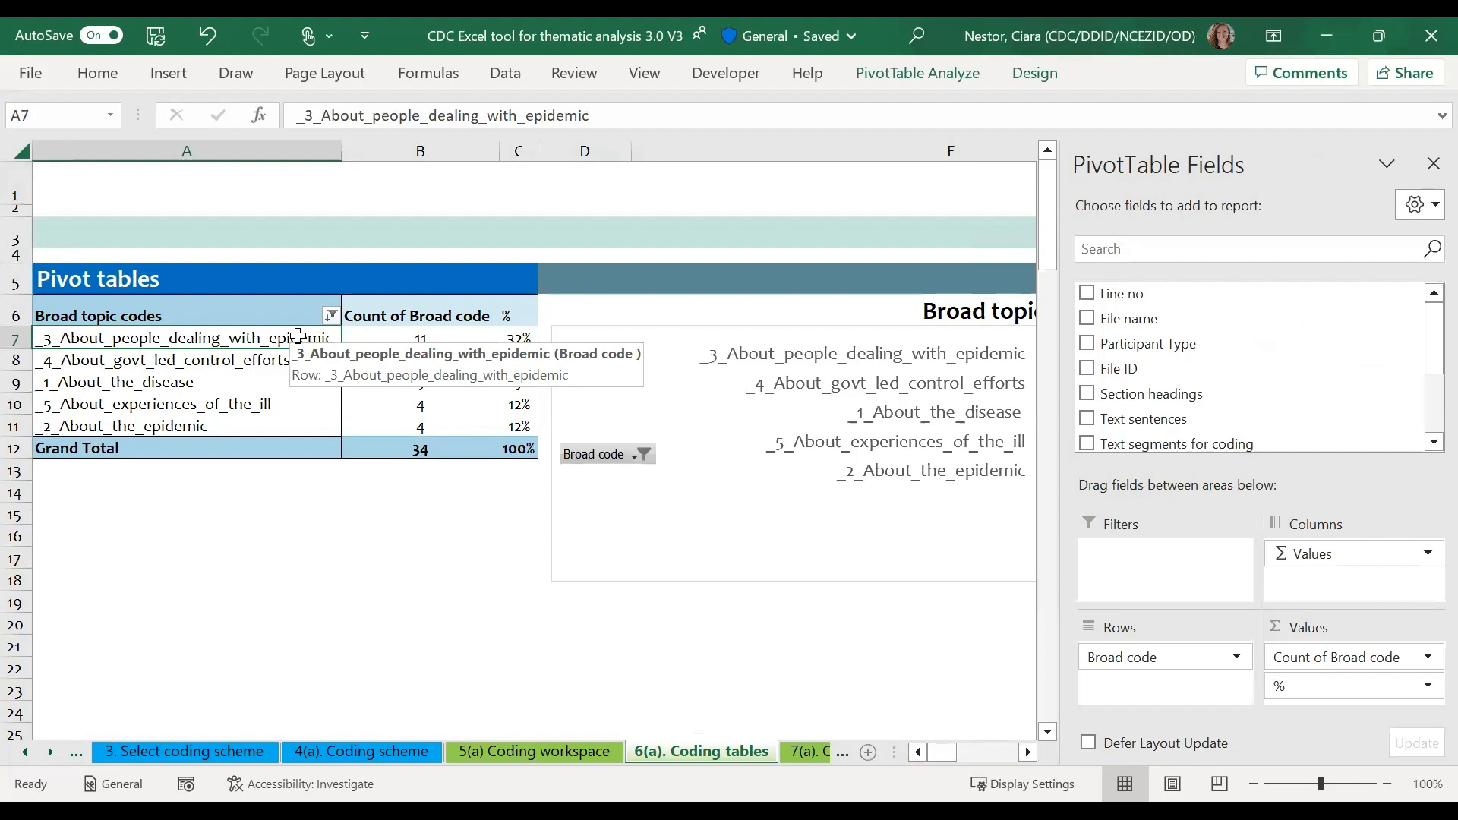
click(1433, 165)
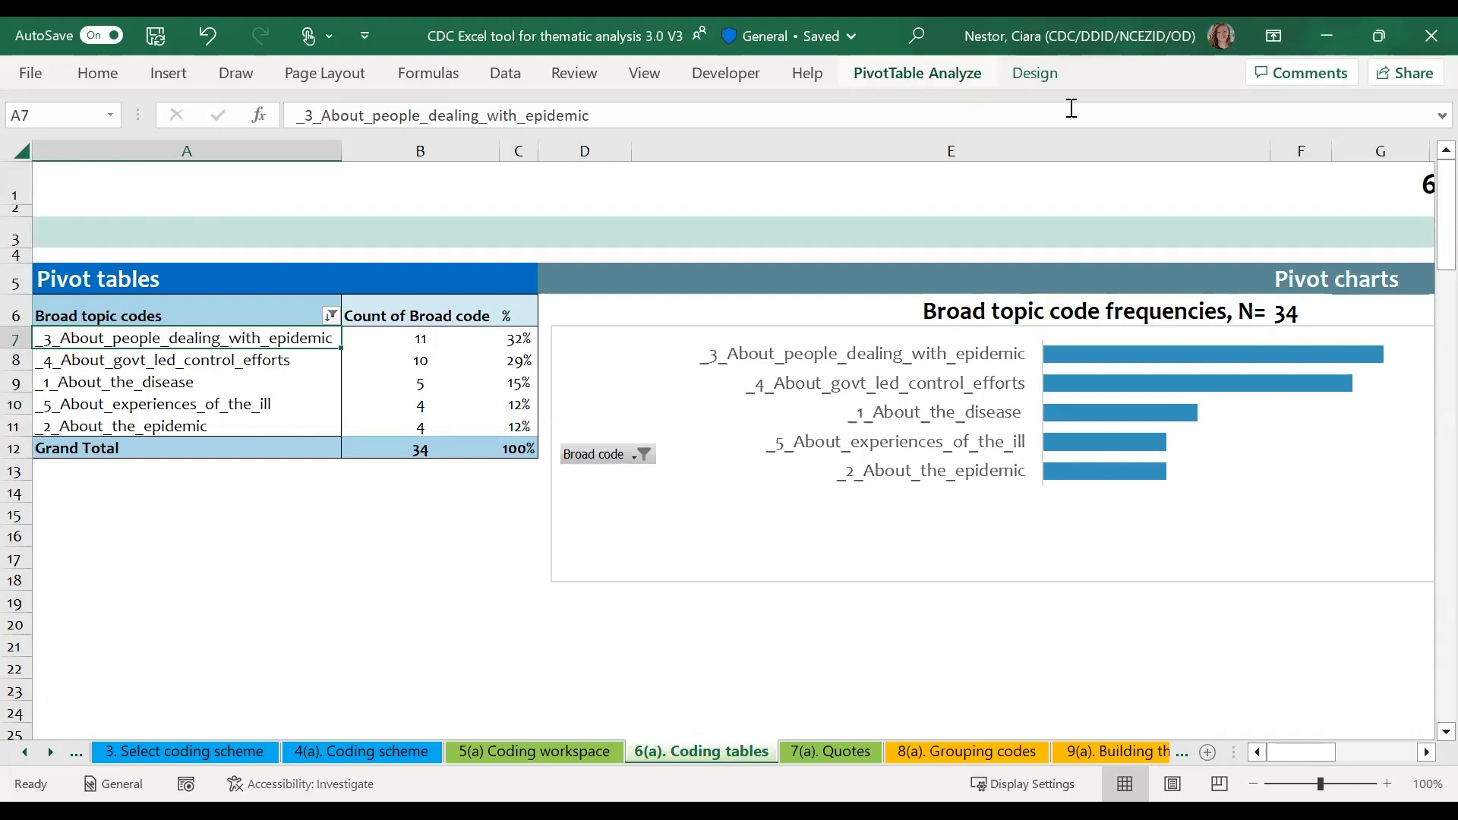
- Refresh the broad topic code pivot table from PivotTable Analyze
click(916, 72)
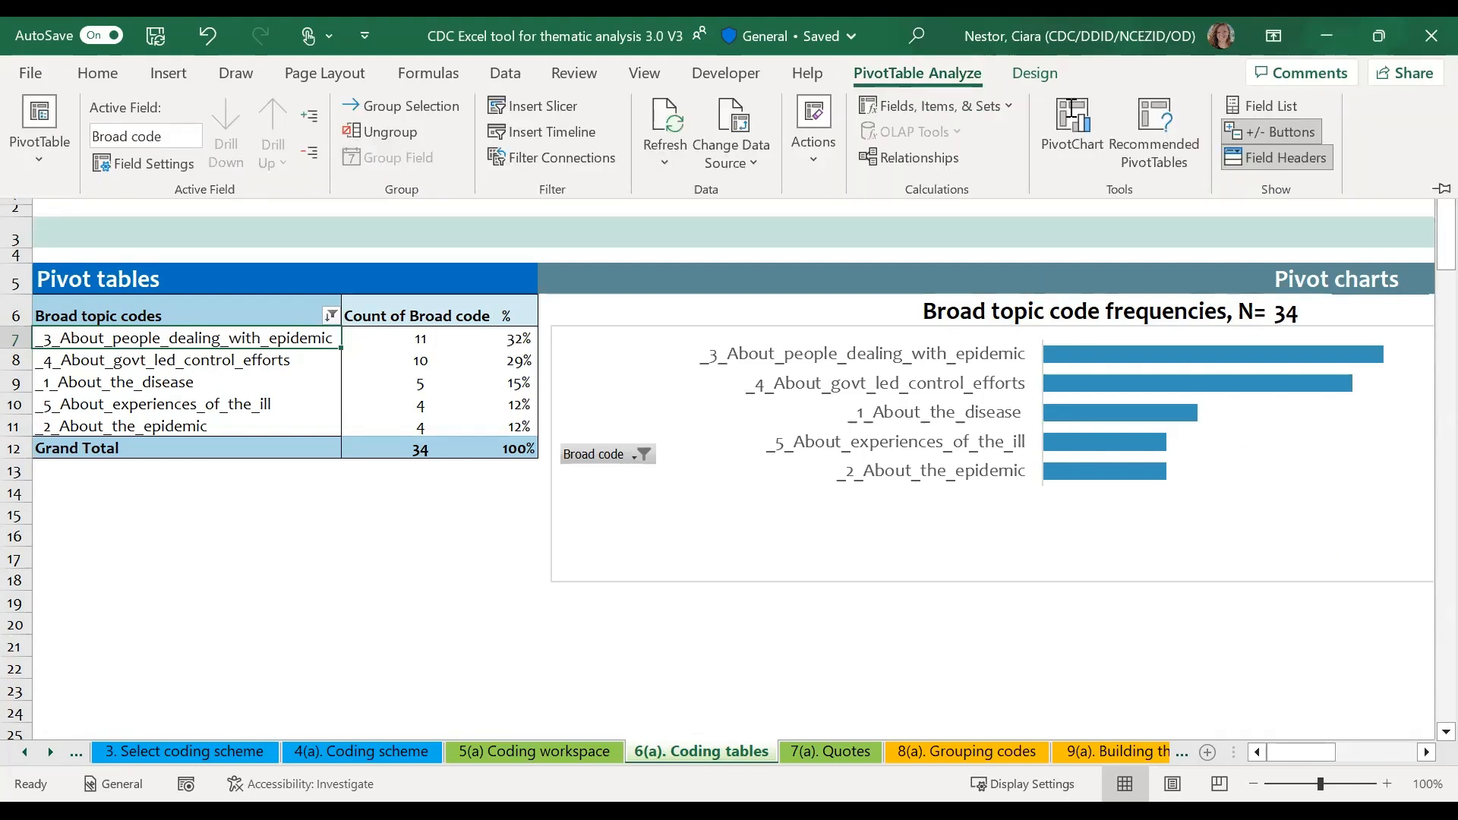
mouse_move(805, 150)
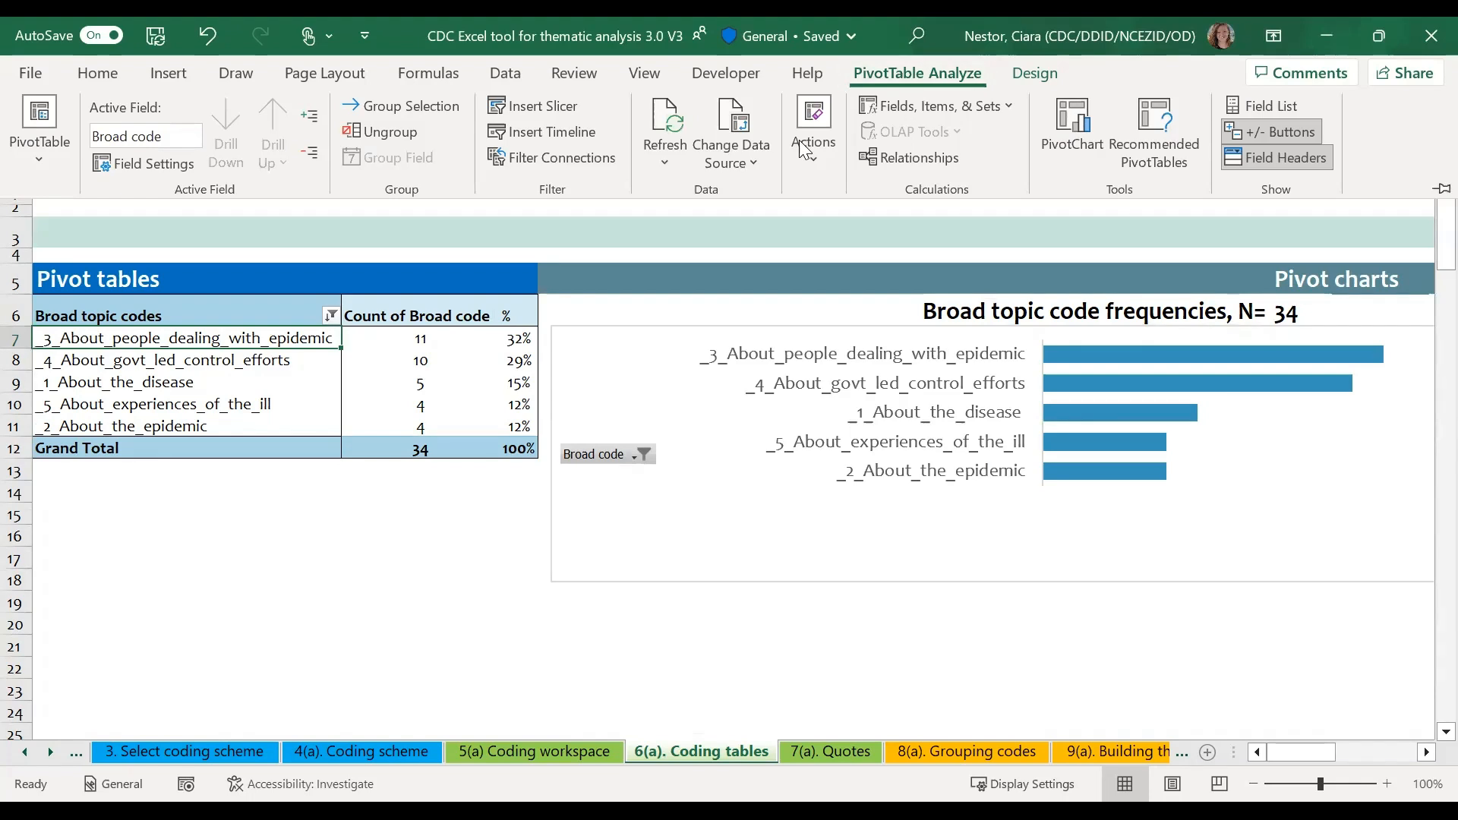
mouse_move(663, 125)
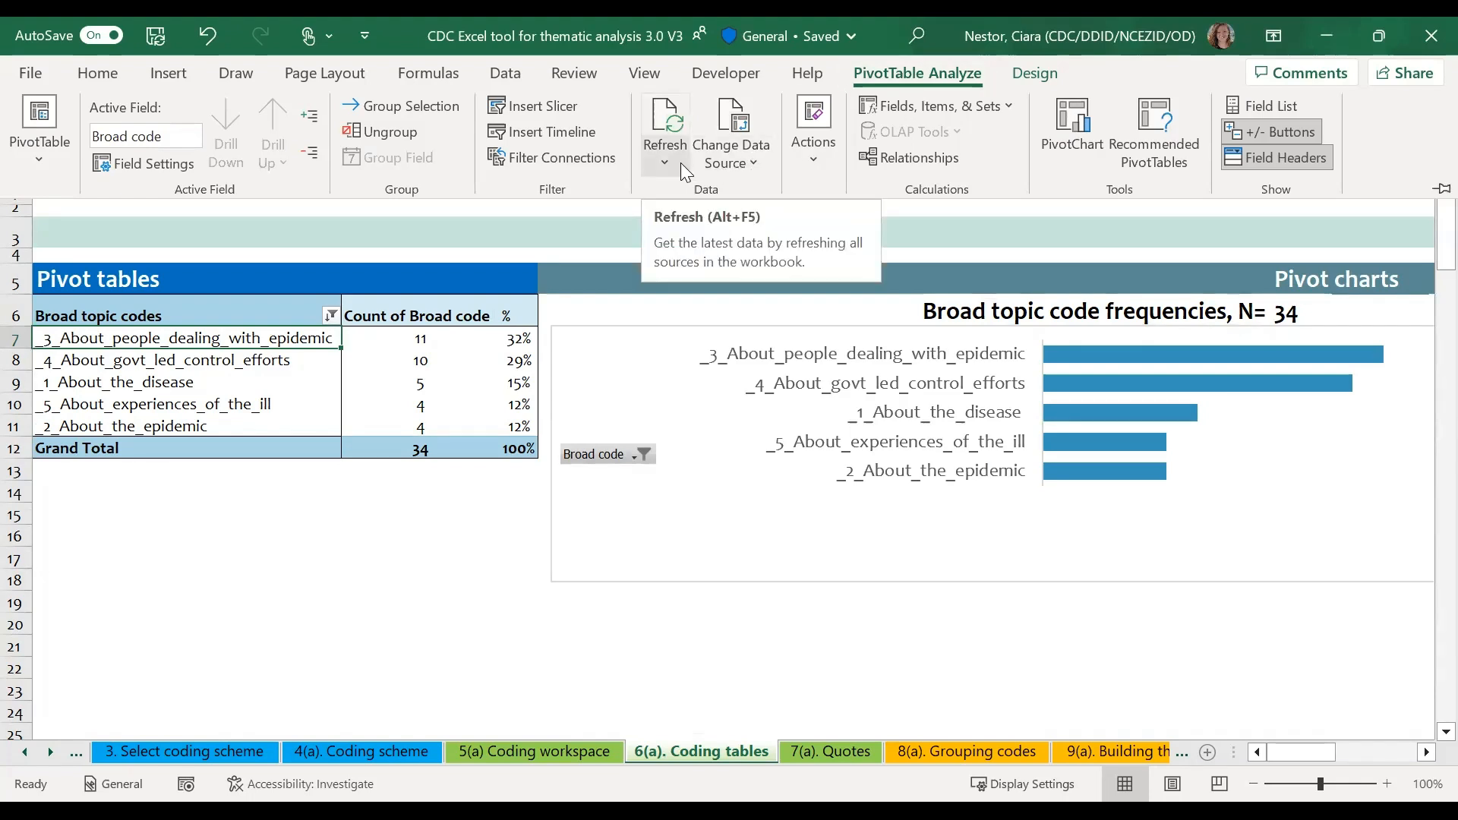
click(664, 165)
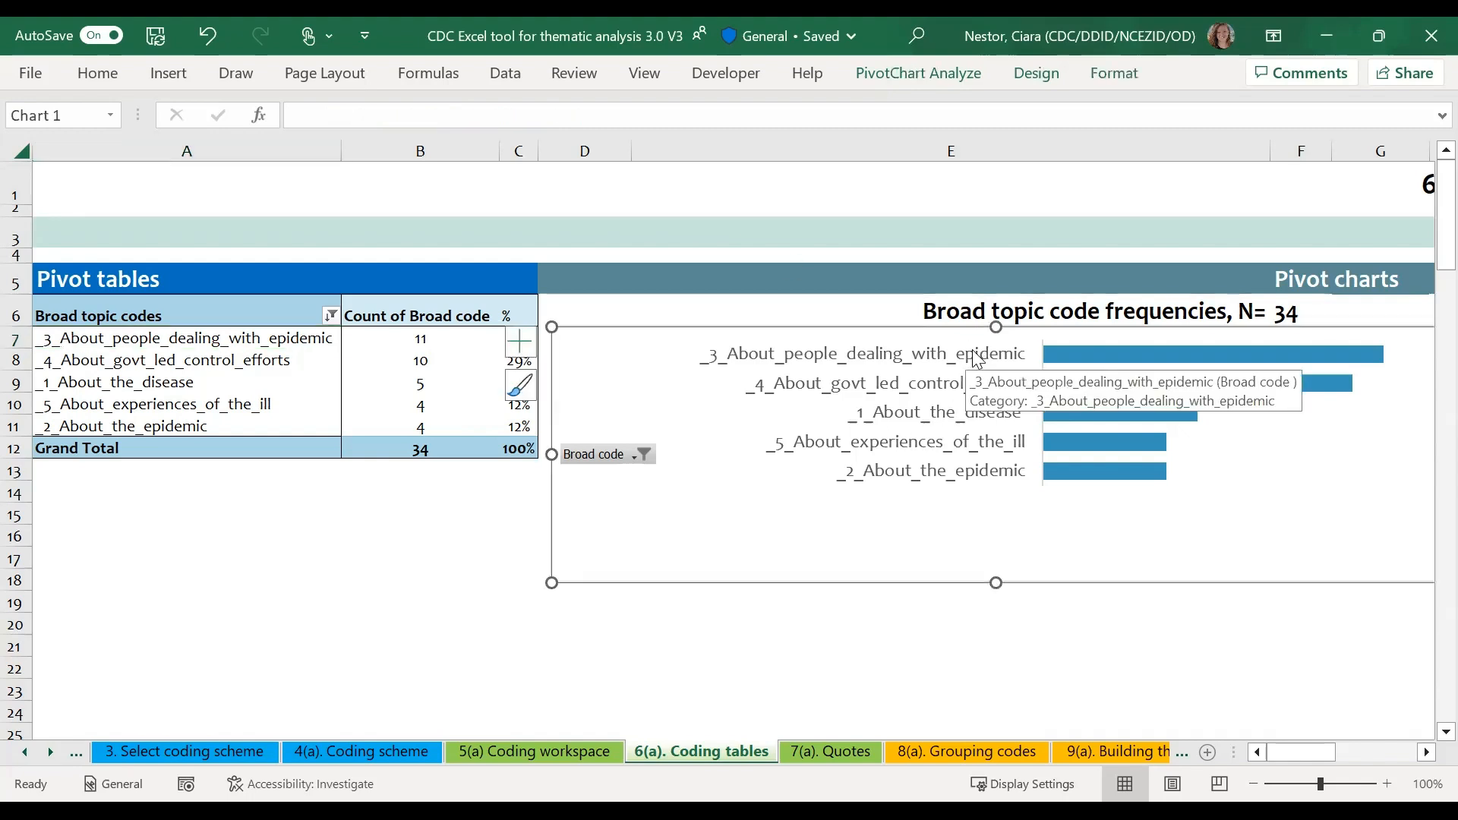
mouse_move(1002, 369)
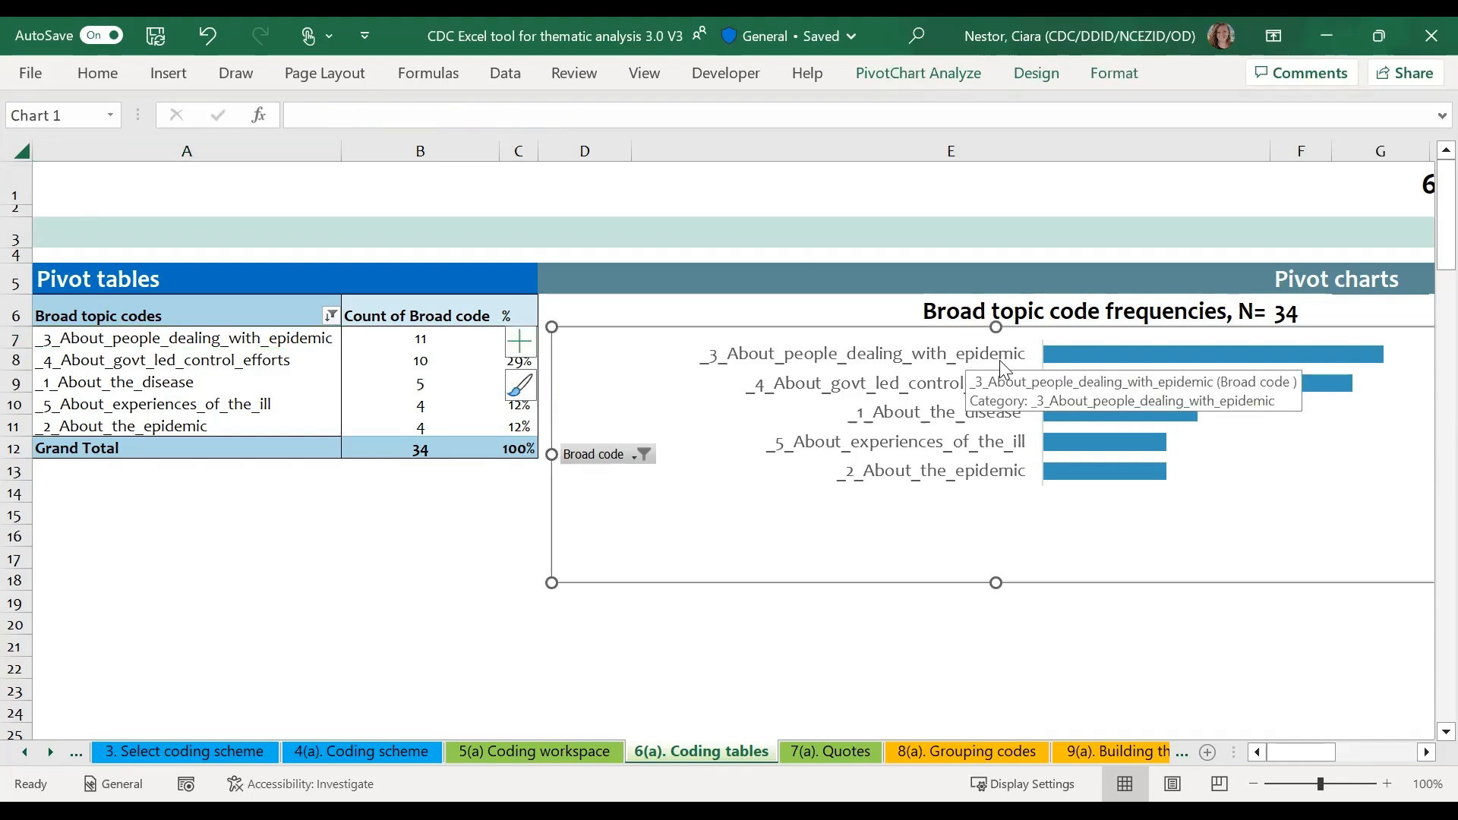
mouse_move(468, 349)
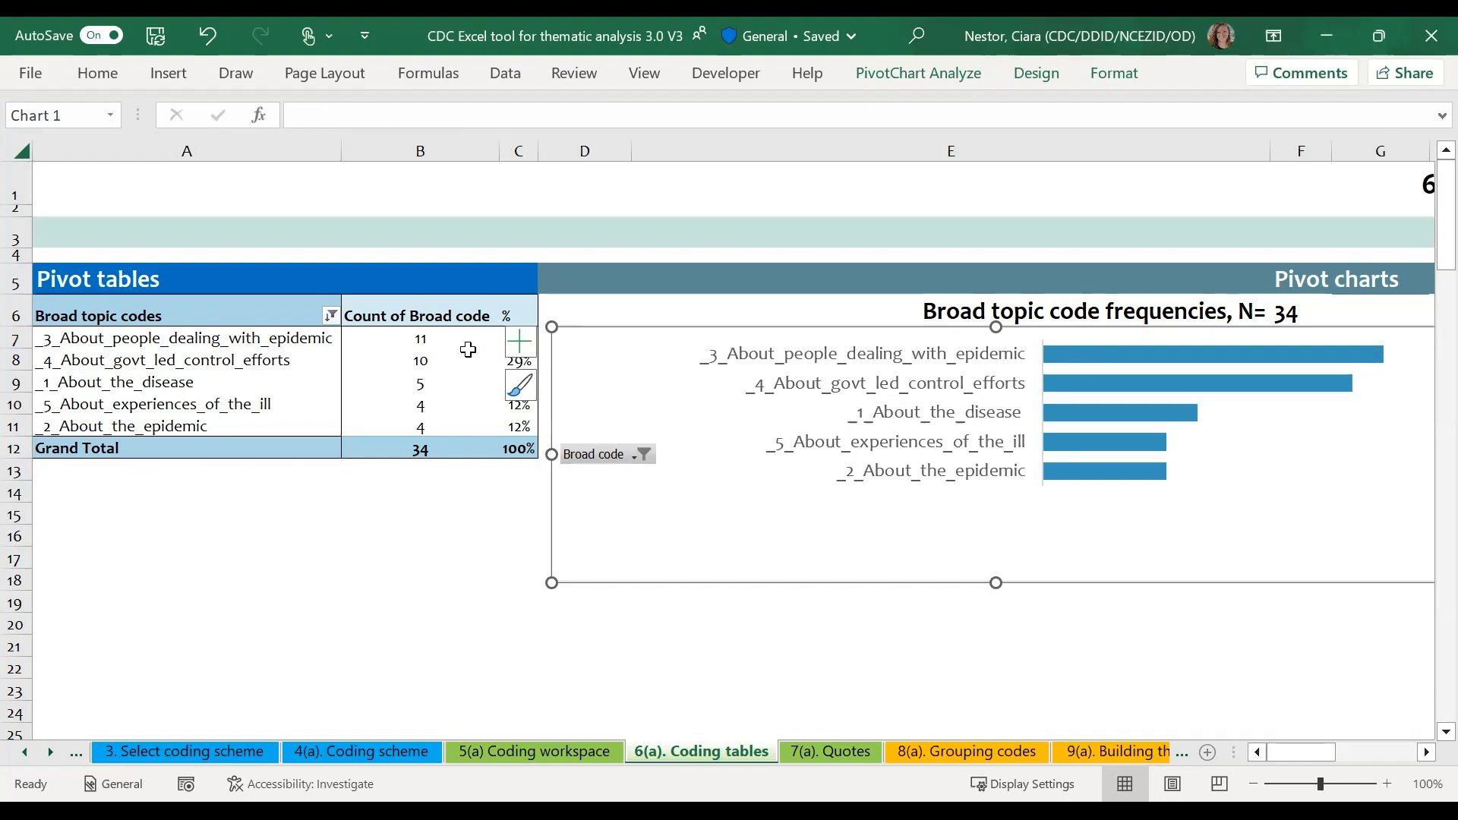
- Select cell B7 in the broad topic pivot table, deselecting the chart
click(419, 337)
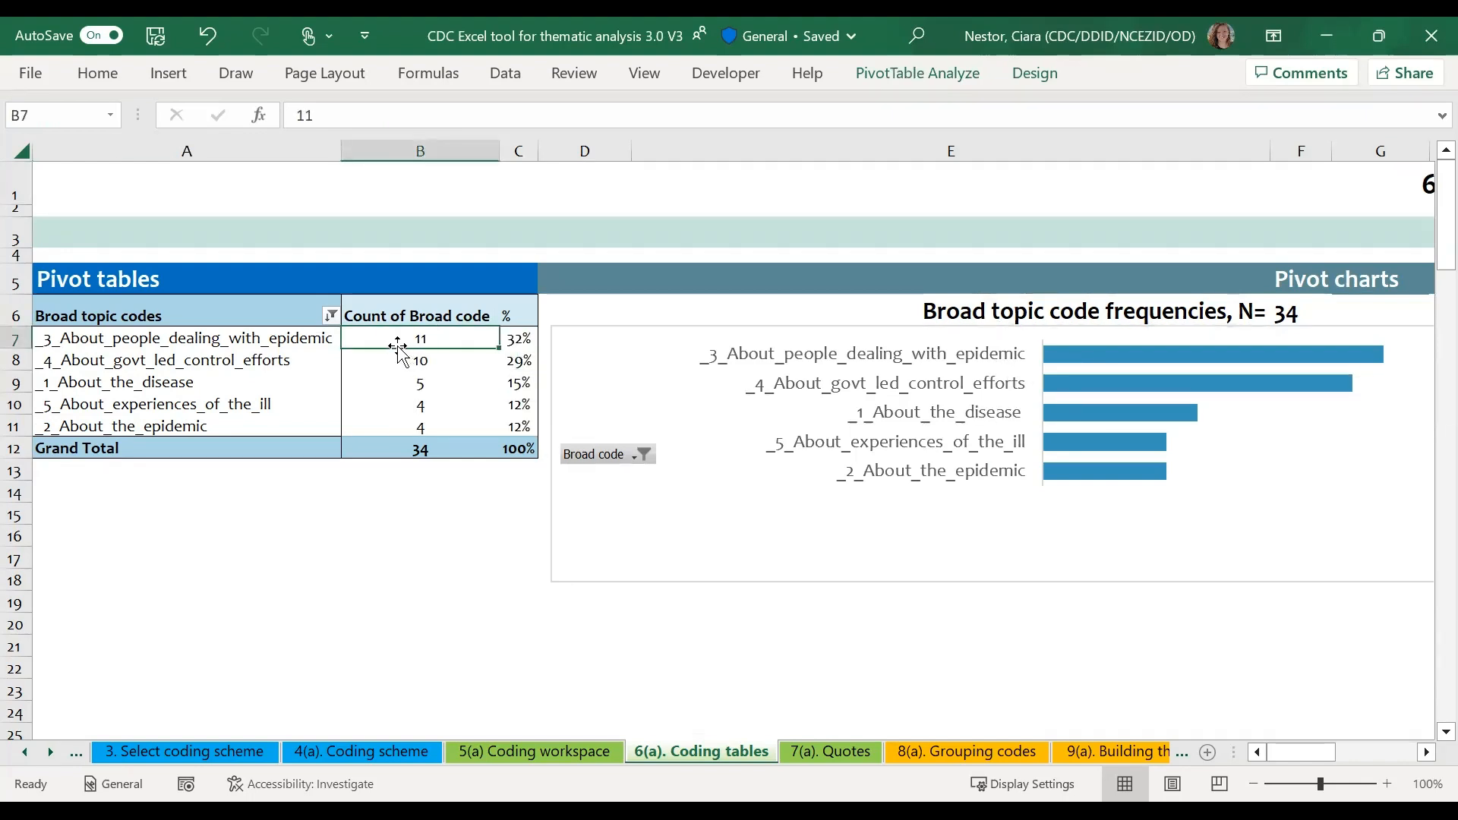
mouse_move(419, 337)
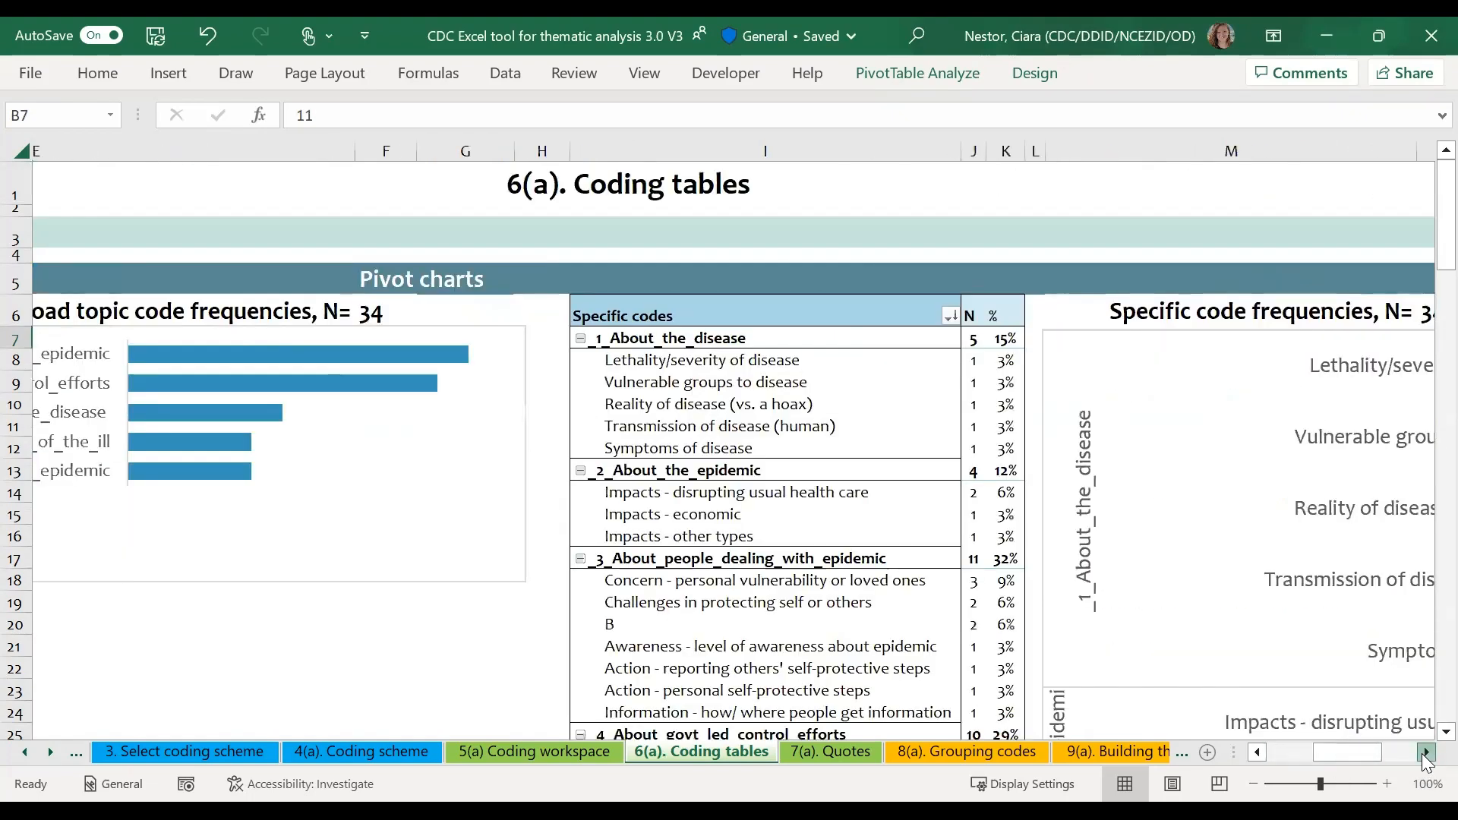
- Scroll right and down through the specific codes pivot table and its frequency chart
scroll(right, 3)
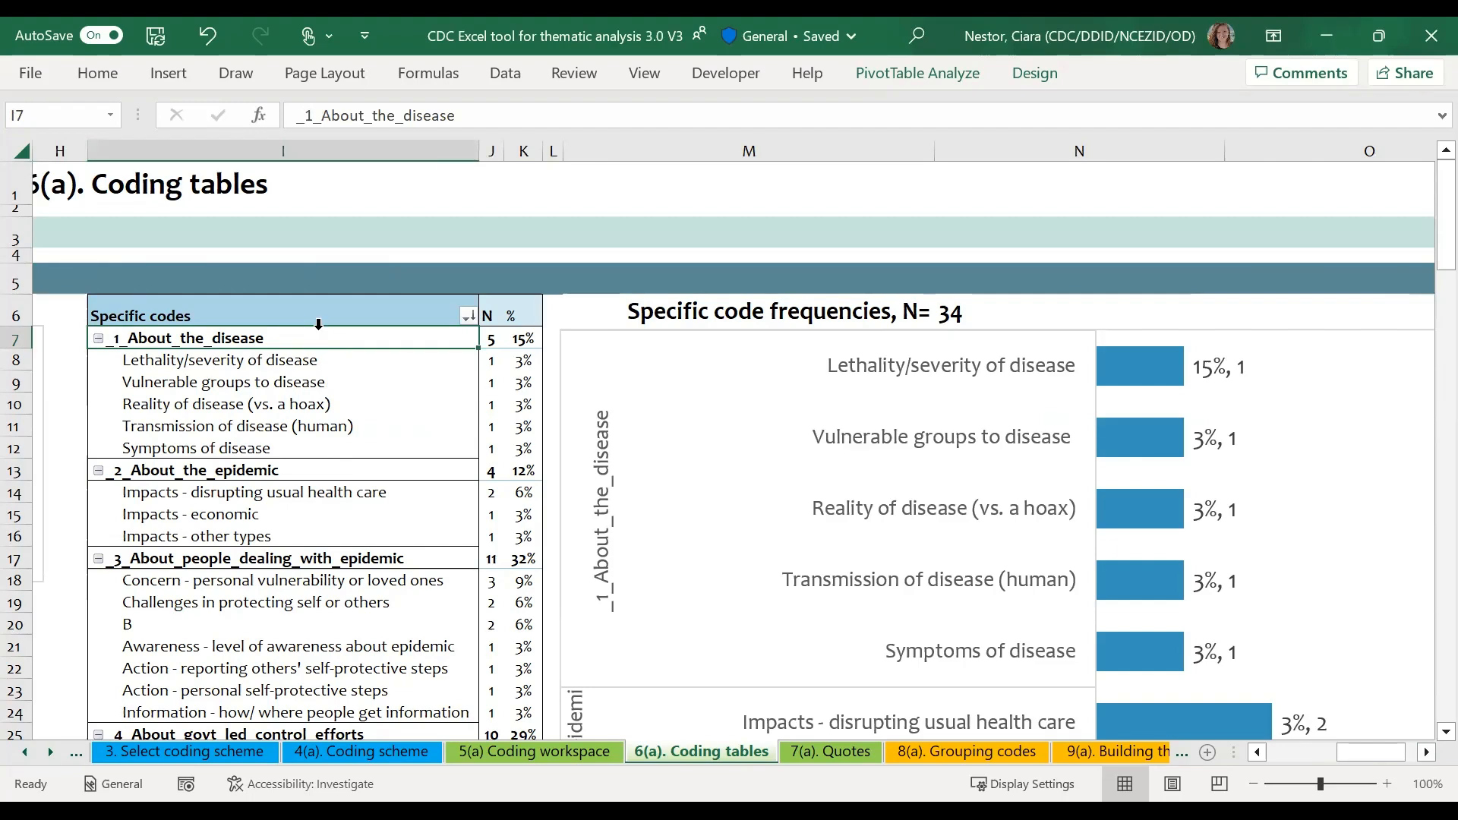
mouse_move(930, 483)
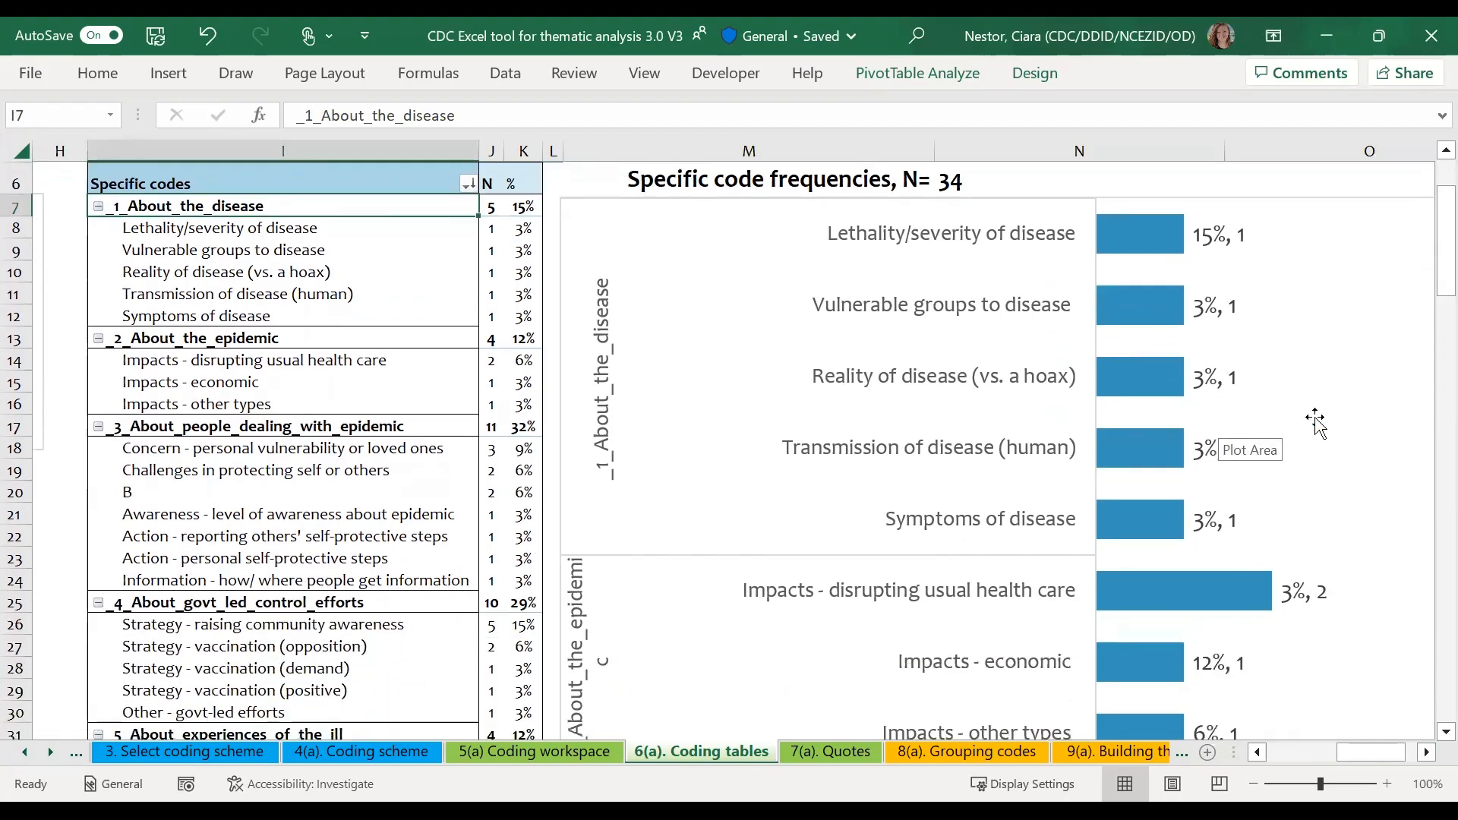
scroll(down, 3)
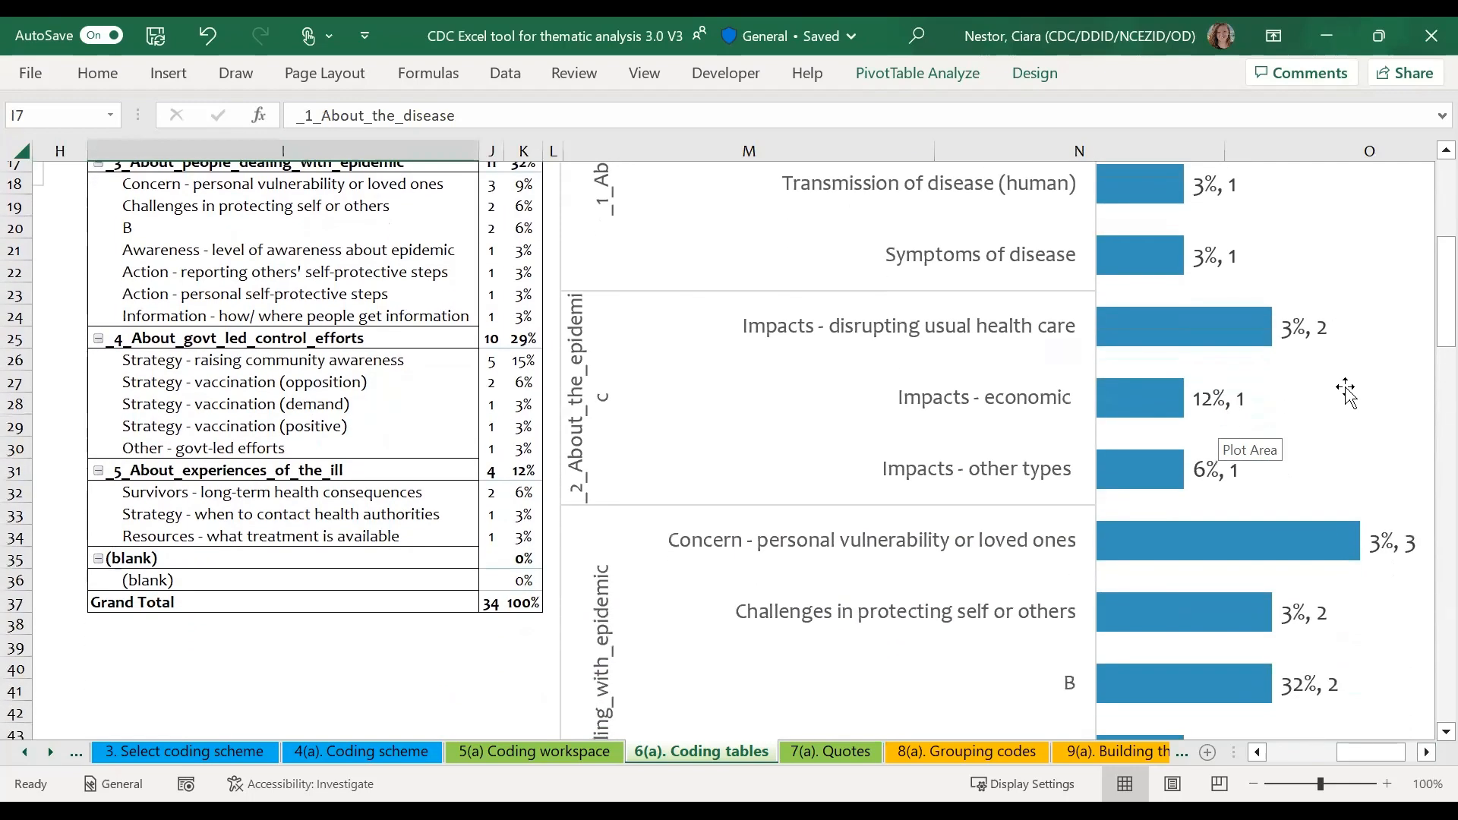
scroll(down, 3)
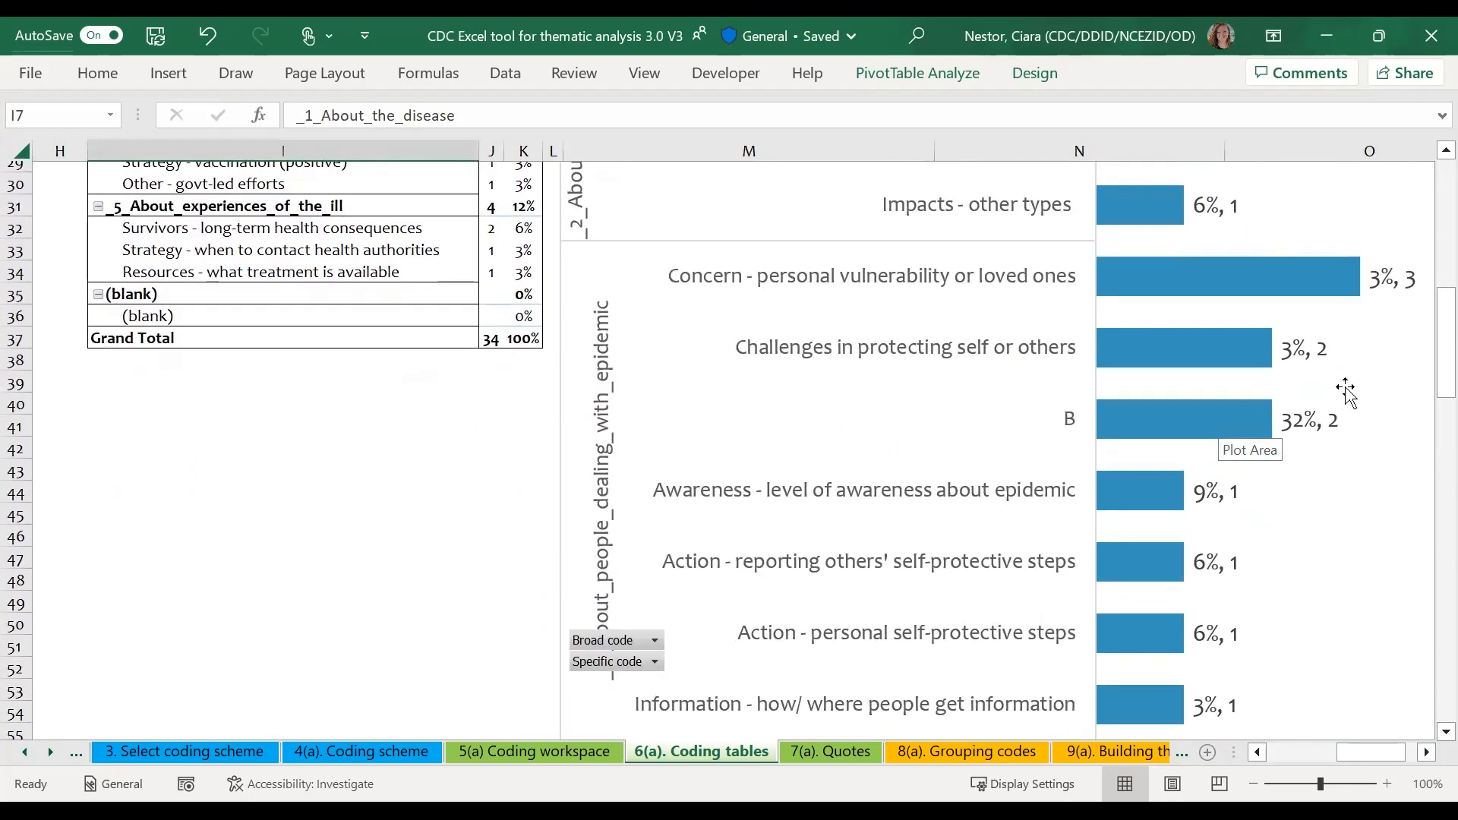
scroll(down, 3)
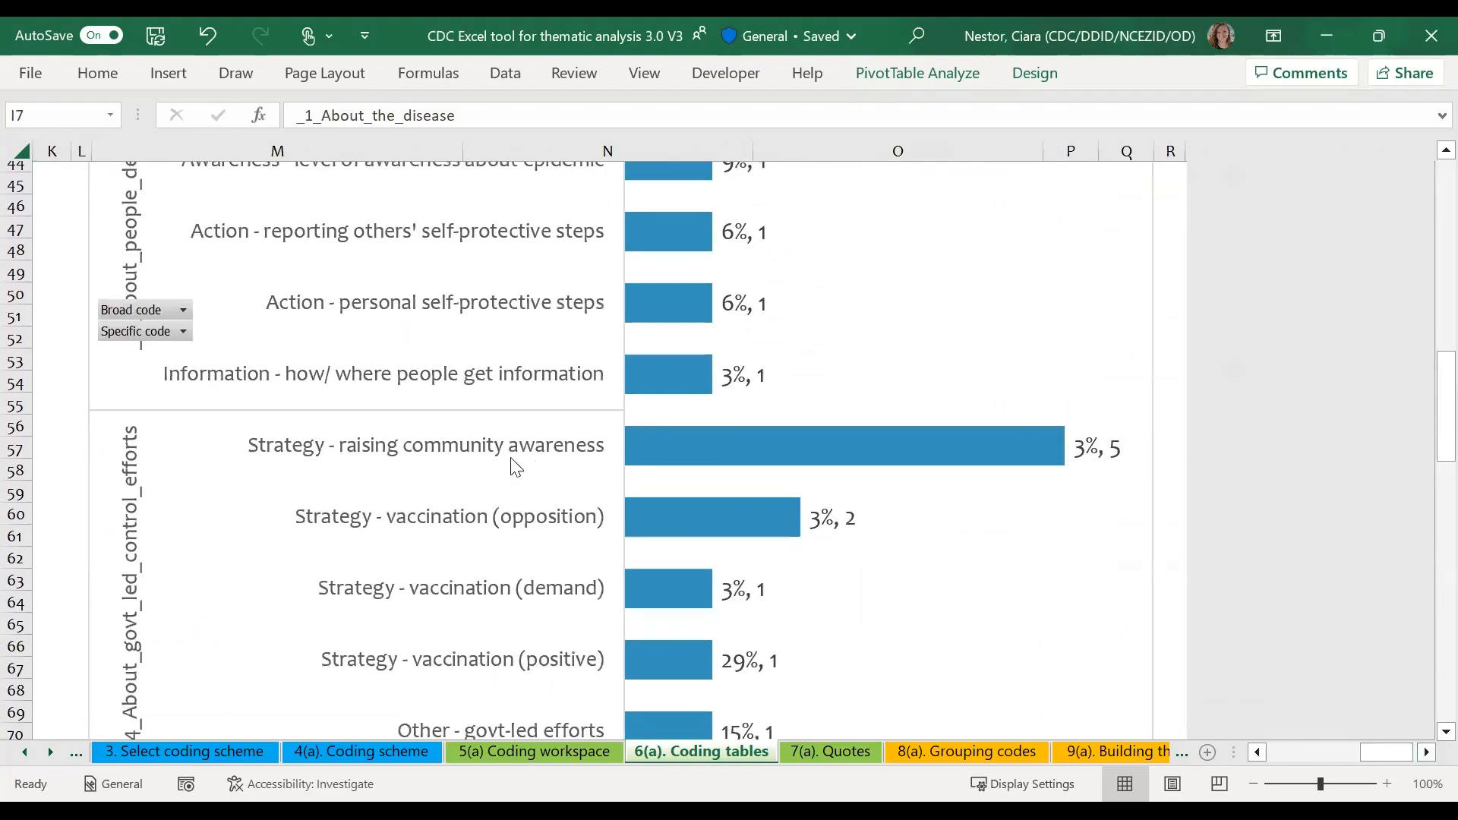
scroll(down, 3)
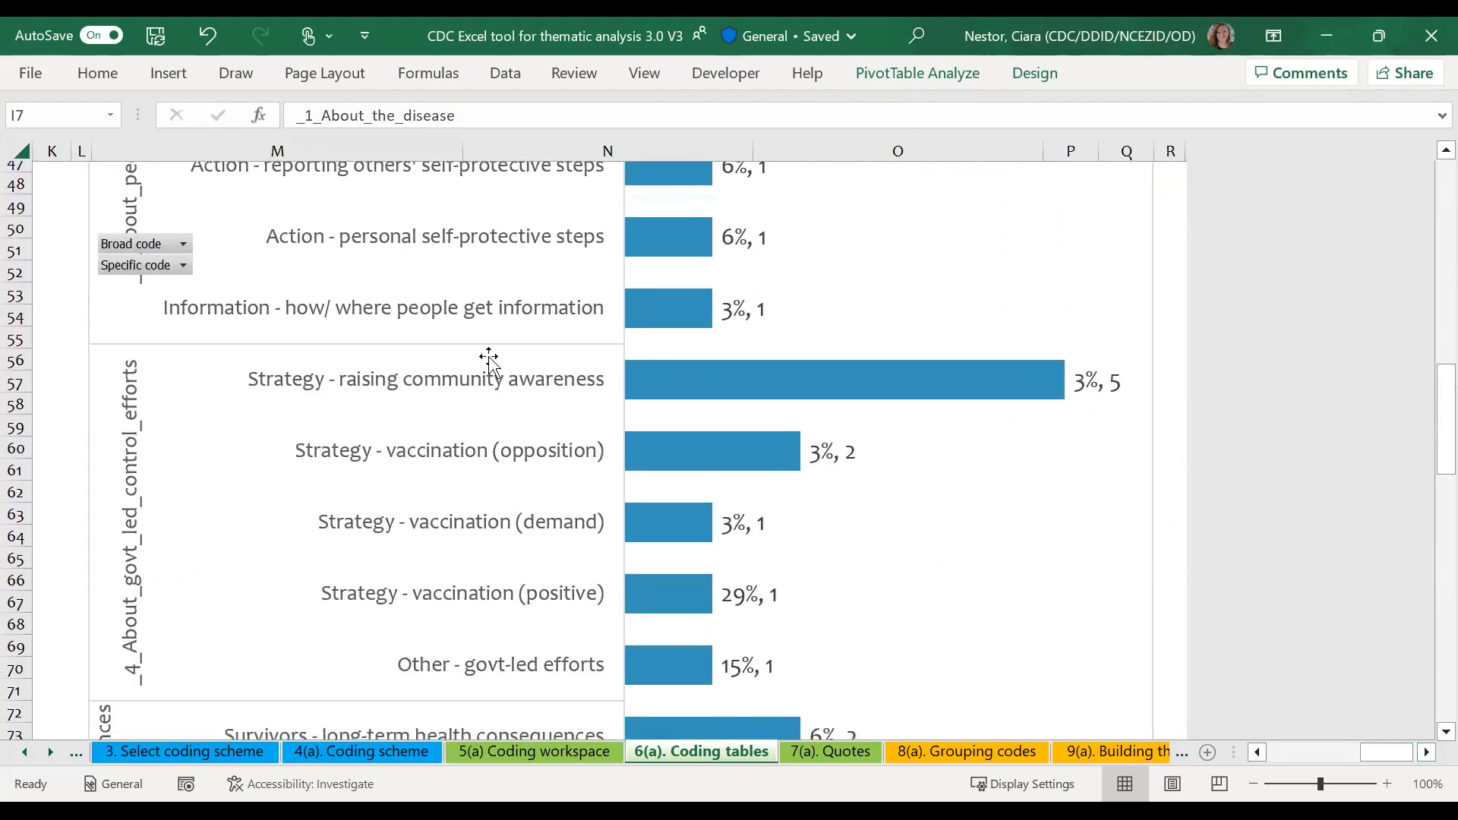
mouse_move(116, 505)
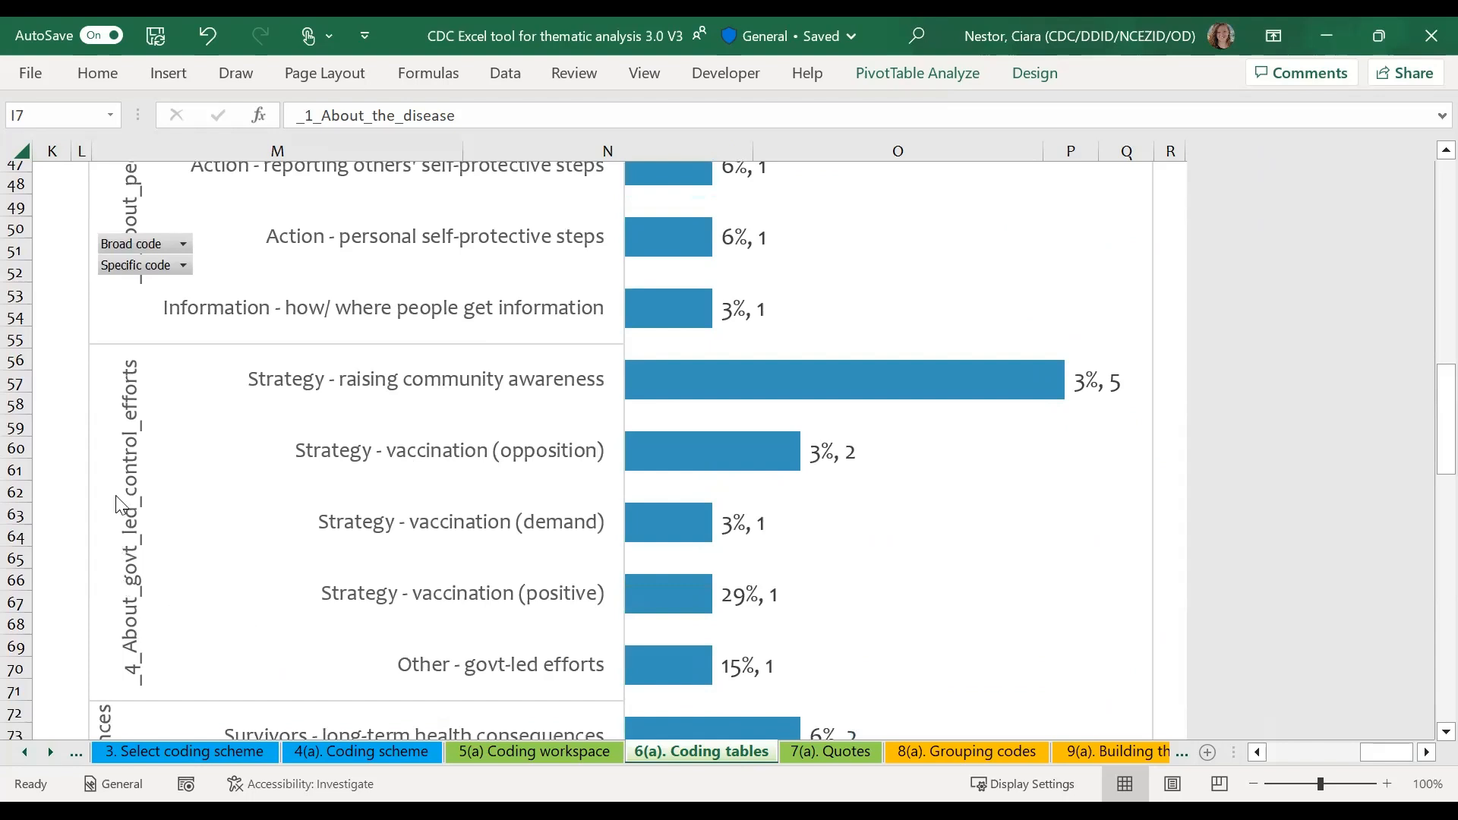
mouse_move(753, 385)
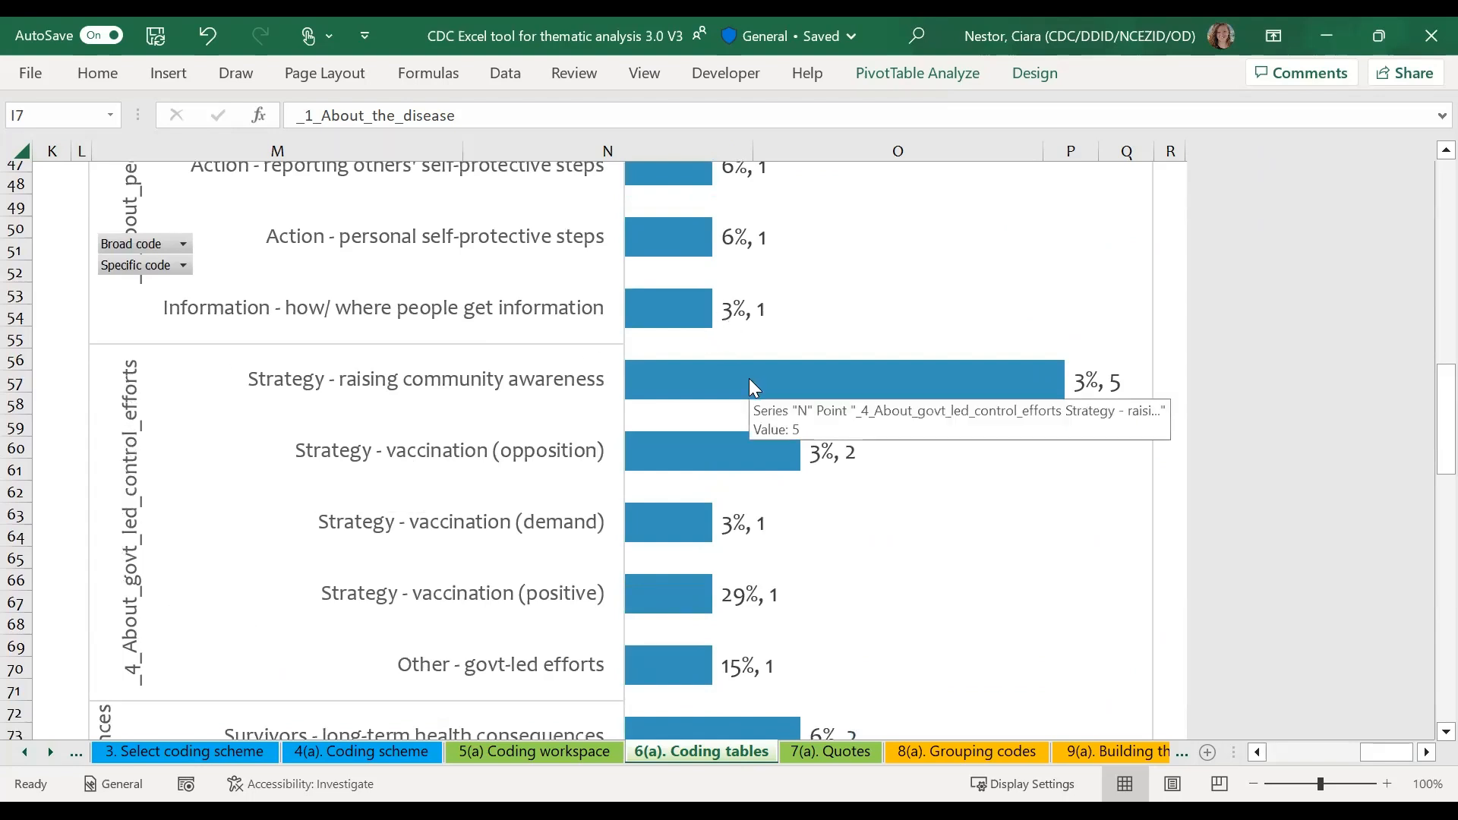
mouse_move(800, 390)
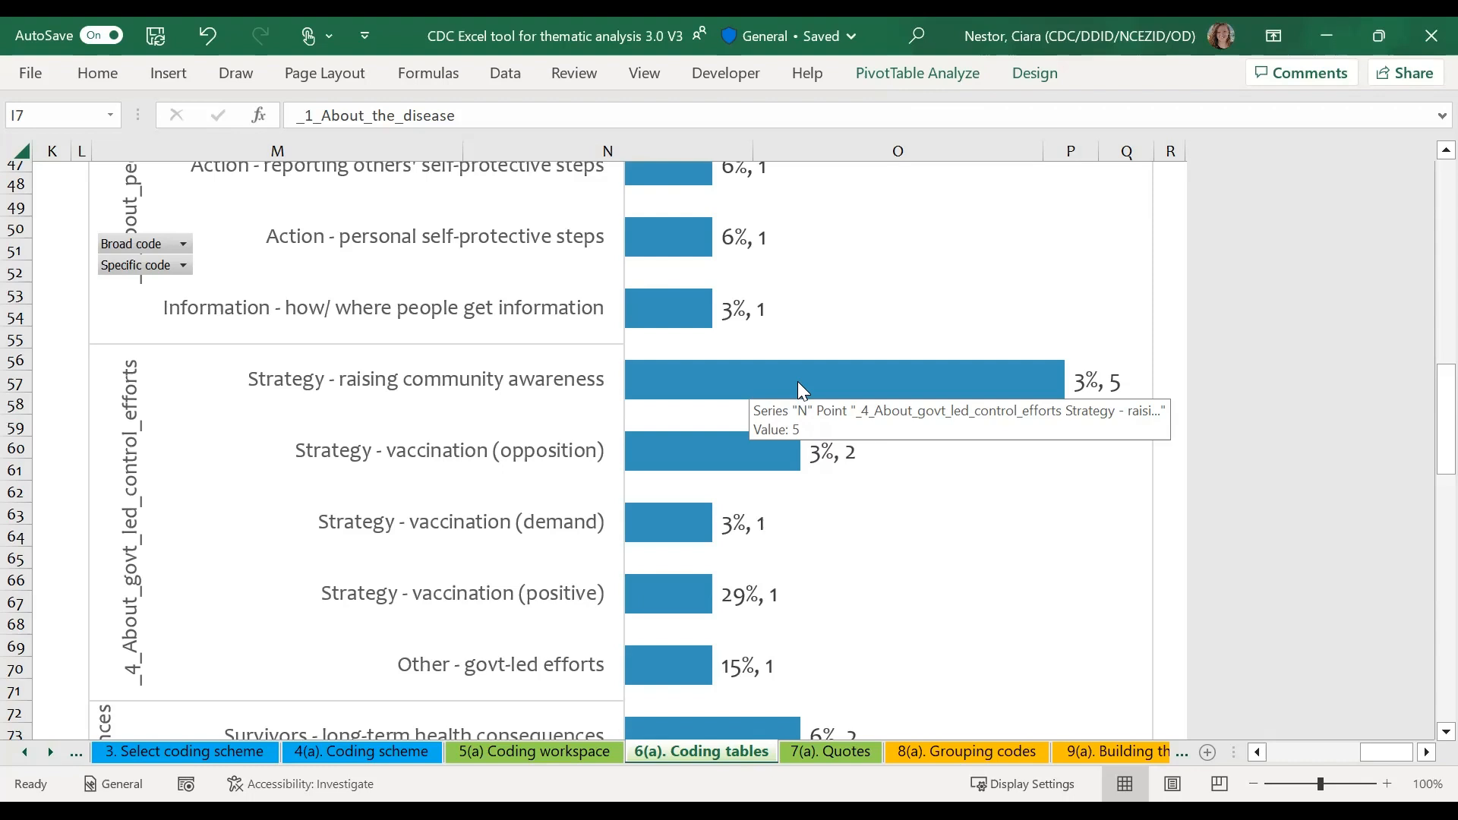
mouse_move(798, 646)
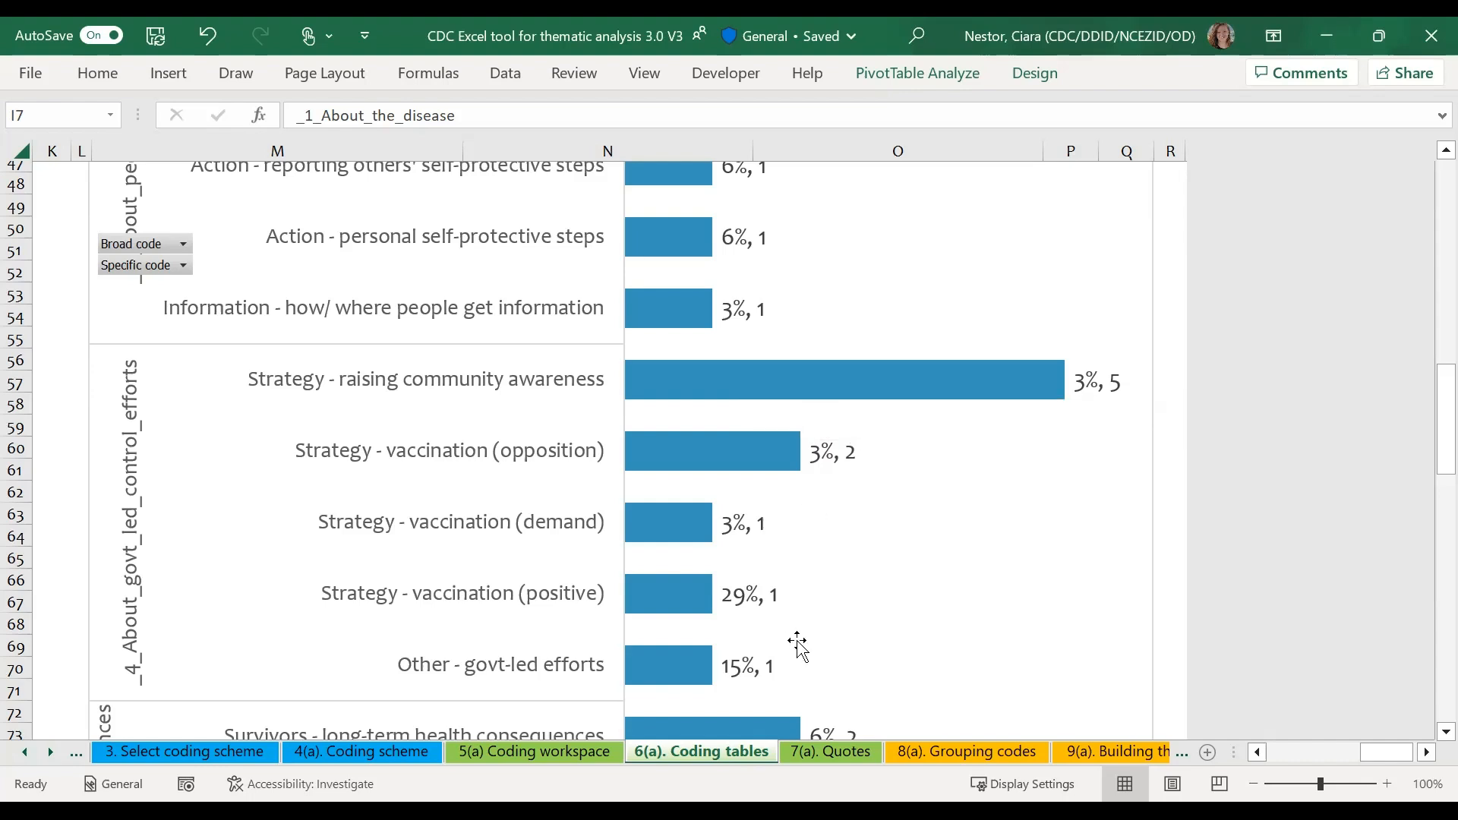
- Switch to the 7(a). Quotes sheet and select the first broad code row
click(827, 751)
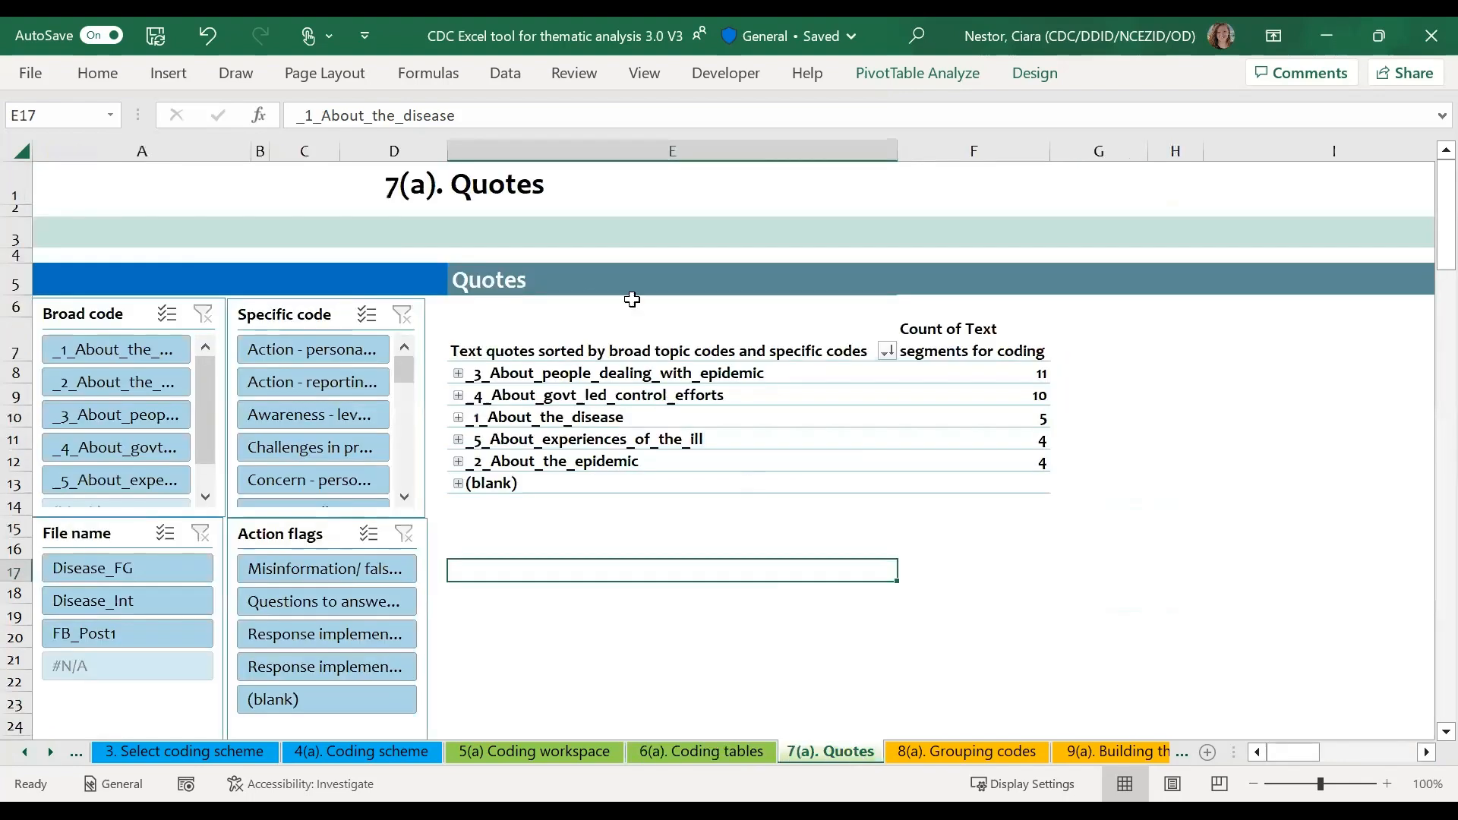
click(142, 183)
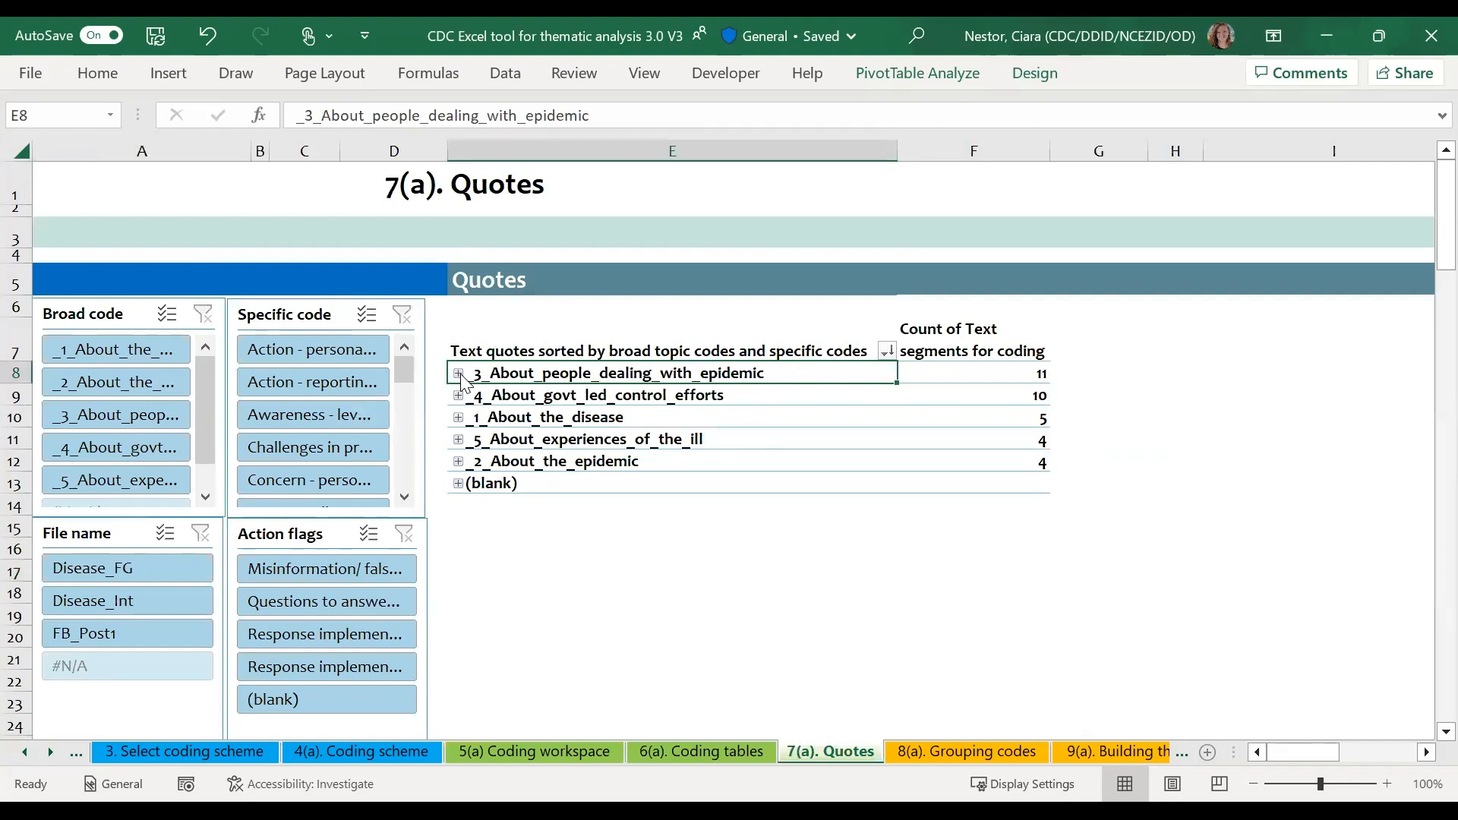
- Expand _3_About_people_dealing_with_epidemic and select the Awareness code and its first quote
click(457, 373)
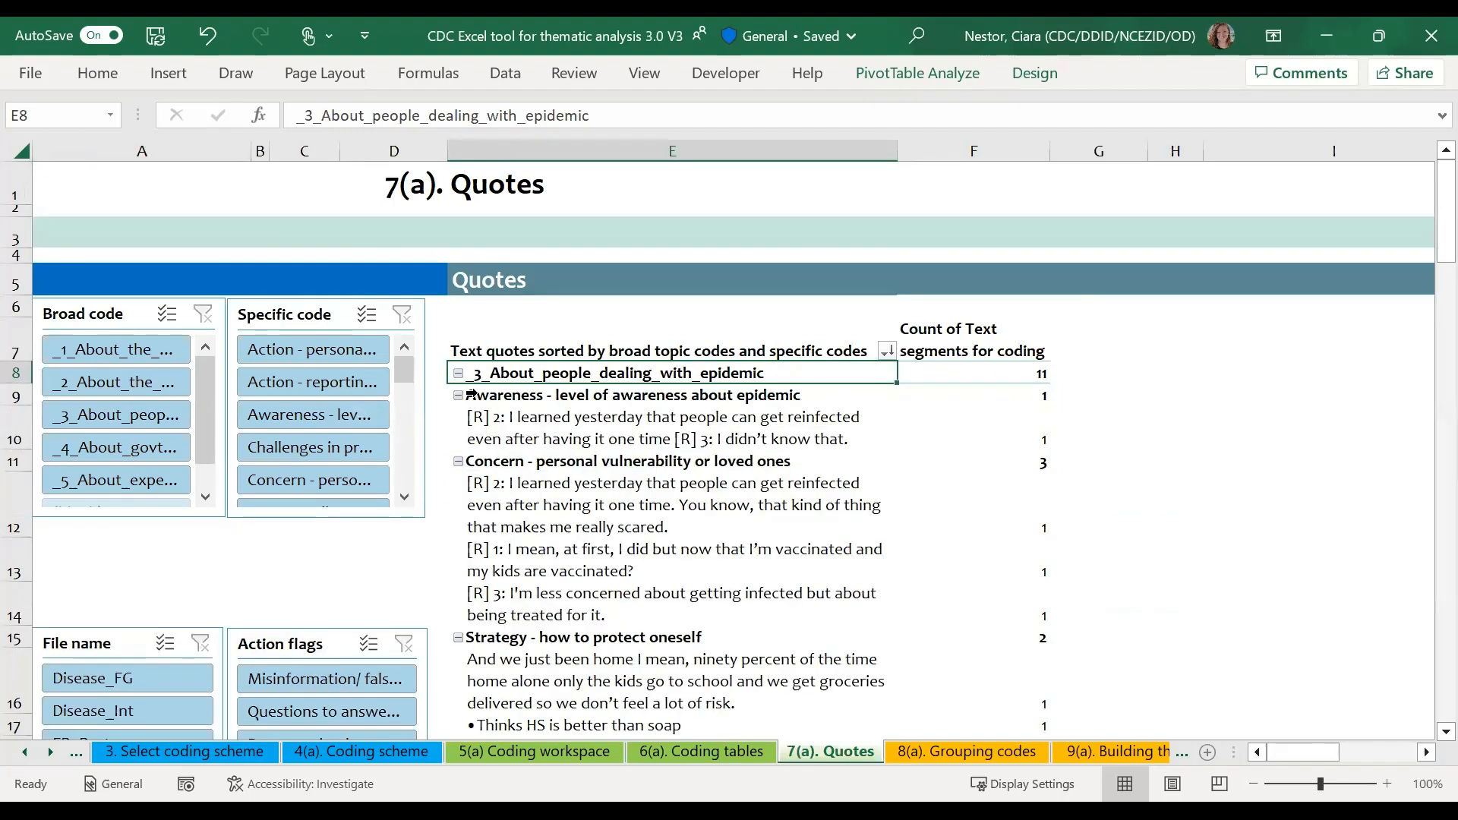
click(651, 394)
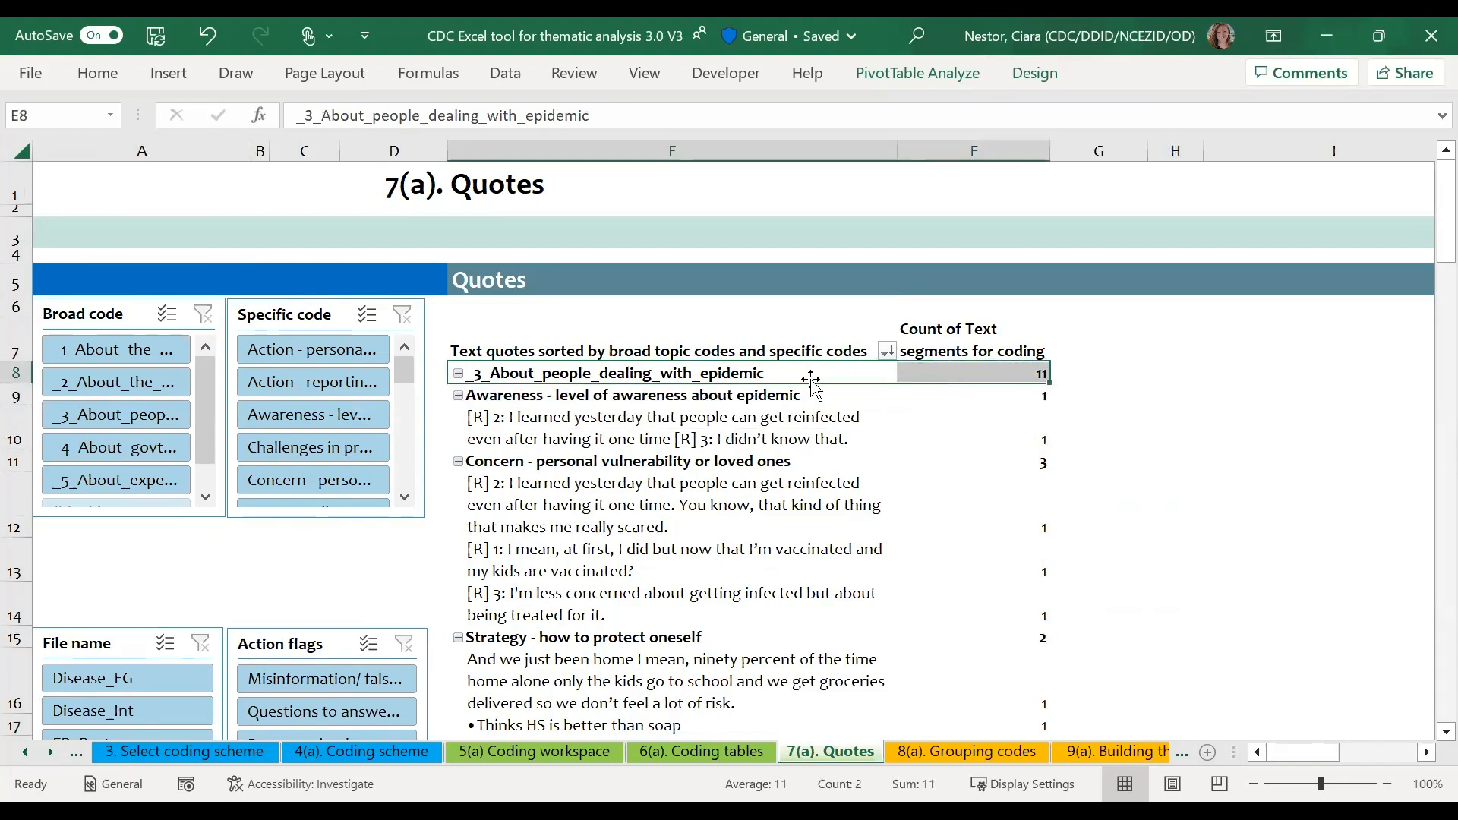
mouse_move(850, 390)
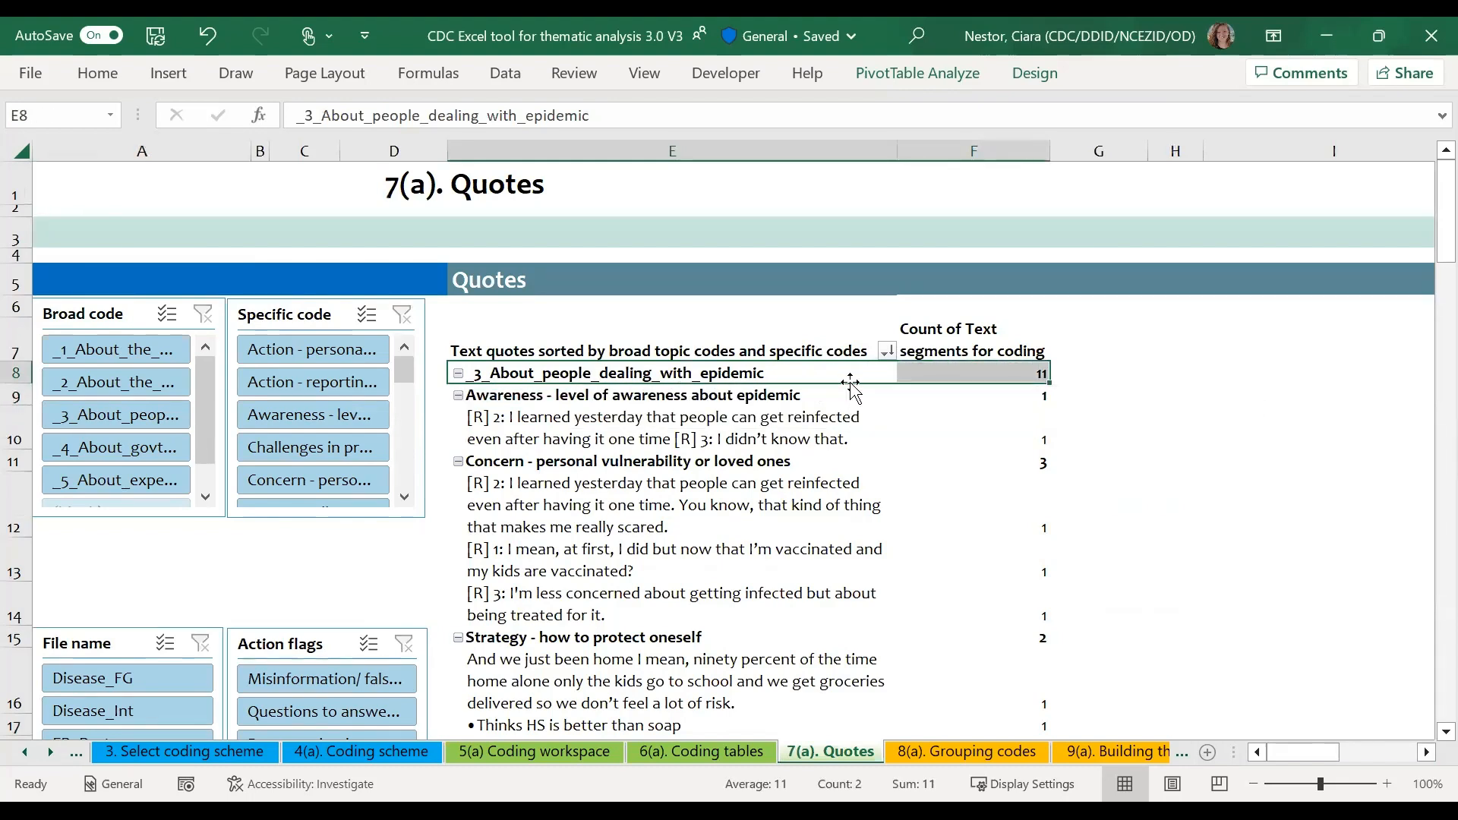
click(628, 395)
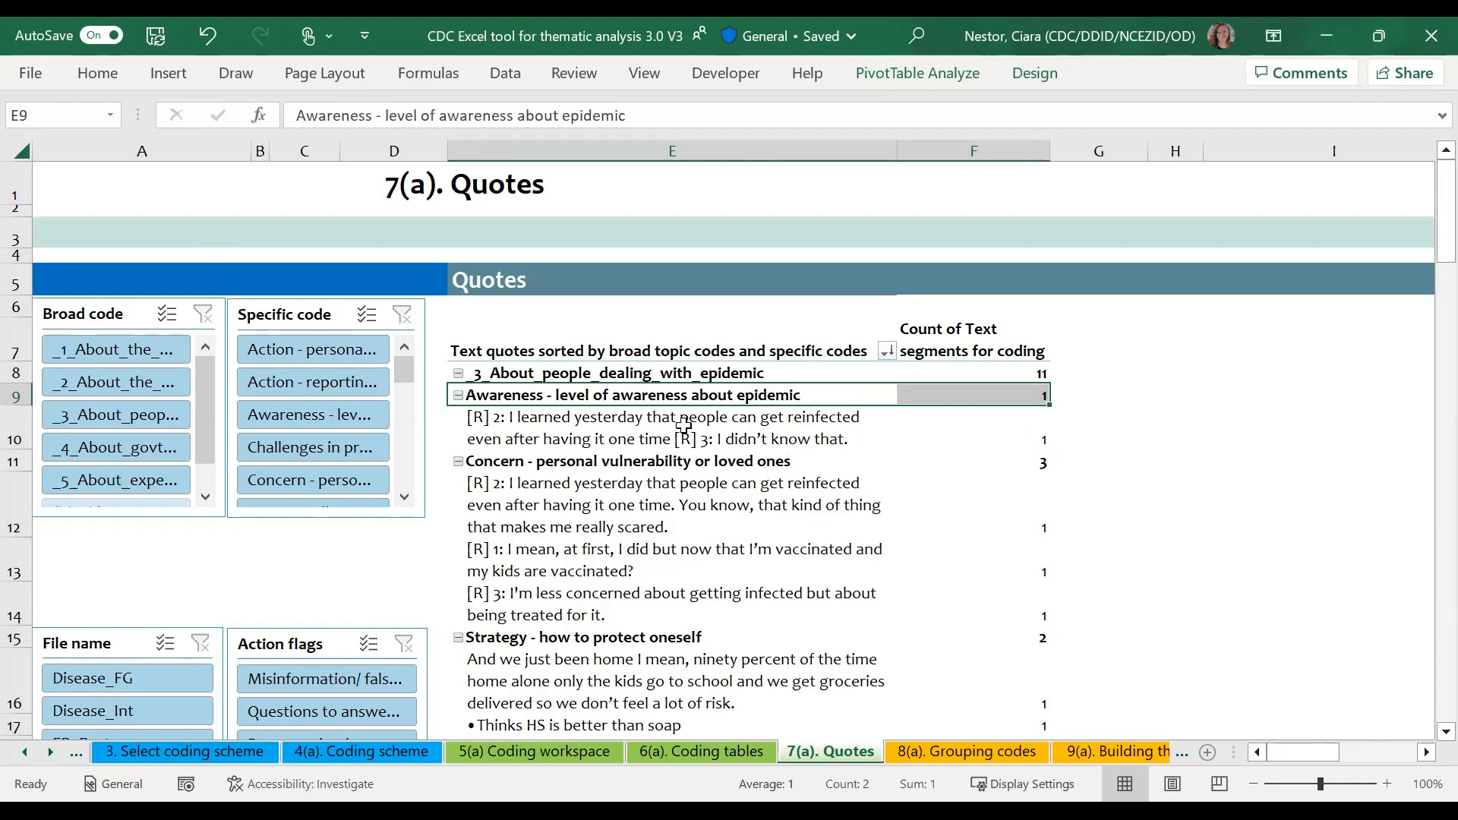
click(660, 428)
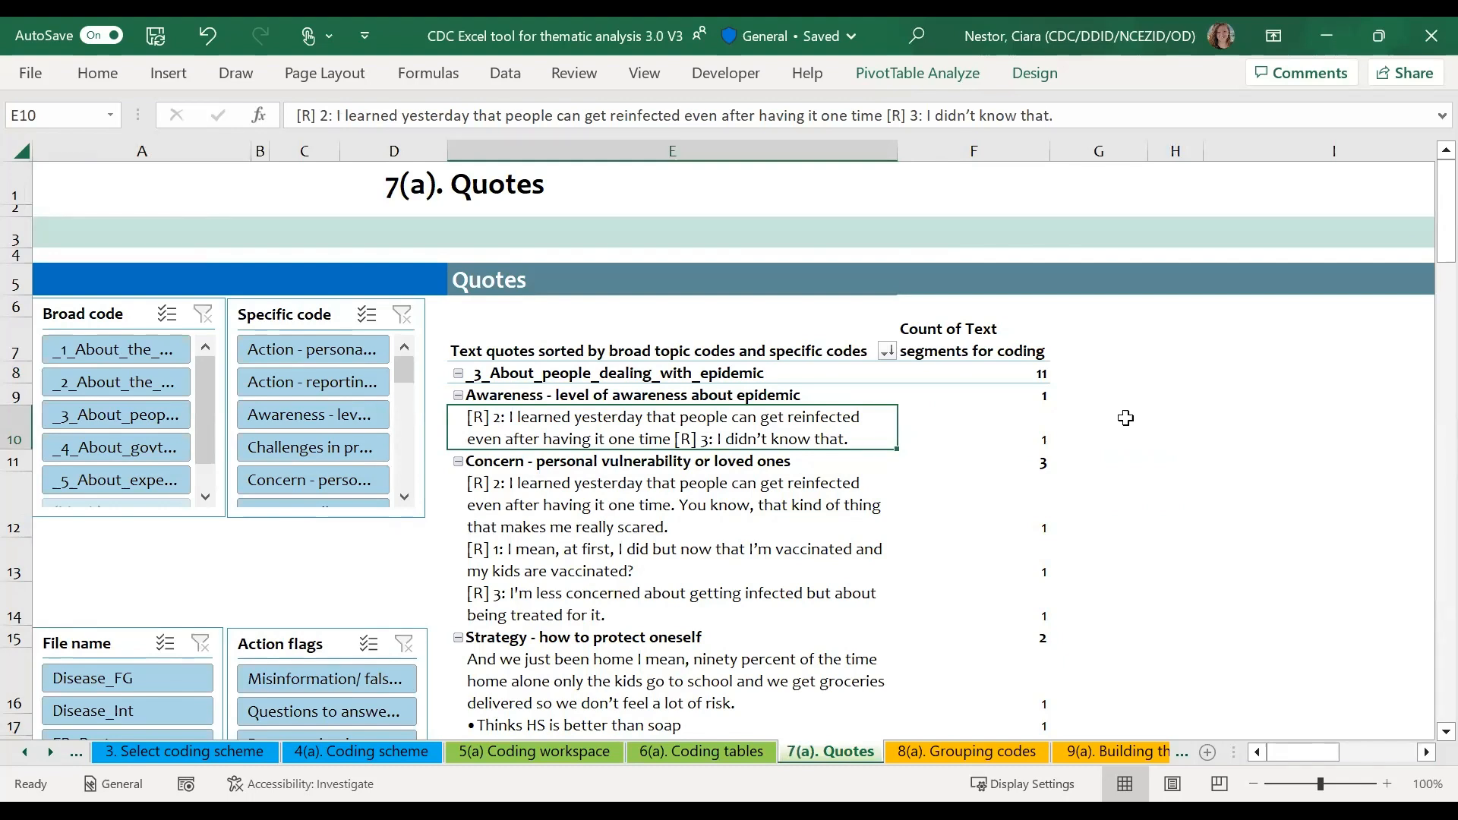
mouse_move(1157, 373)
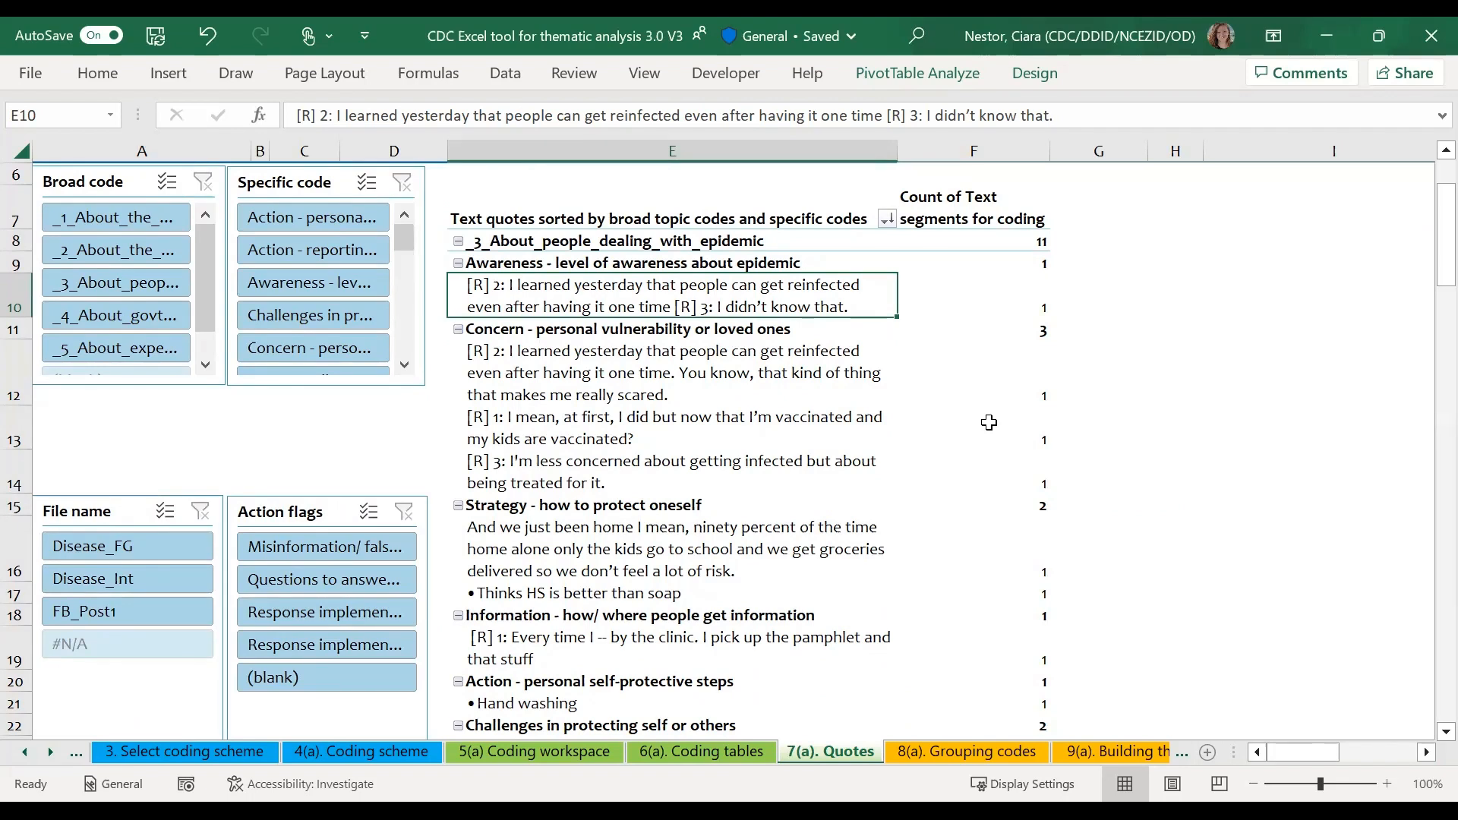
mouse_move(228, 419)
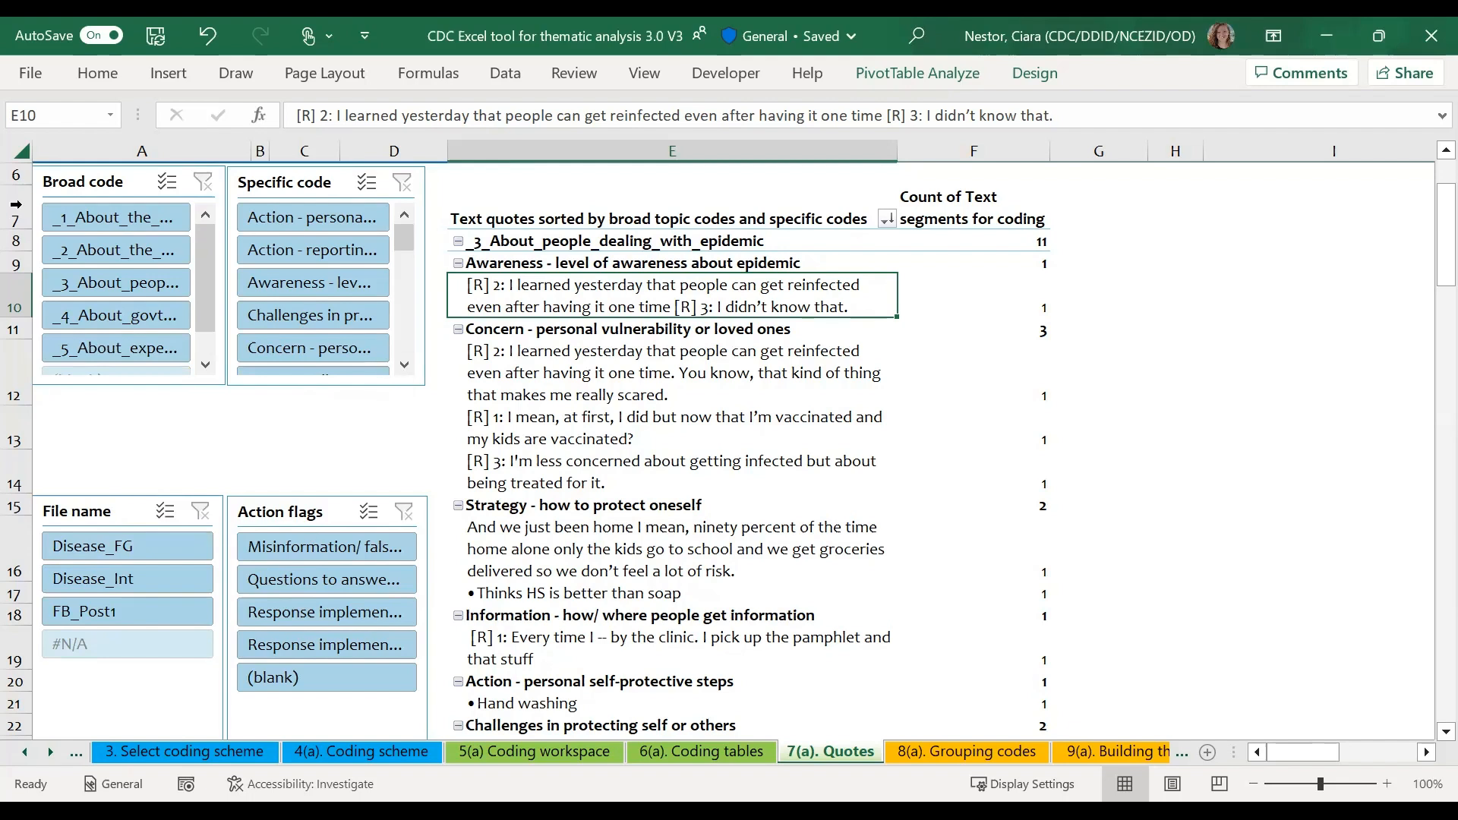
mouse_move(301, 526)
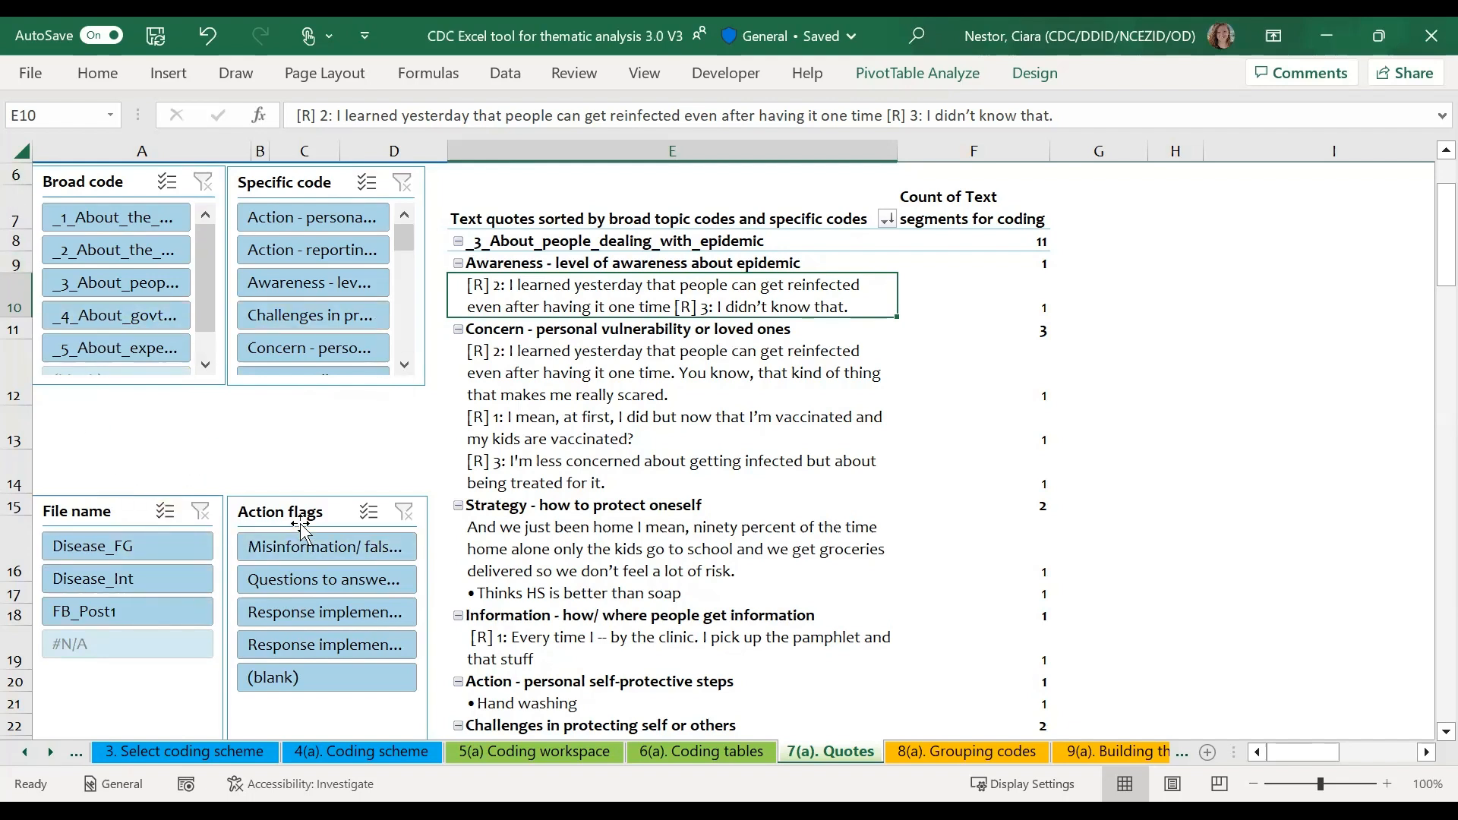
mouse_move(286, 463)
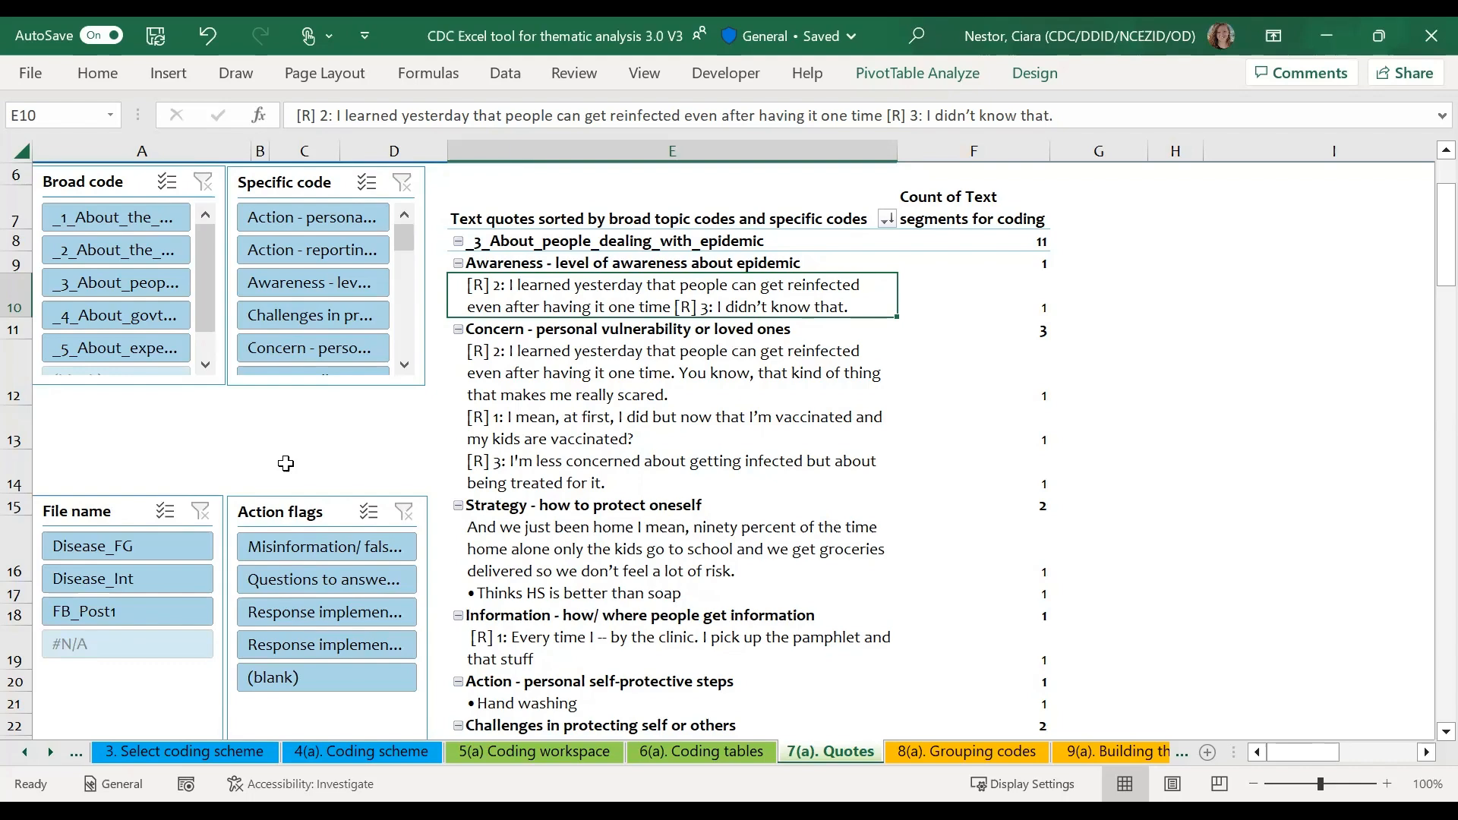
mouse_move(135, 232)
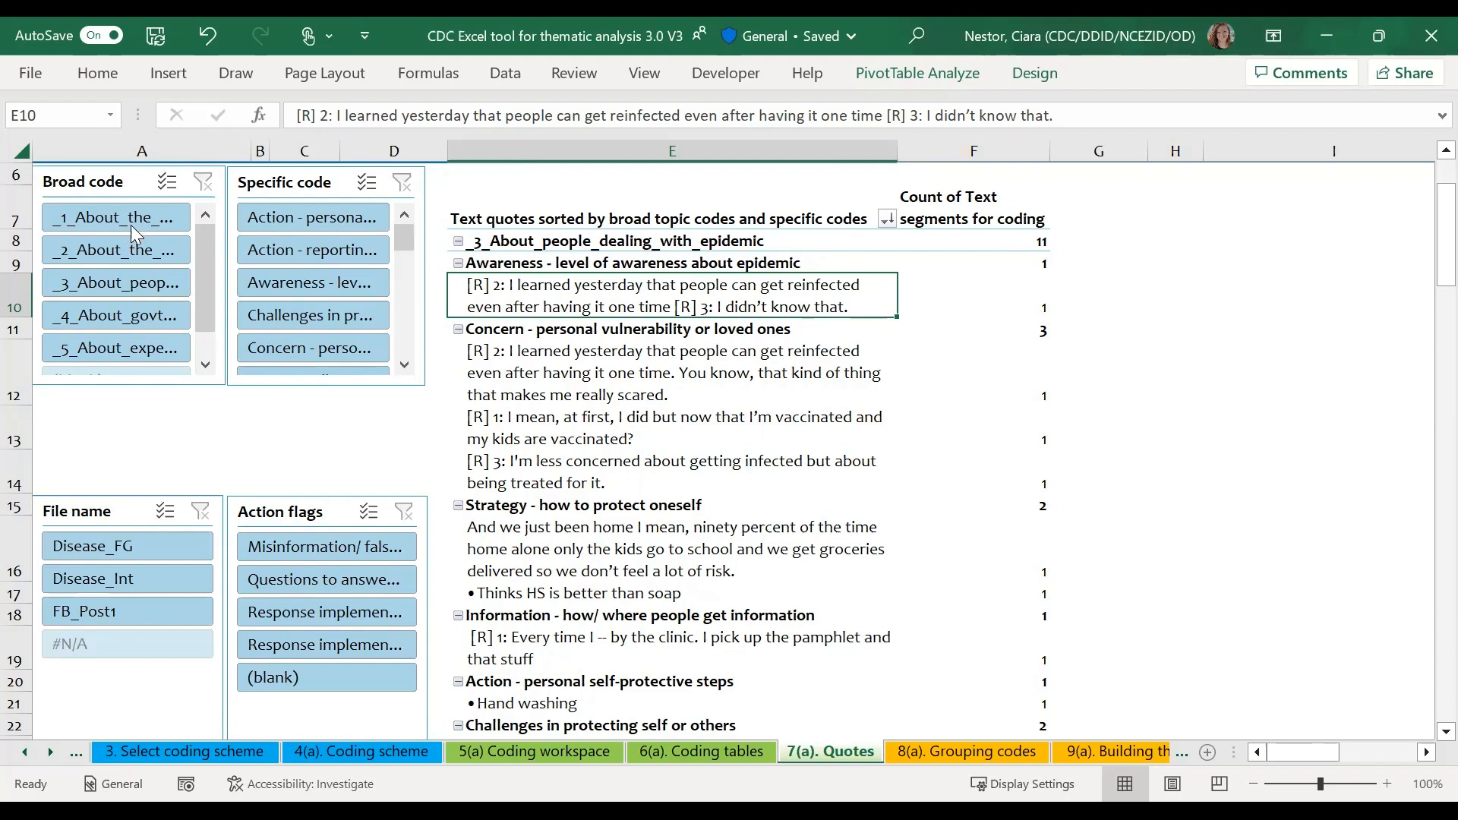
mouse_move(115, 218)
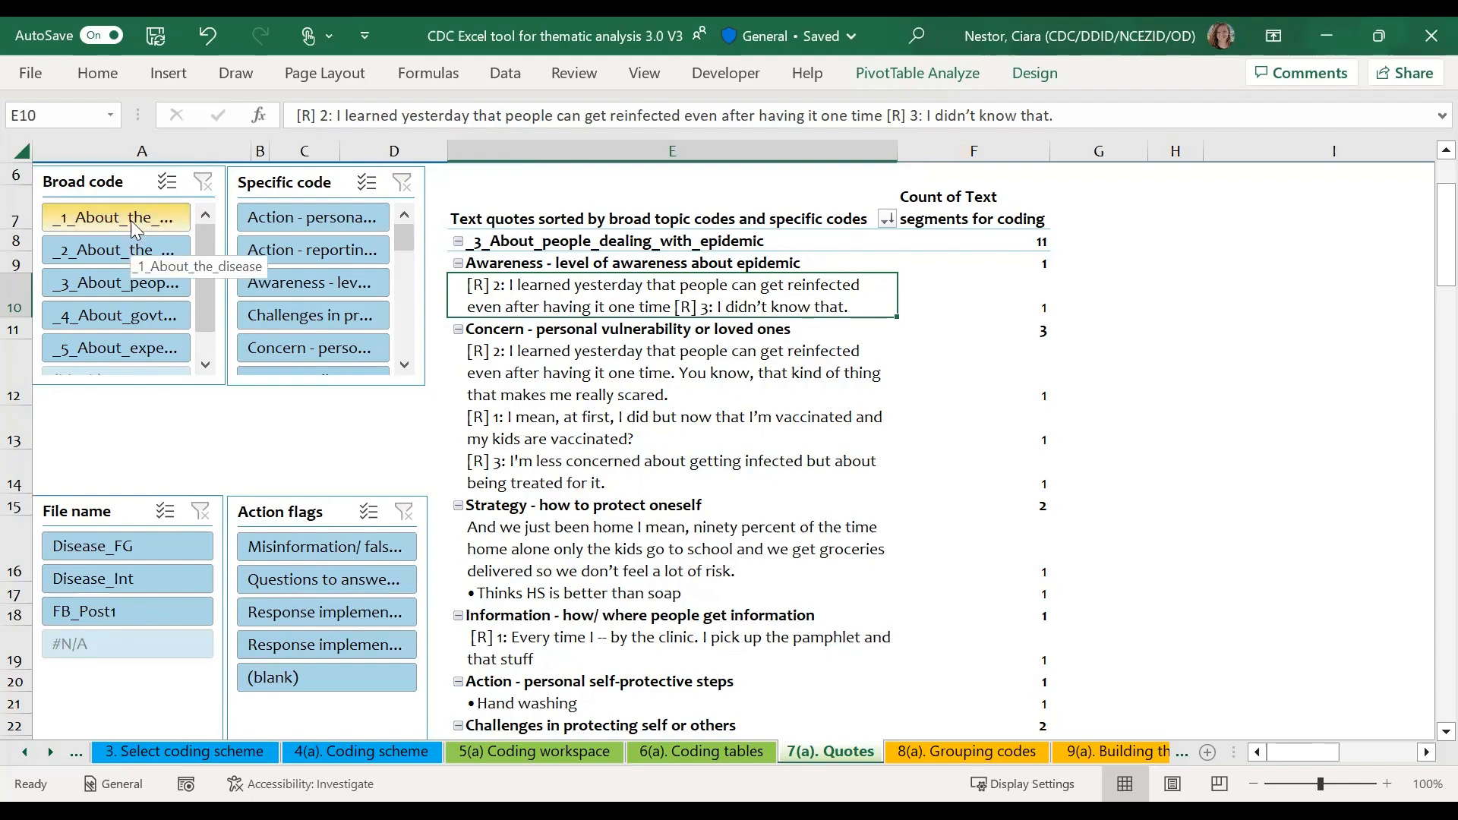
- Slice the quotes to _1_About_the_disease and expand its five specific codes
click(115, 217)
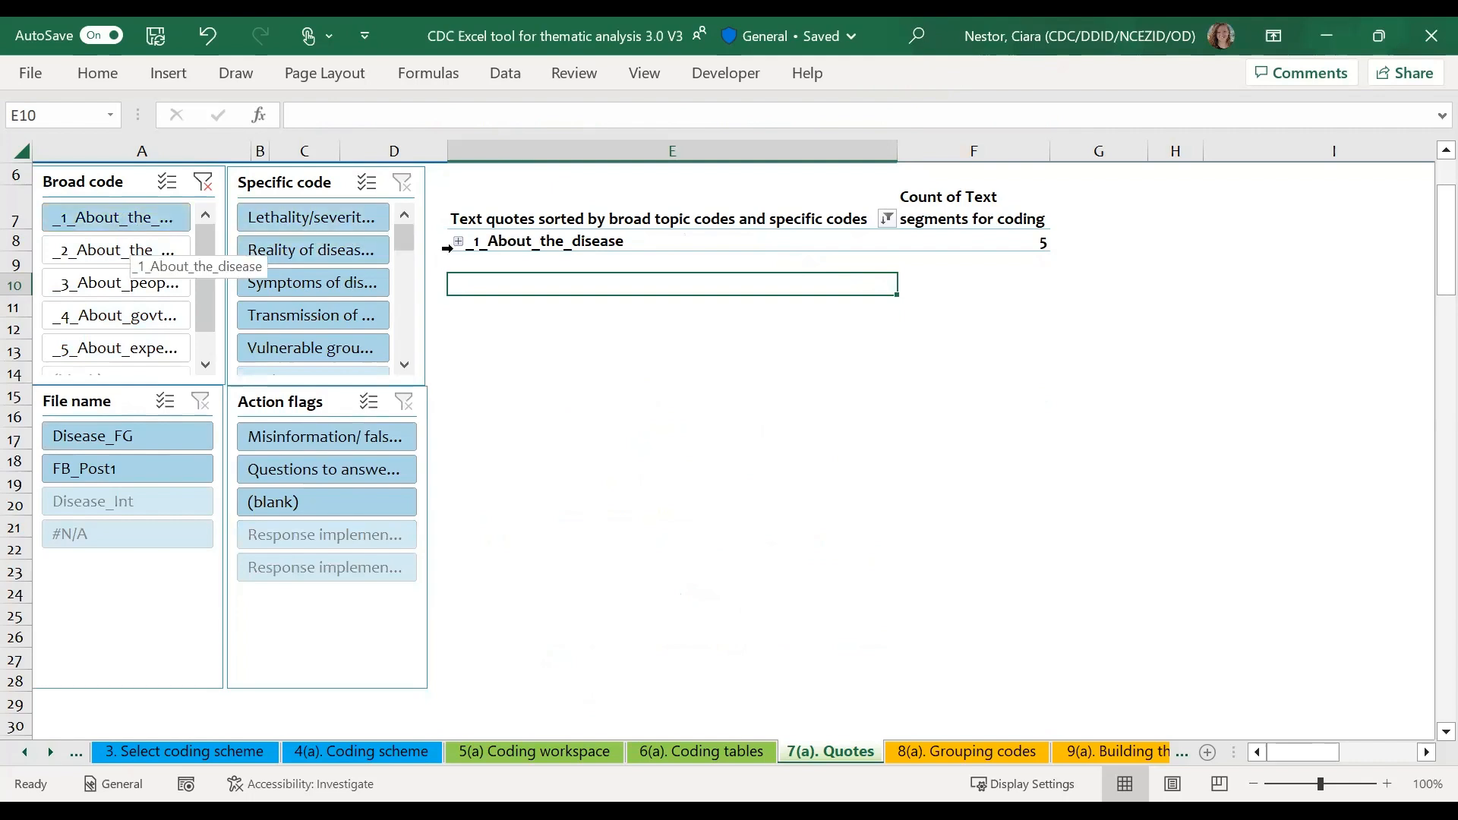
click(457, 241)
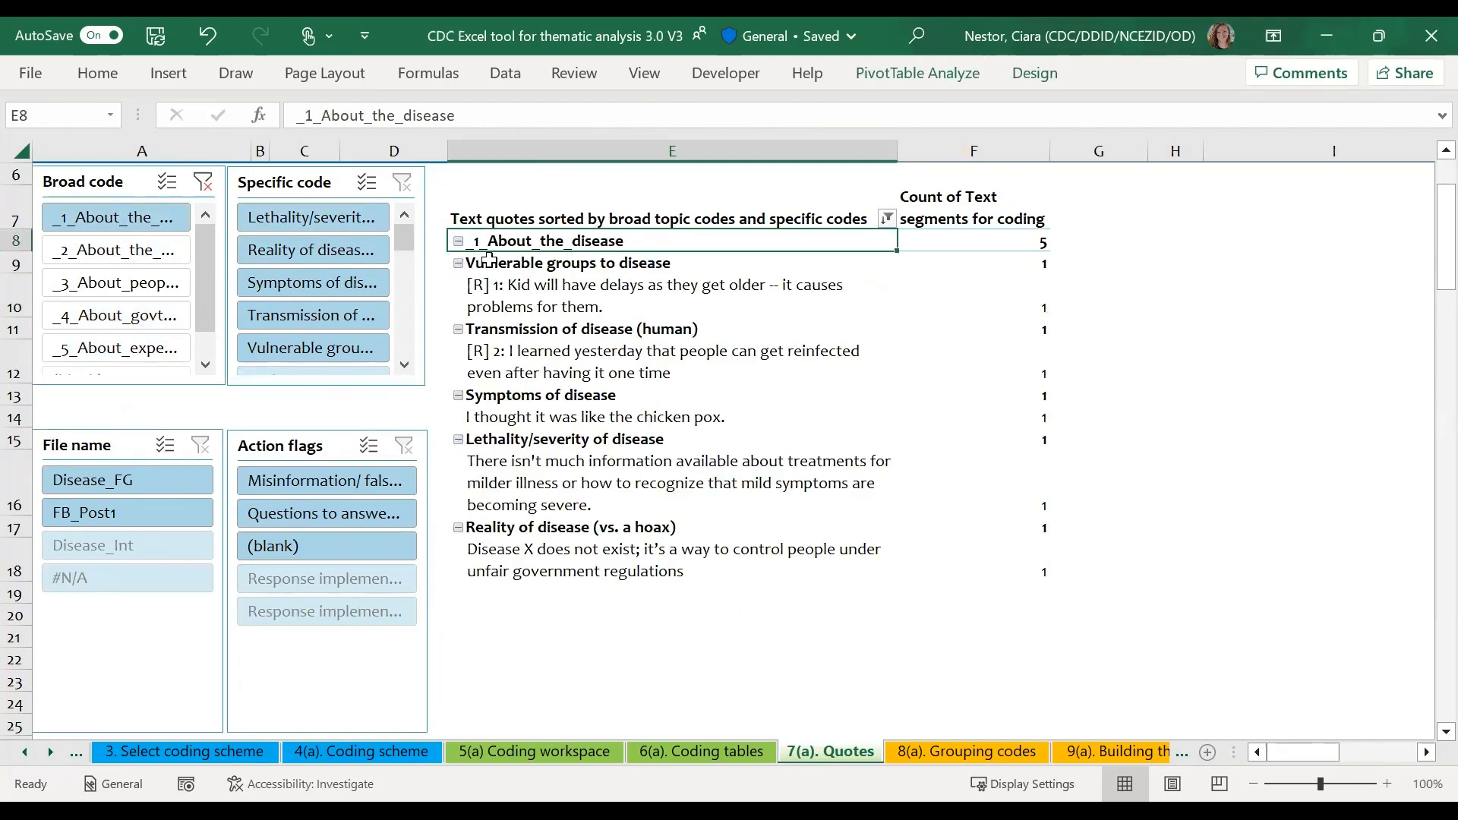
mouse_move(525, 574)
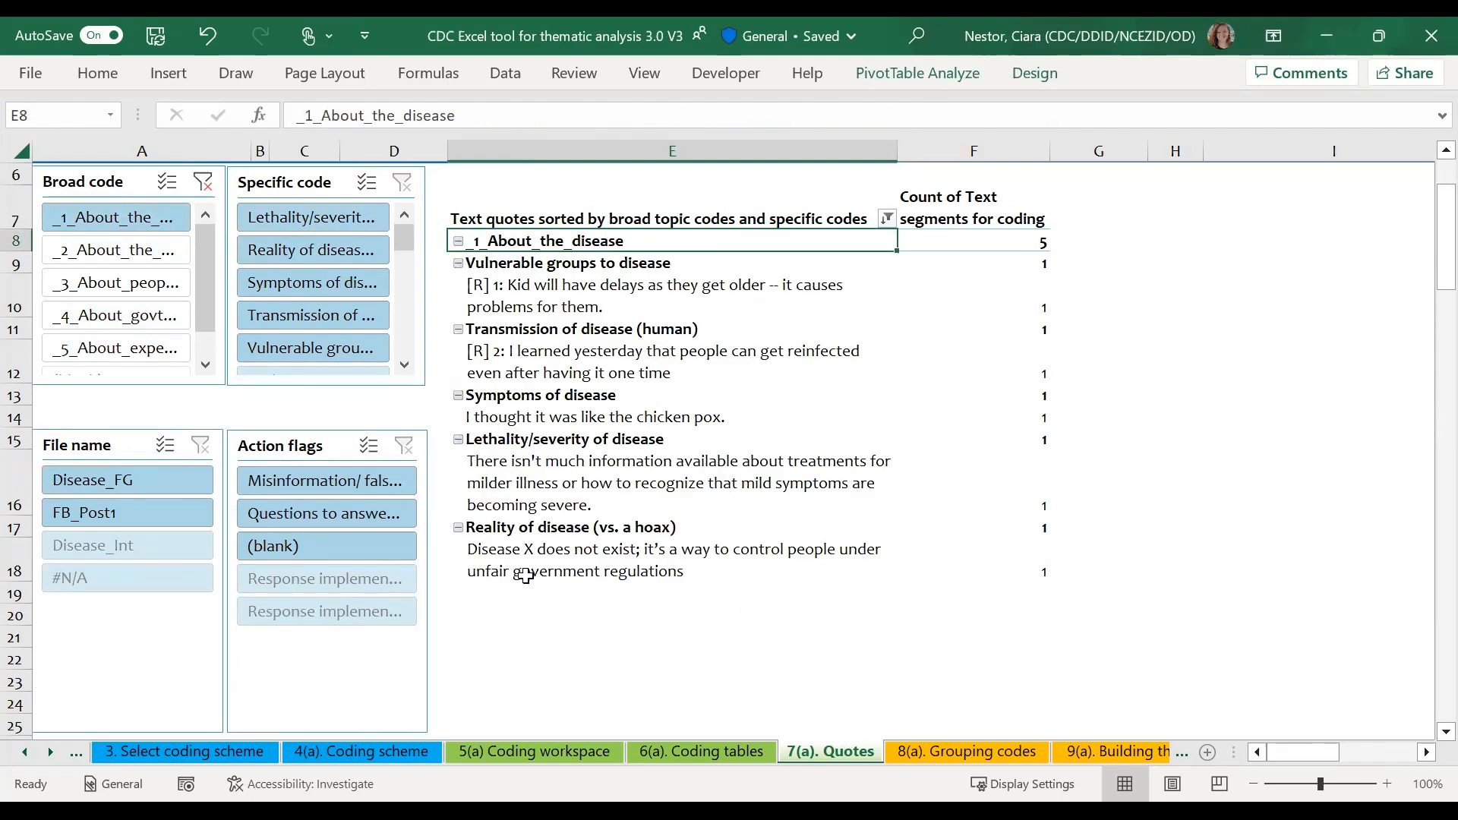
mouse_move(527, 571)
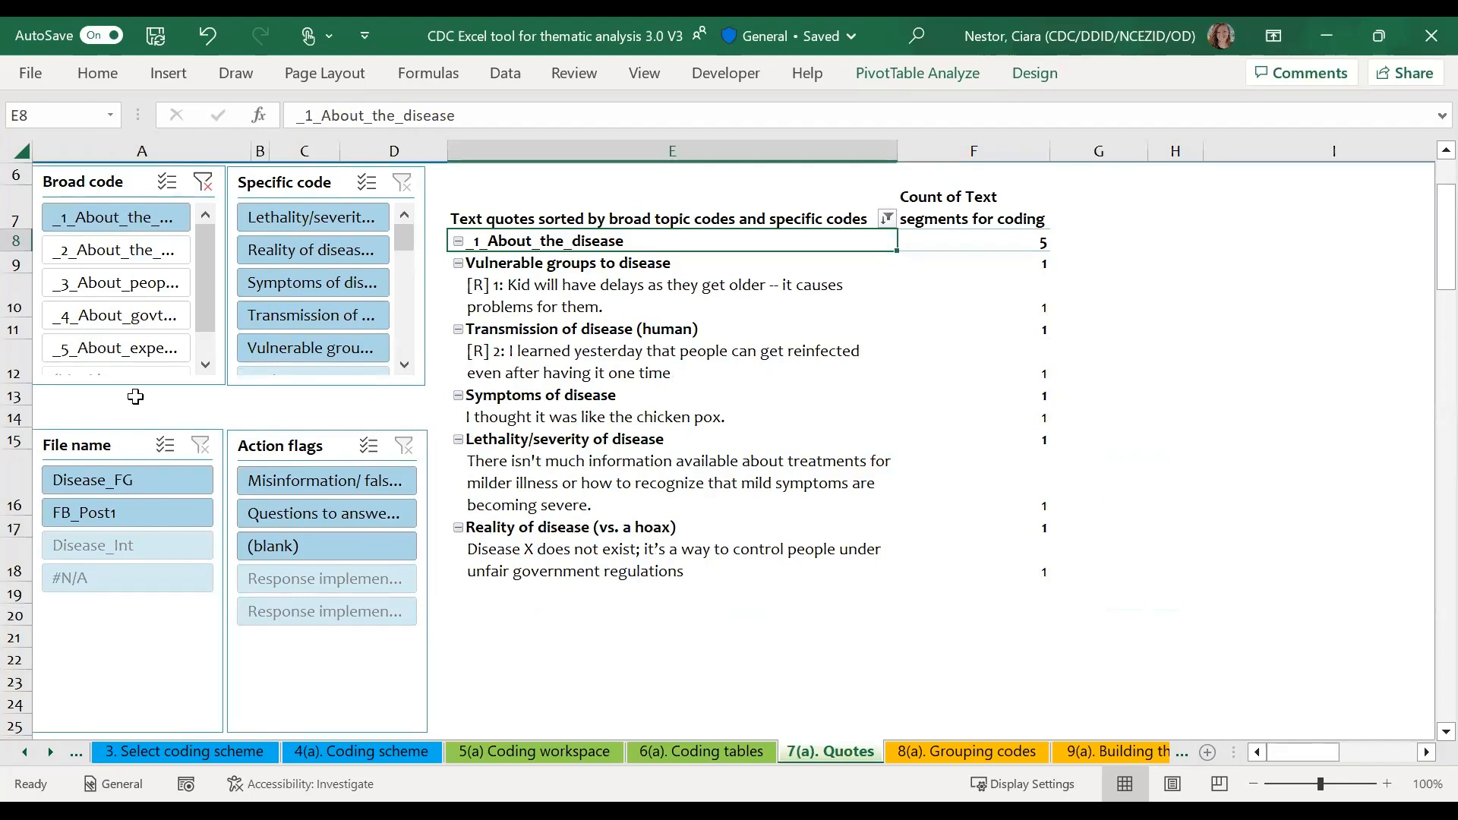
mouse_move(114, 250)
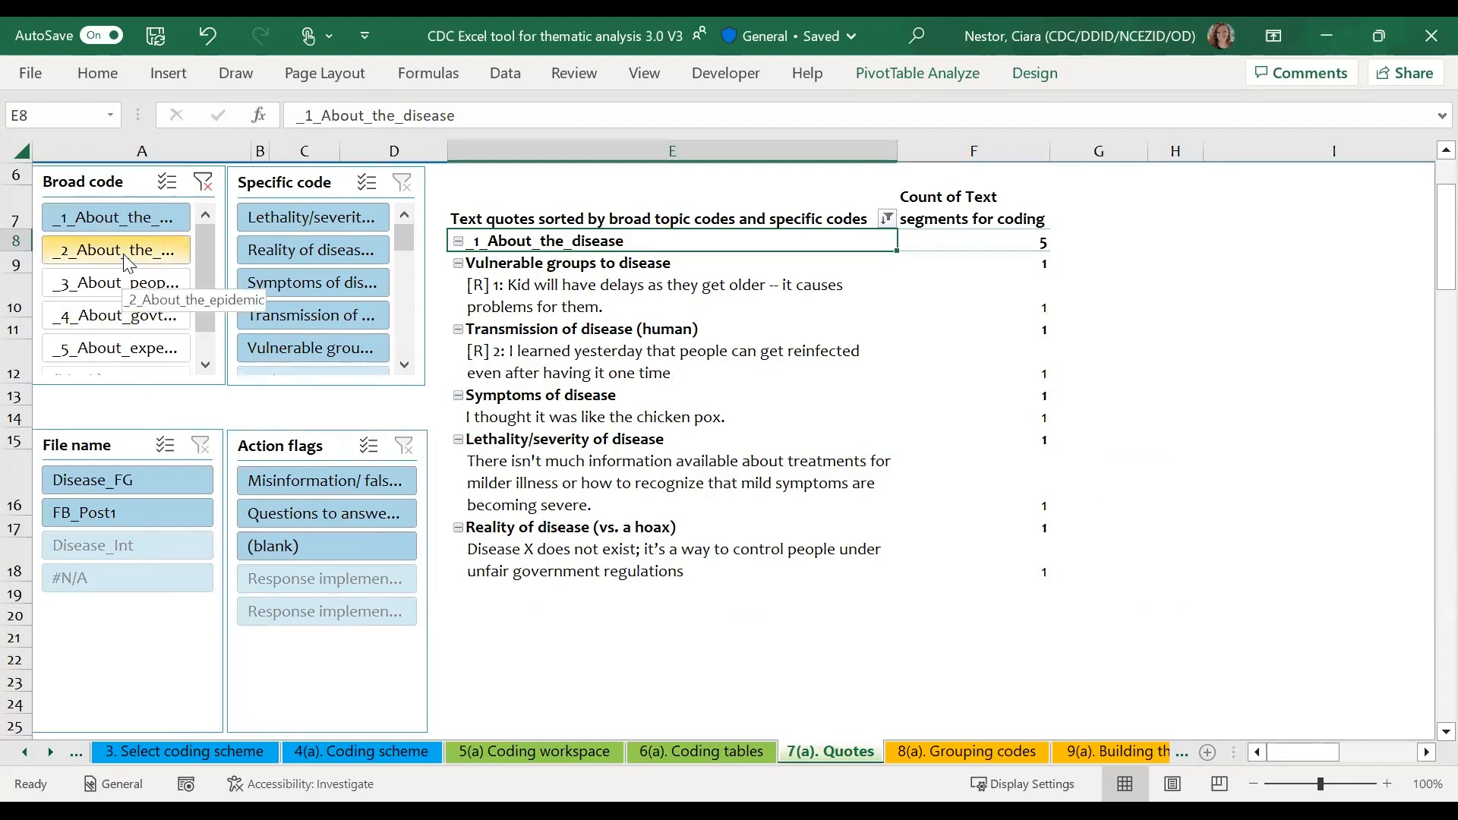
mouse_move(167, 181)
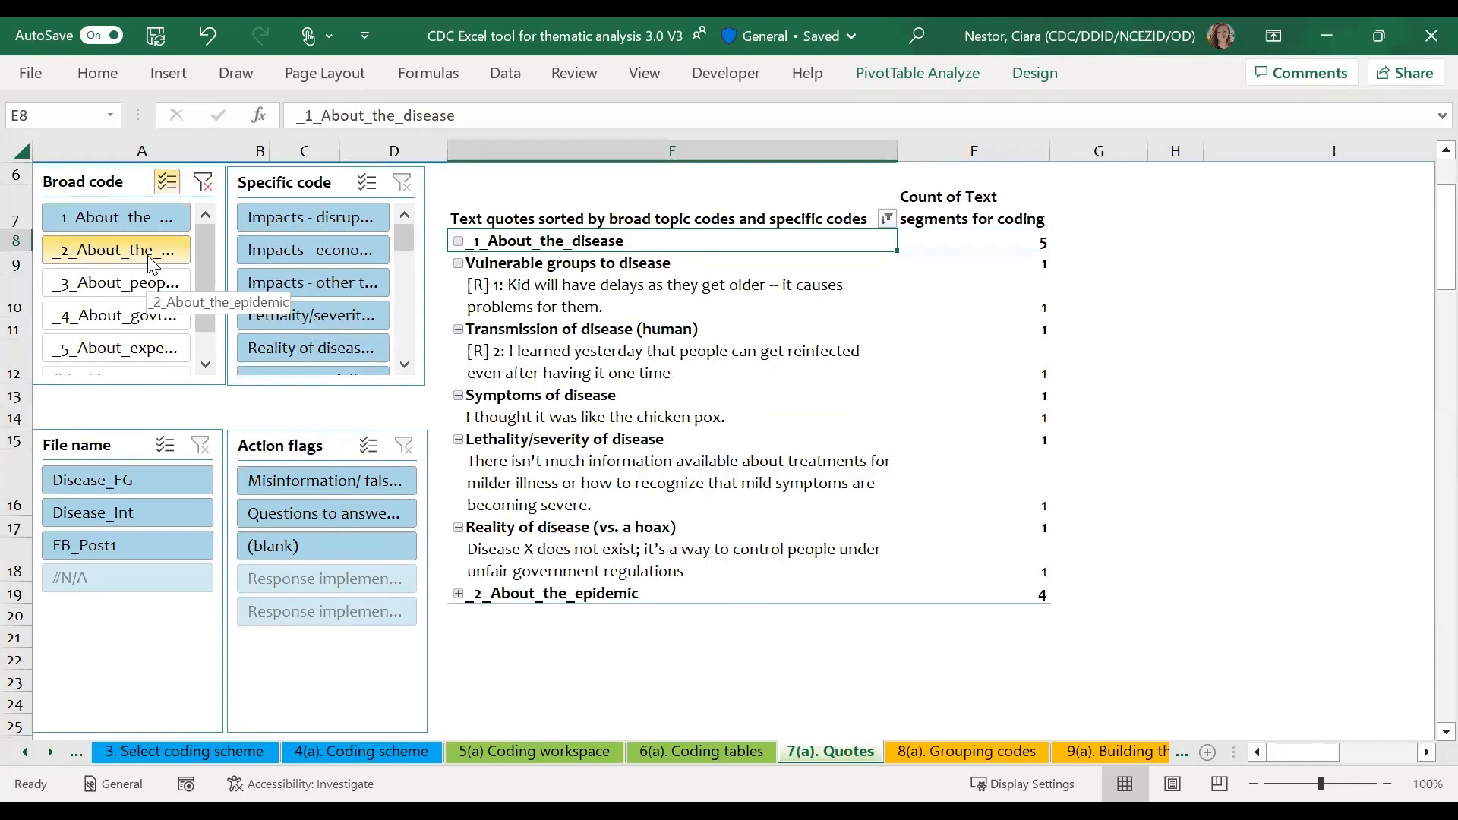
- Expand _2_About_the_epidemic's quotes and scroll down through them
click(457, 593)
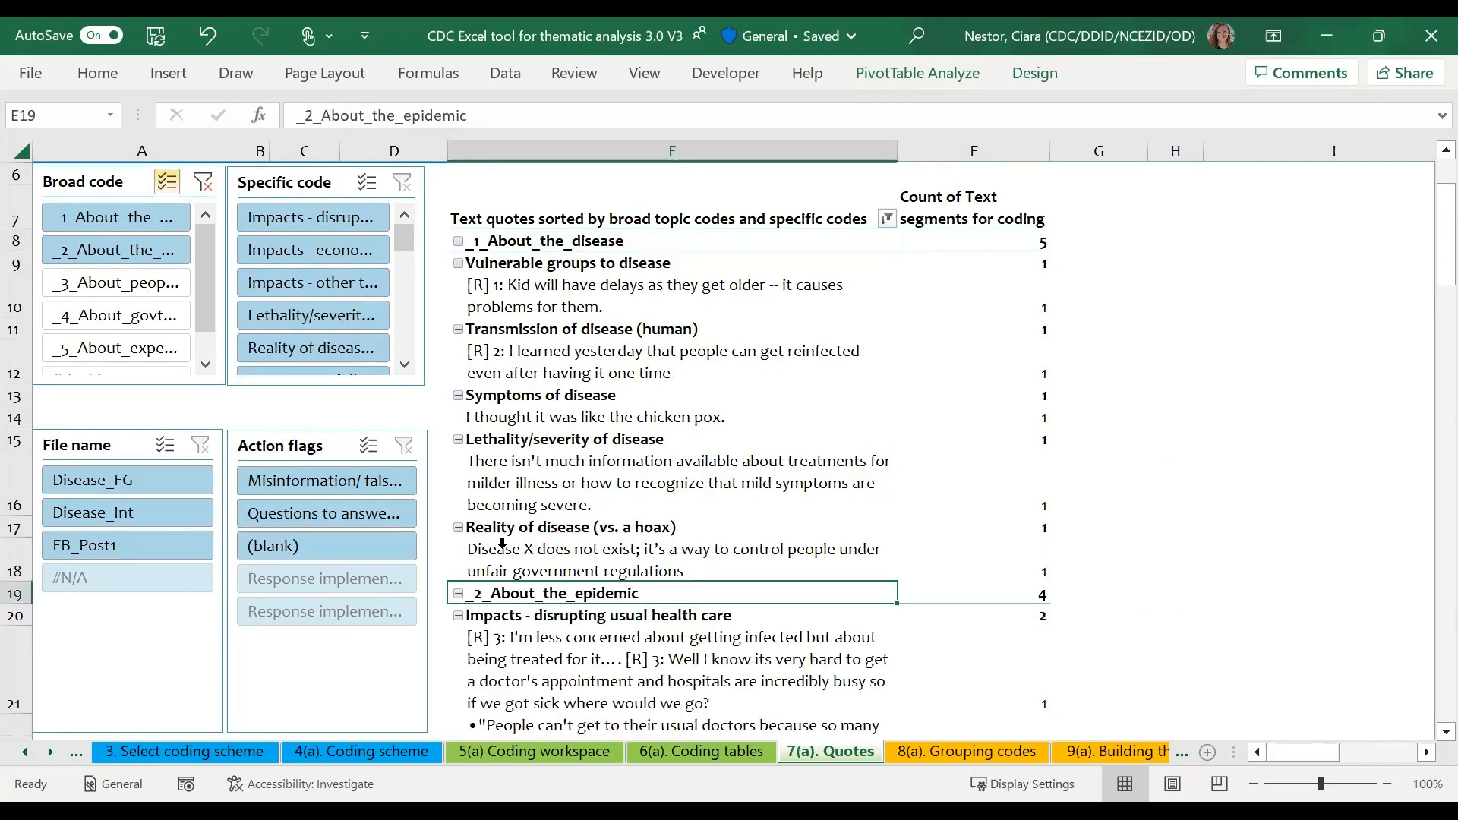
scroll(down, 3)
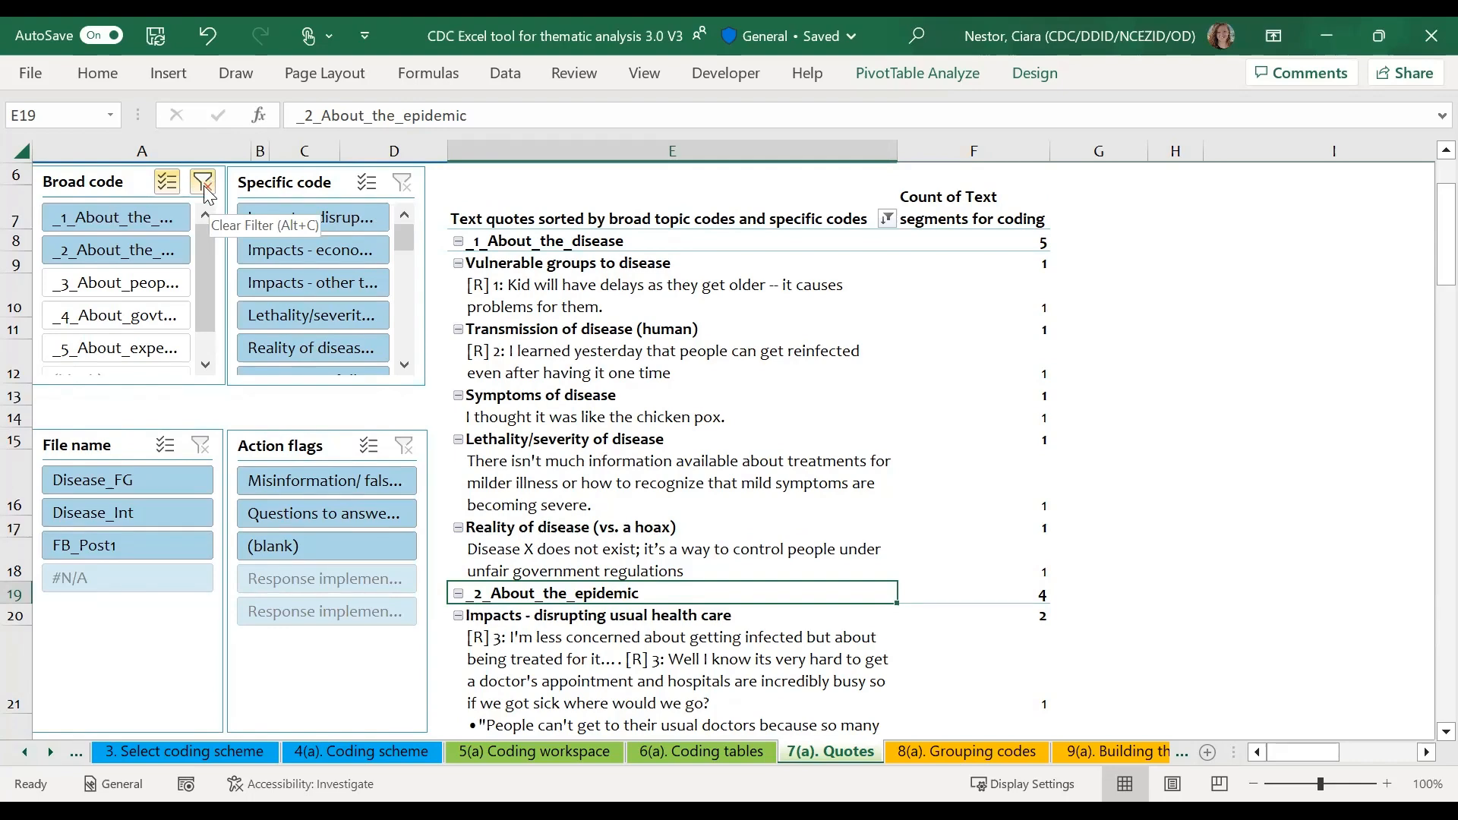
- Clear the Broad code slicer filter and select the _3_About_people_dealing_with_epidemic row
click(202, 182)
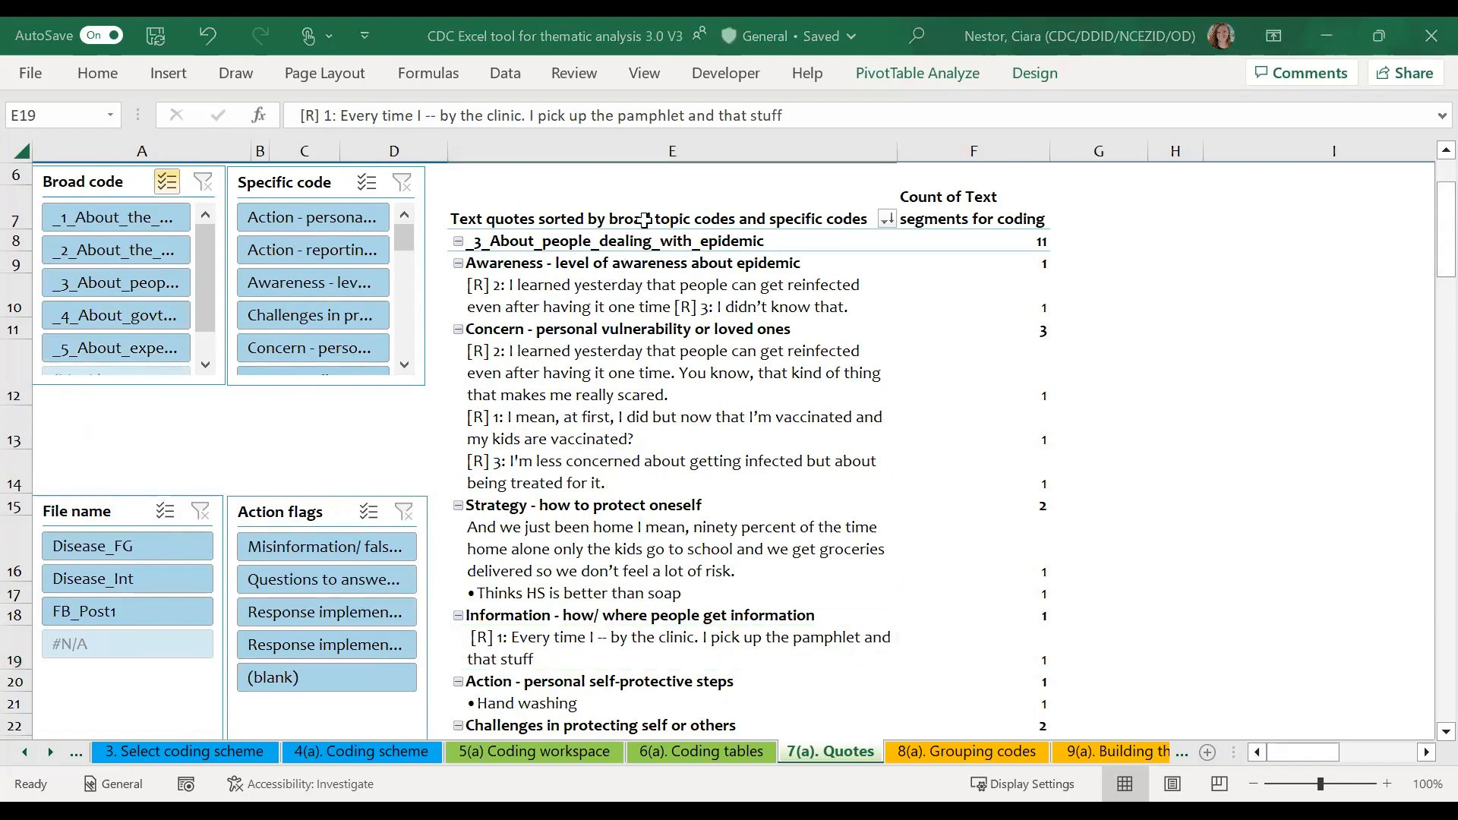
click(618, 240)
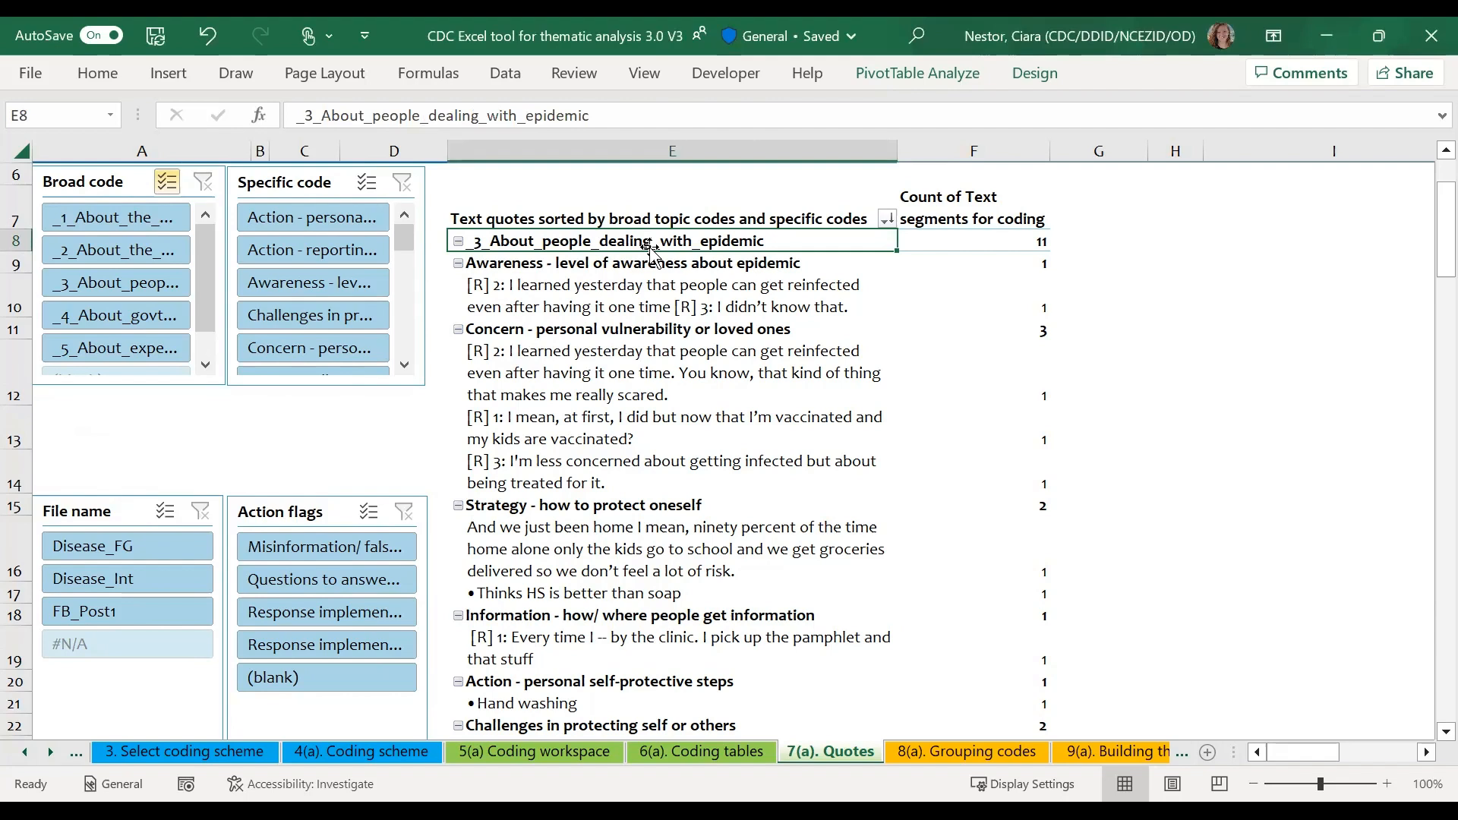
mouse_move(714, 256)
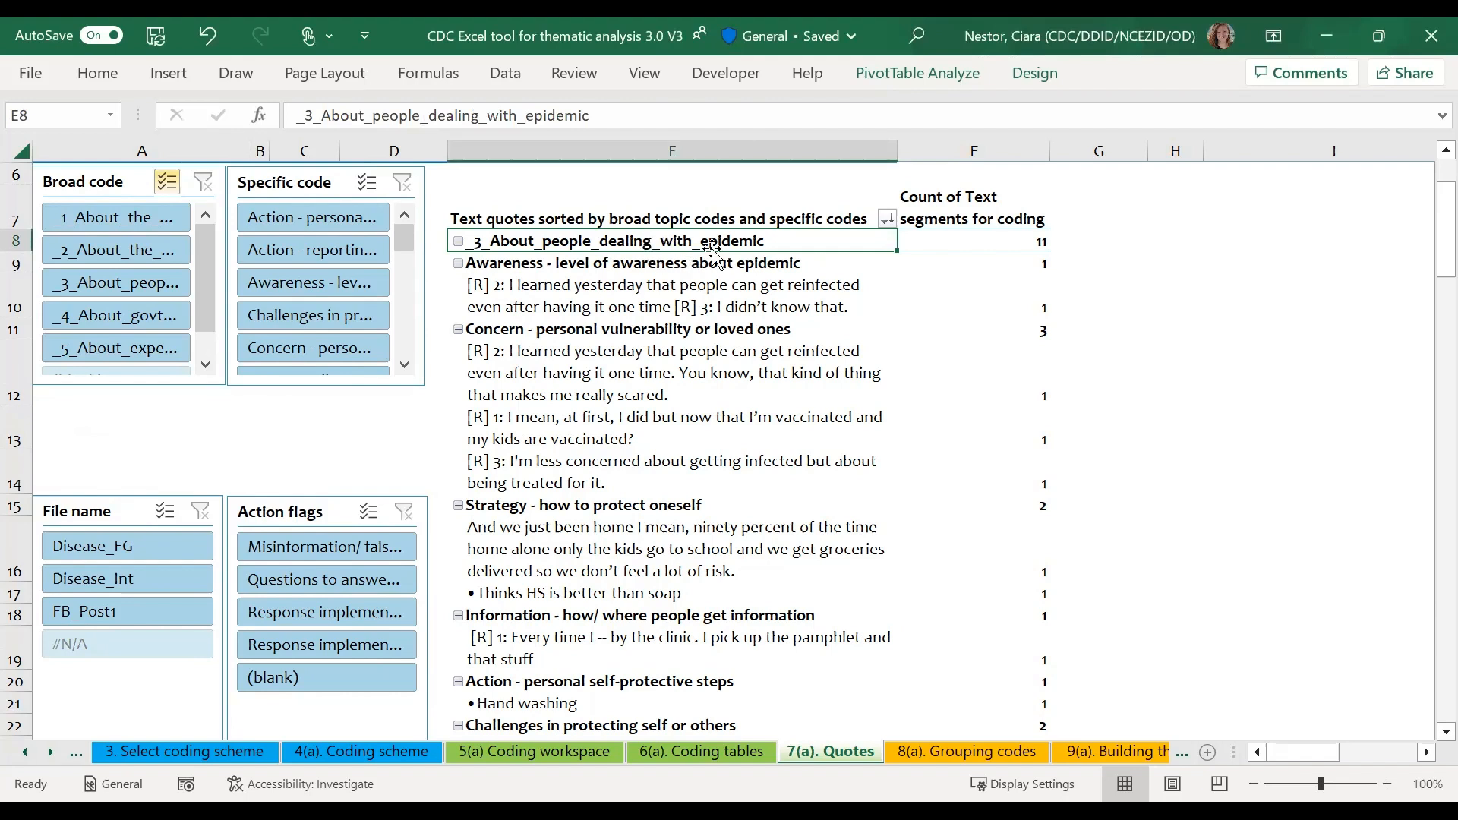
mouse_move(580, 262)
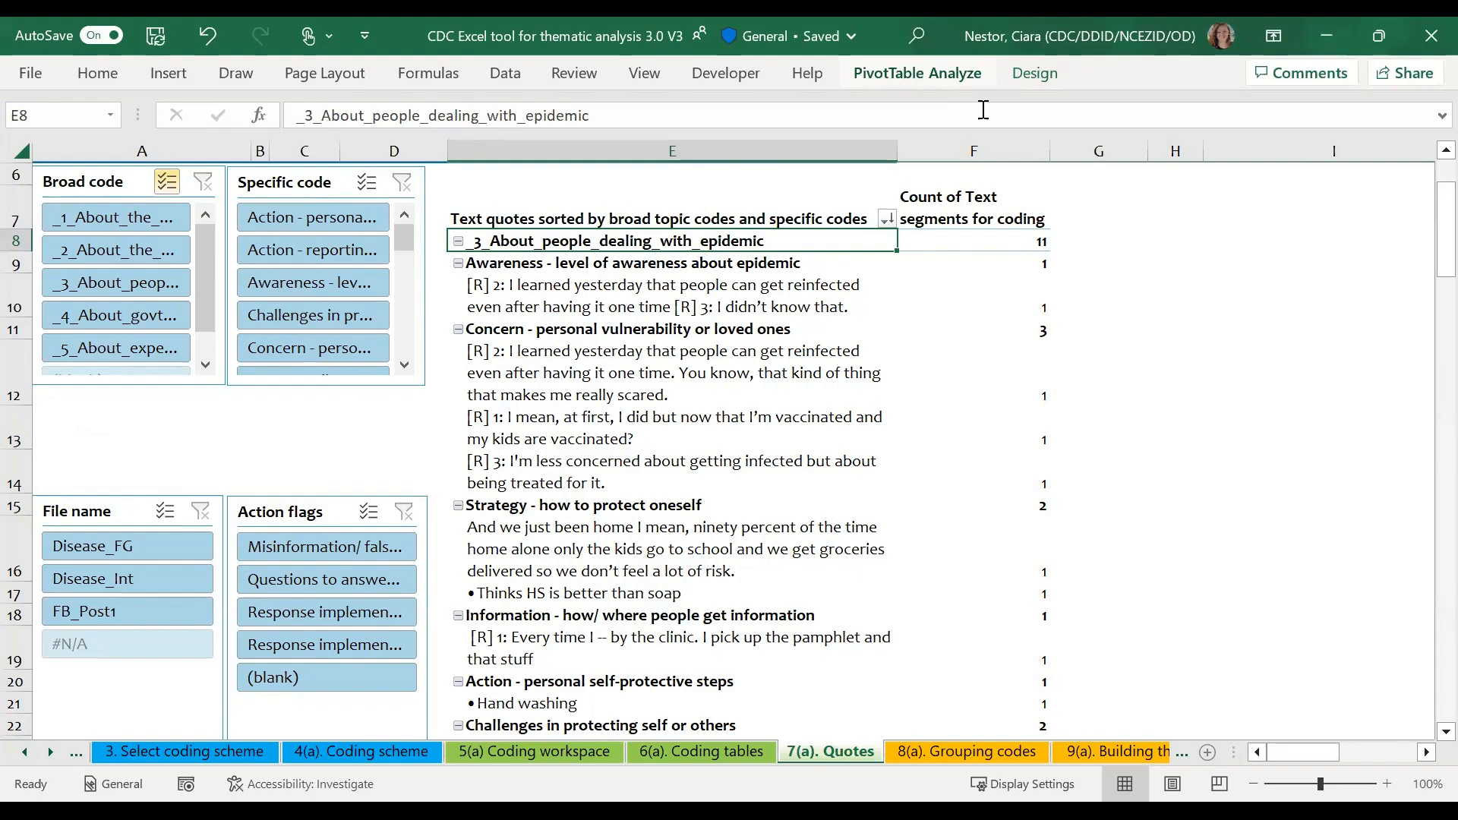
- Show the PivotTable Fields list for the Quotes pivot table
click(915, 73)
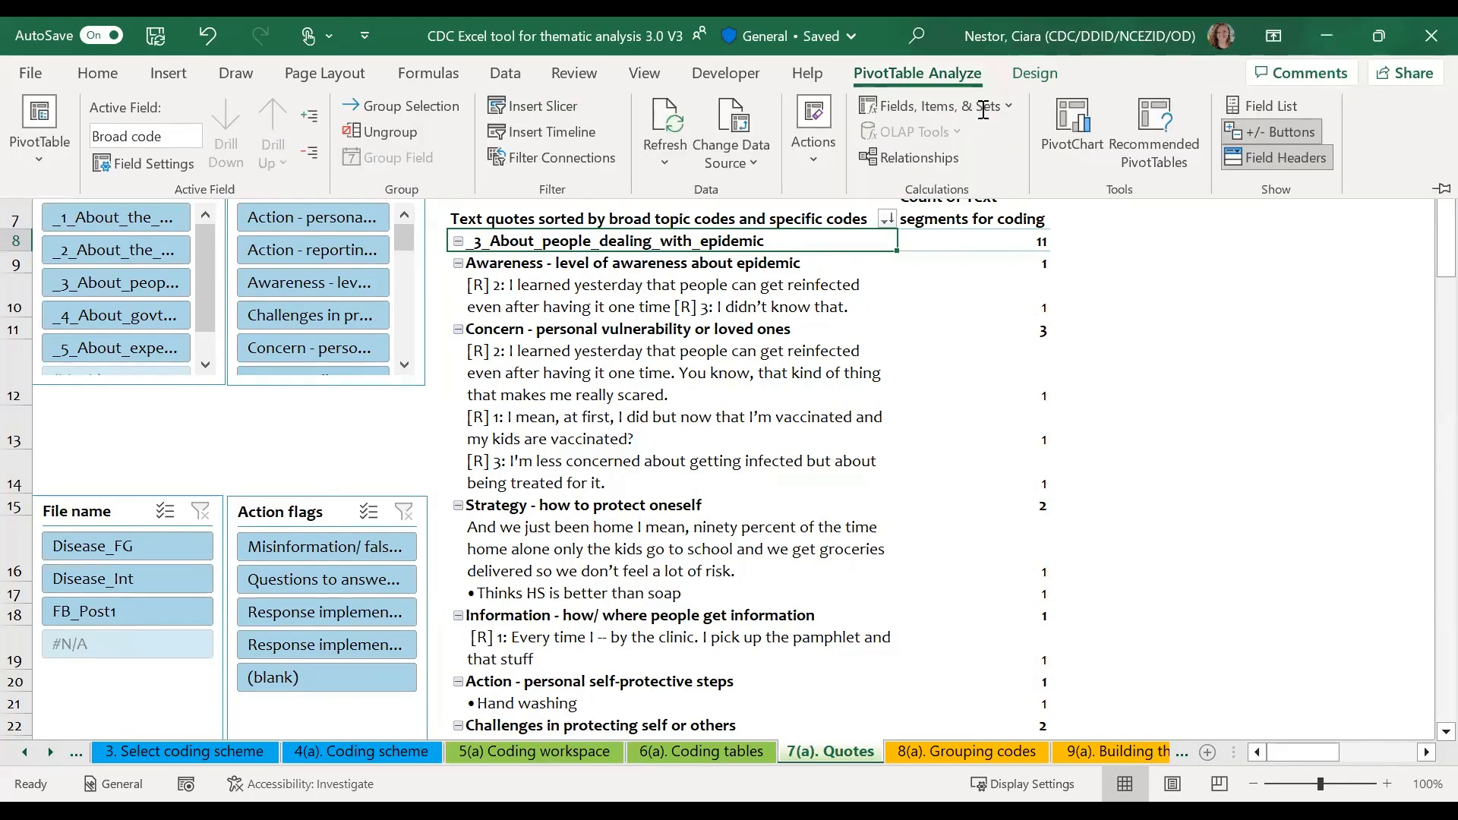
mouse_move(1268, 105)
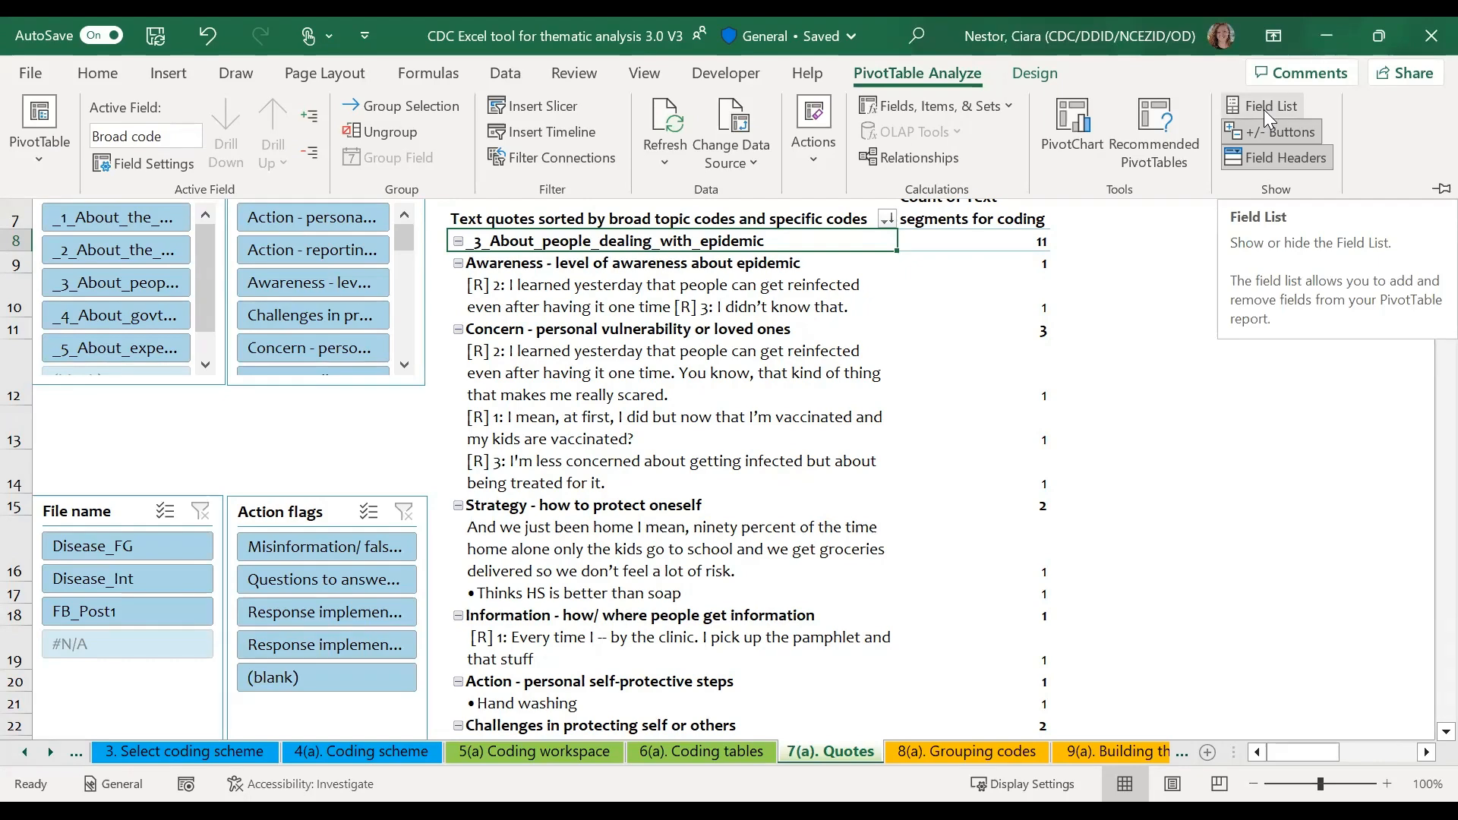
click(1271, 105)
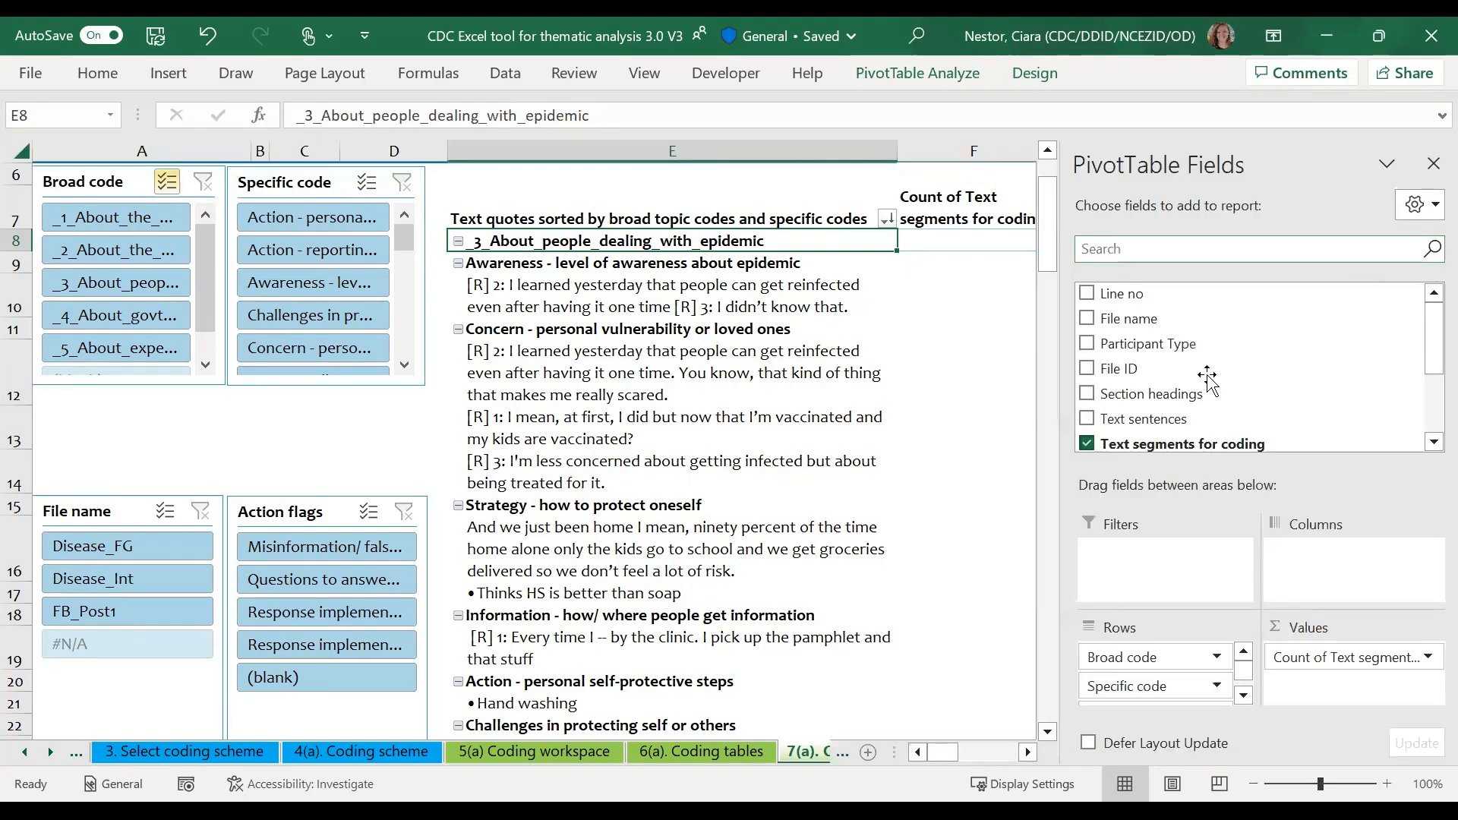
mouse_move(1239, 485)
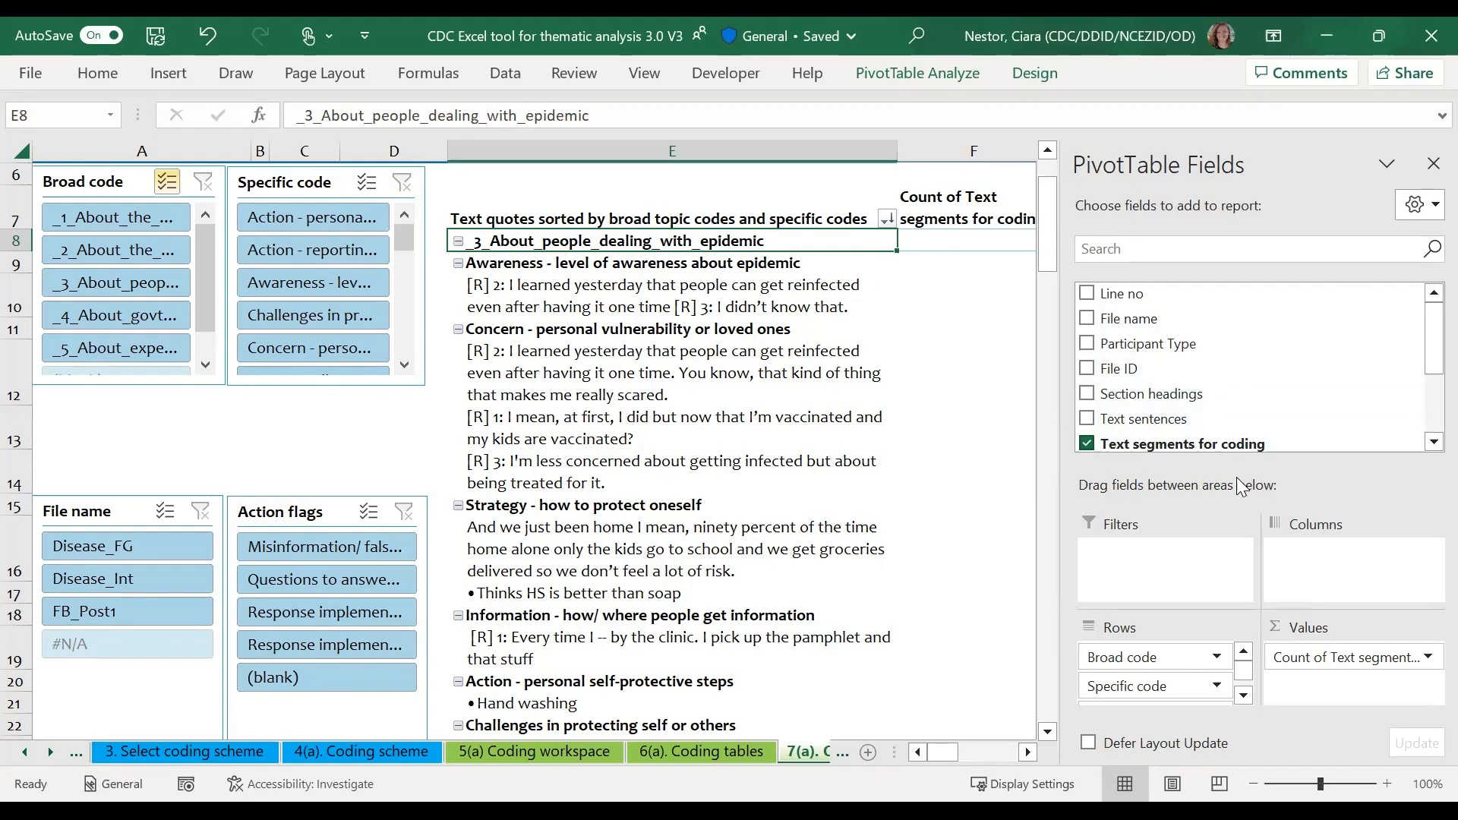
mouse_move(1198, 319)
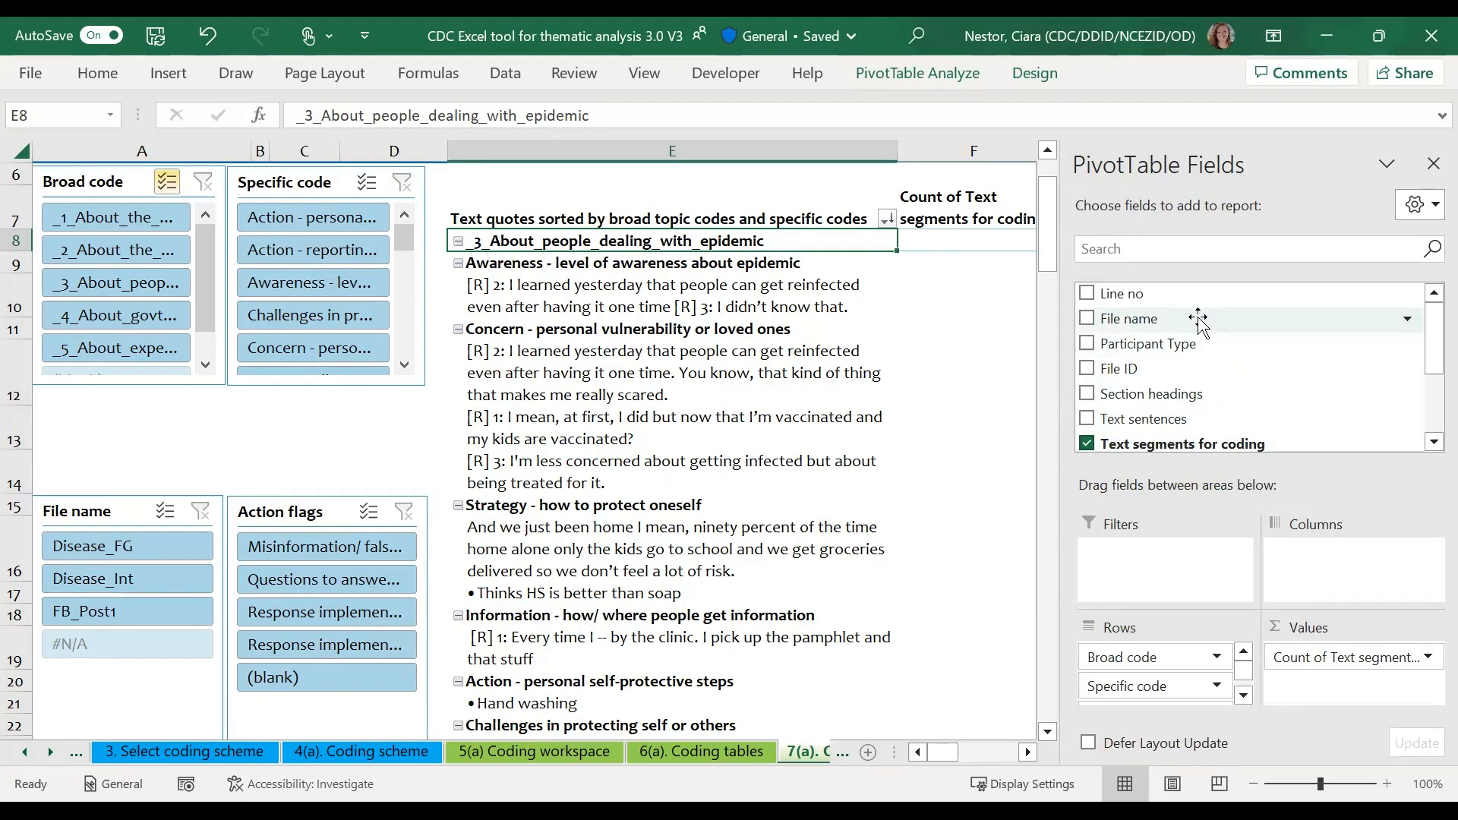
mouse_move(1199, 427)
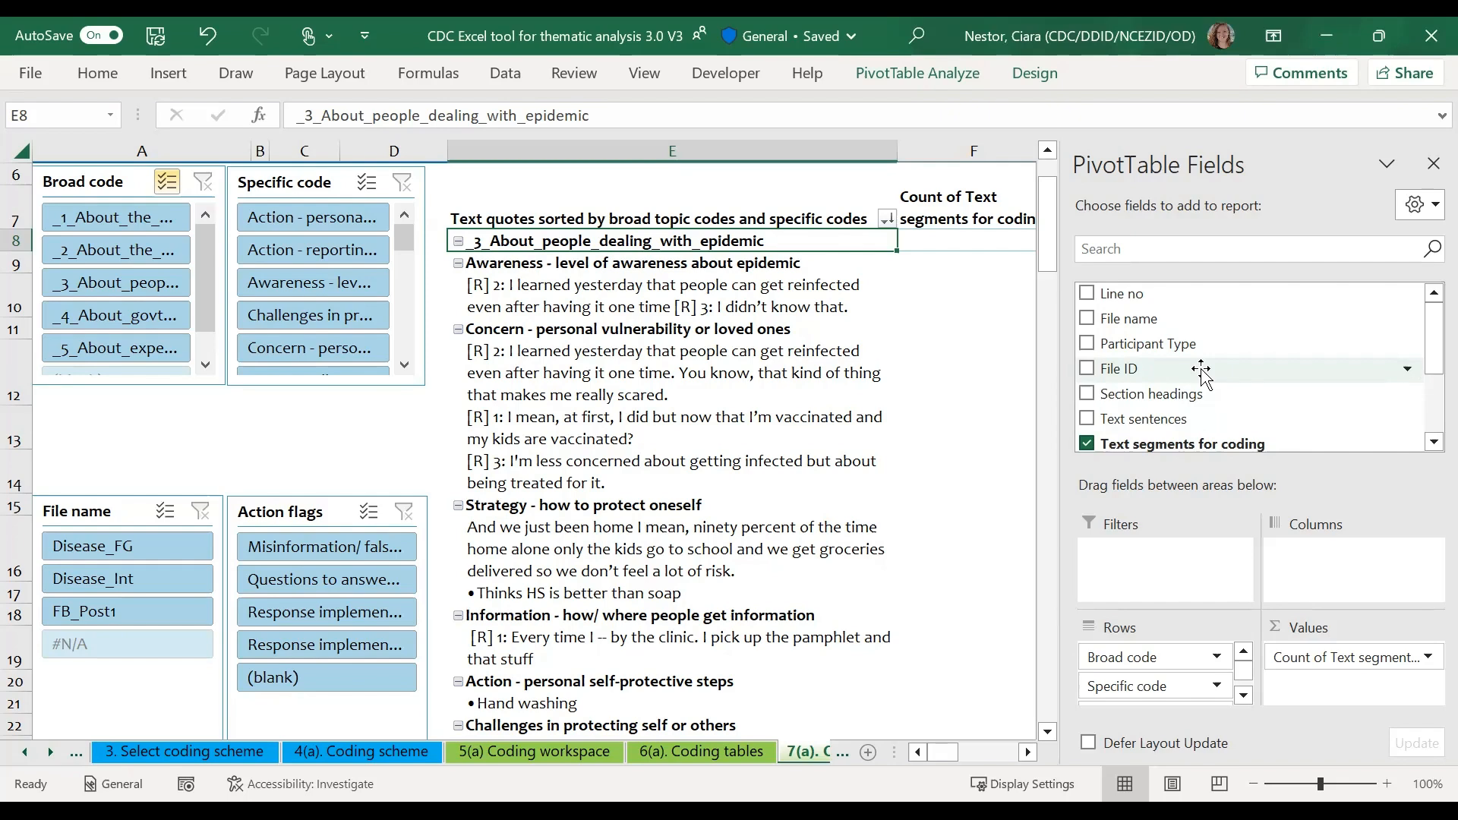
mouse_move(1199, 344)
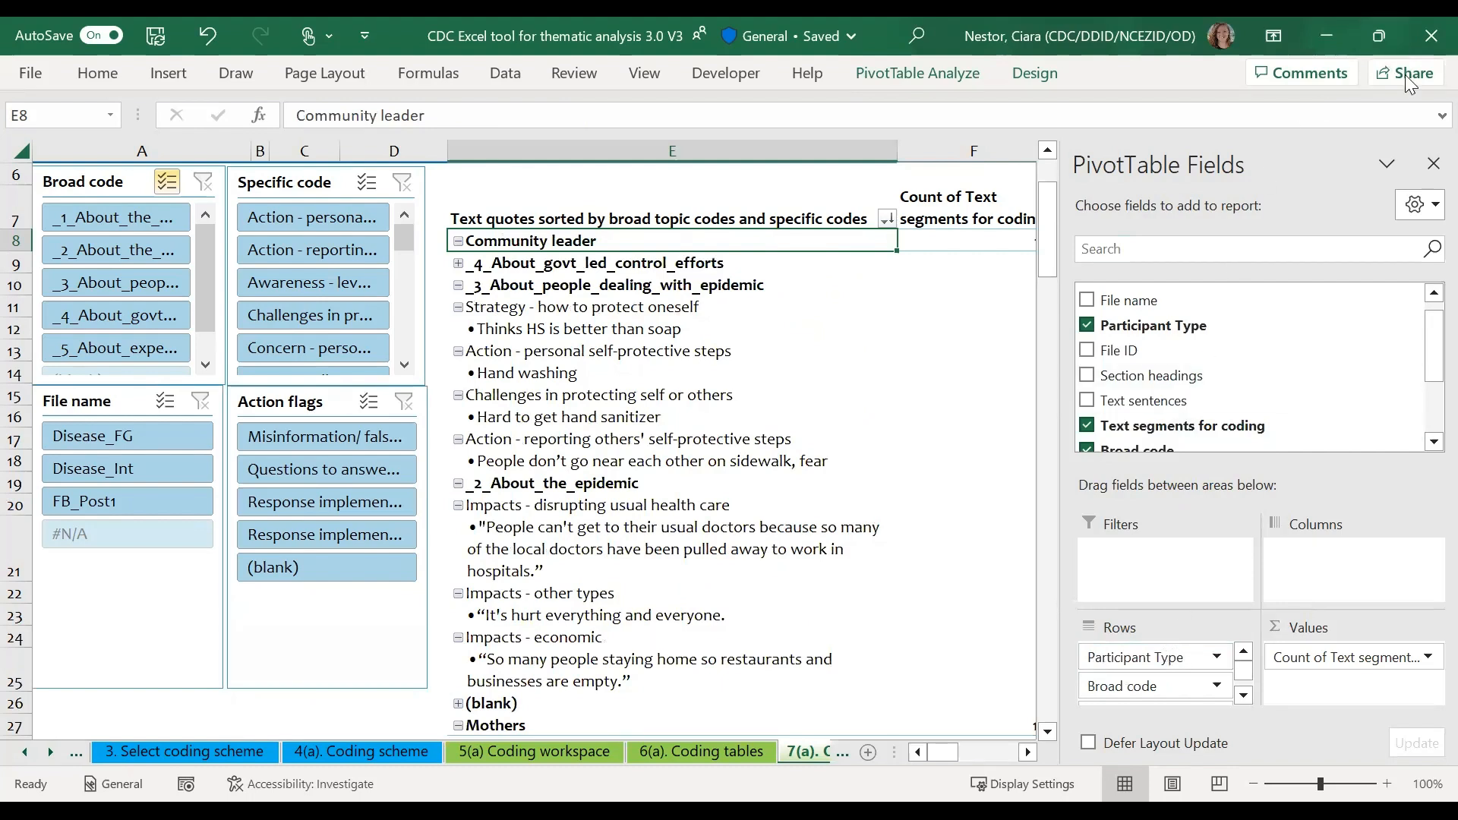
- Hide the field list, expand _4_About_govt_led_control_efforts, and browse quotes down to Mothers
click(1434, 164)
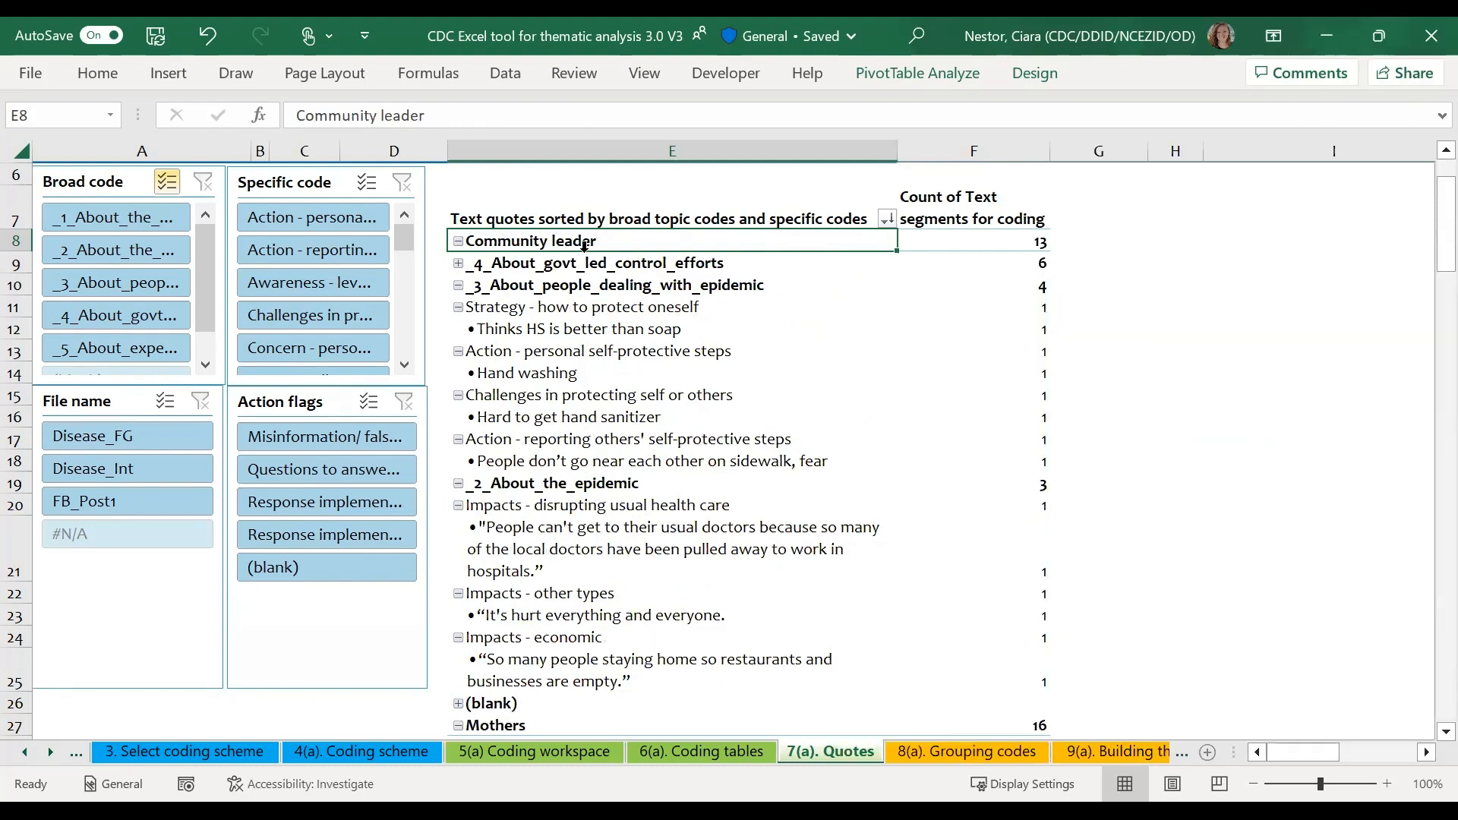
mouse_move(451, 268)
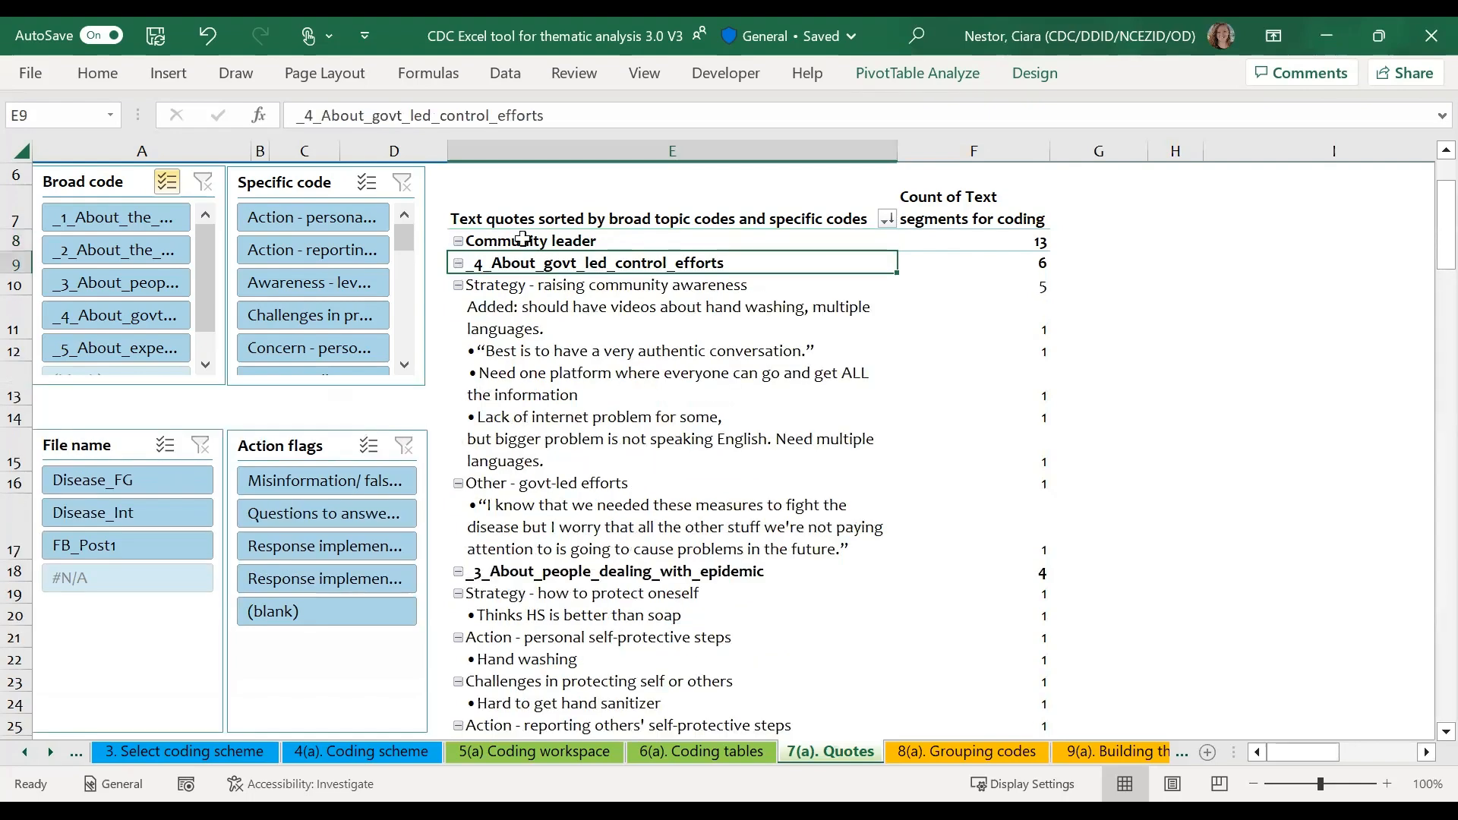
click(530, 239)
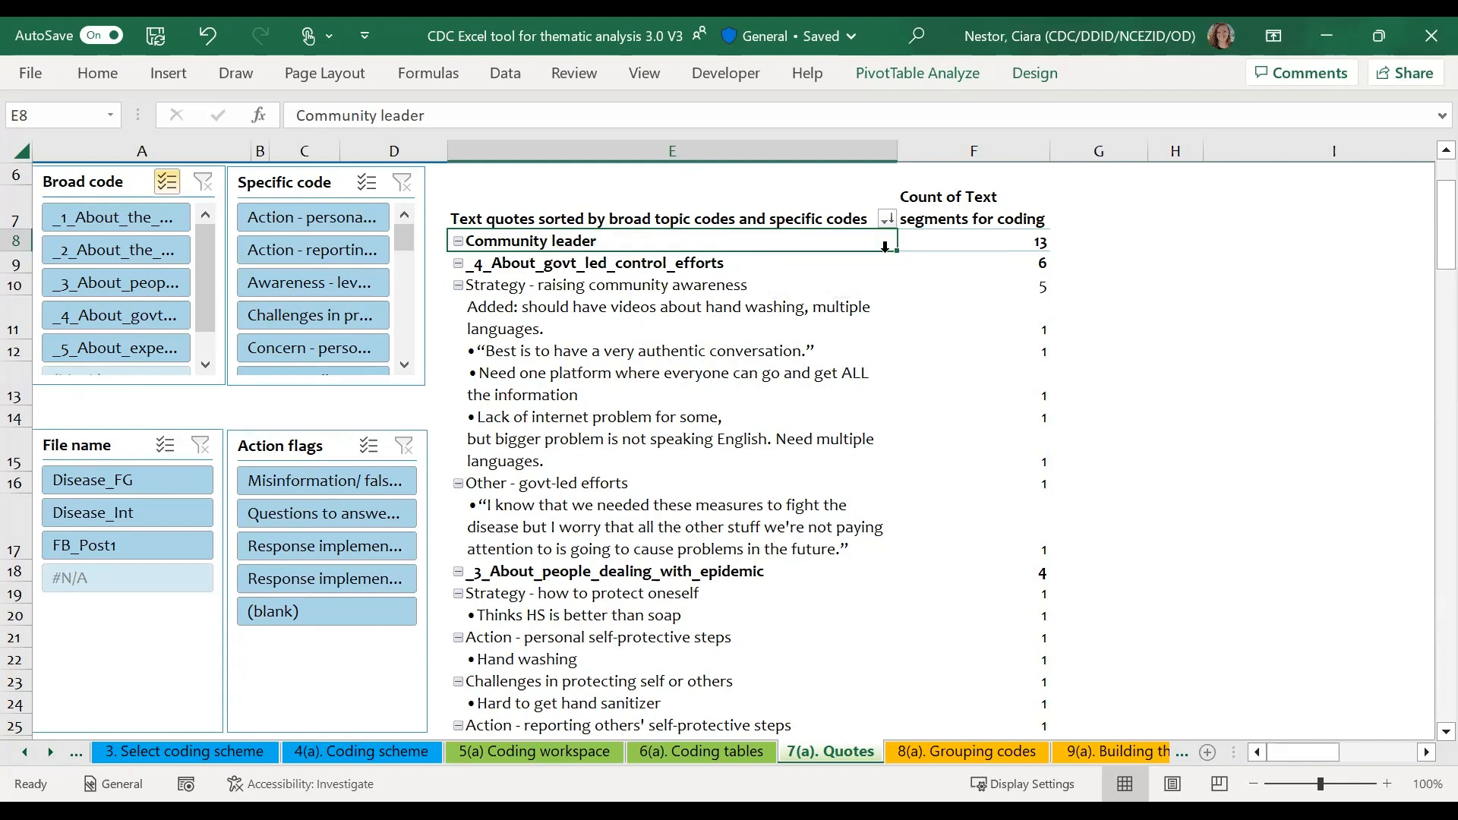
click(595, 264)
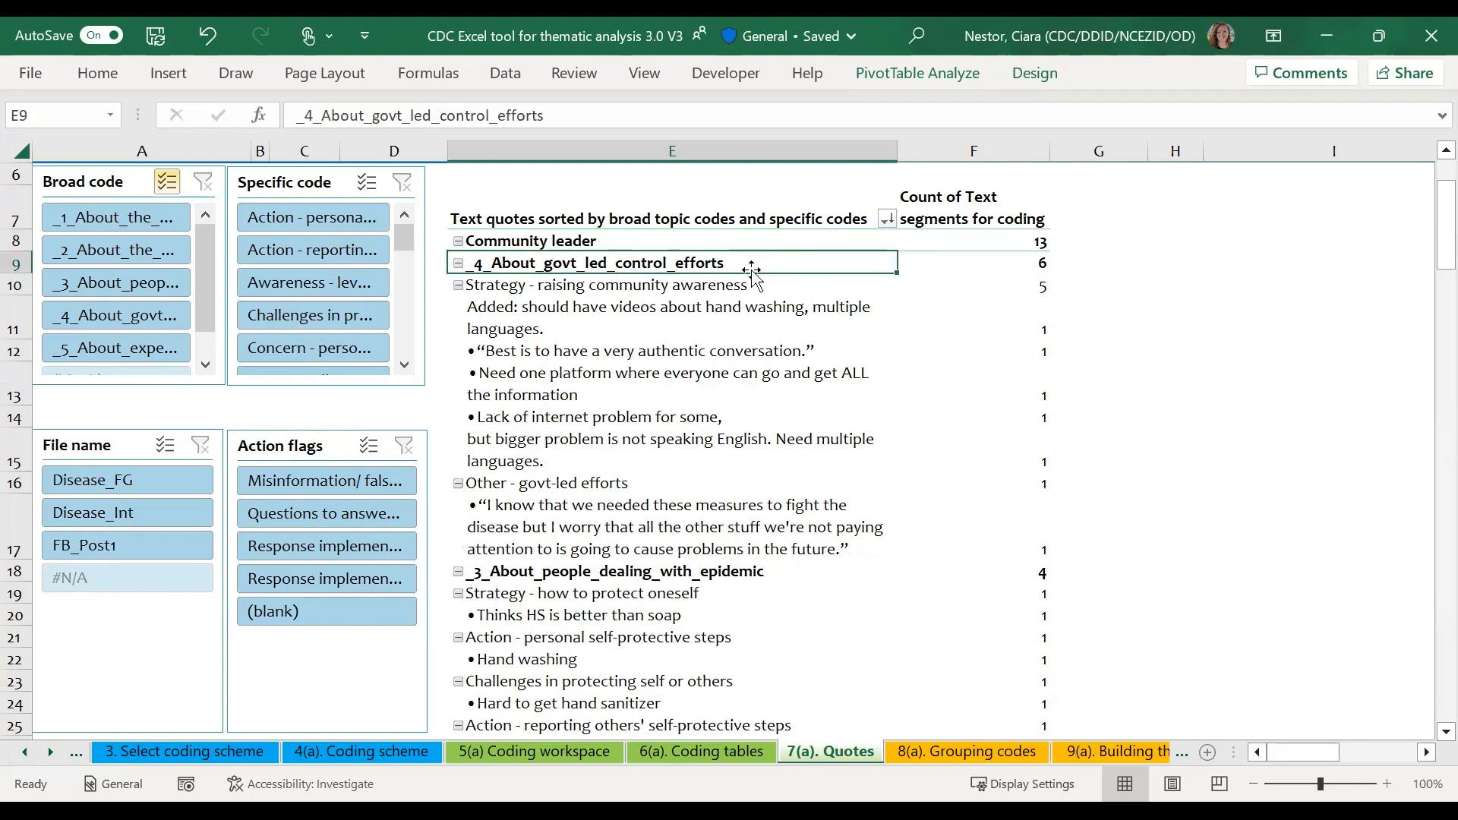
scroll(down, 3)
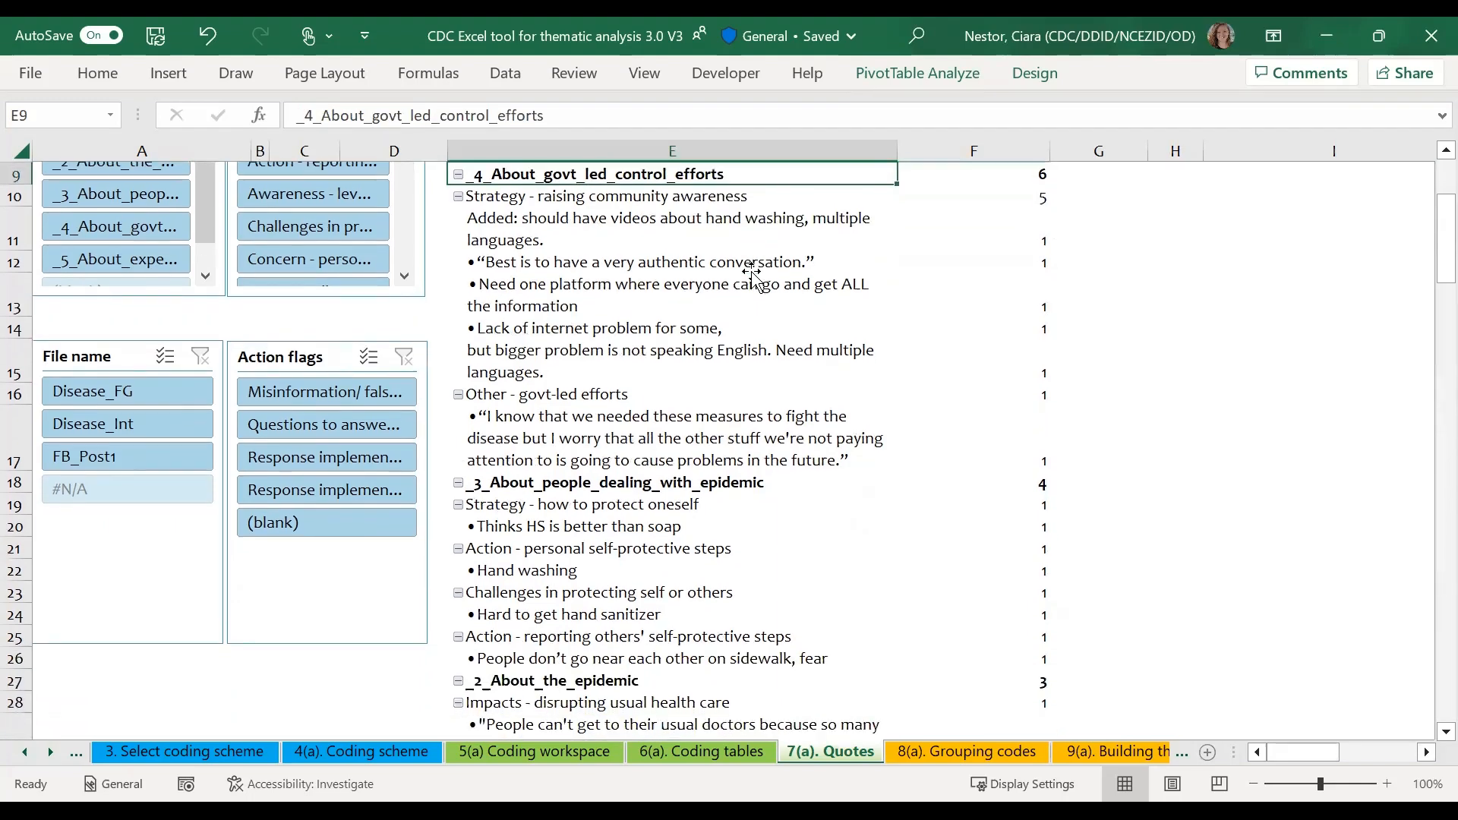
scroll(down, 3)
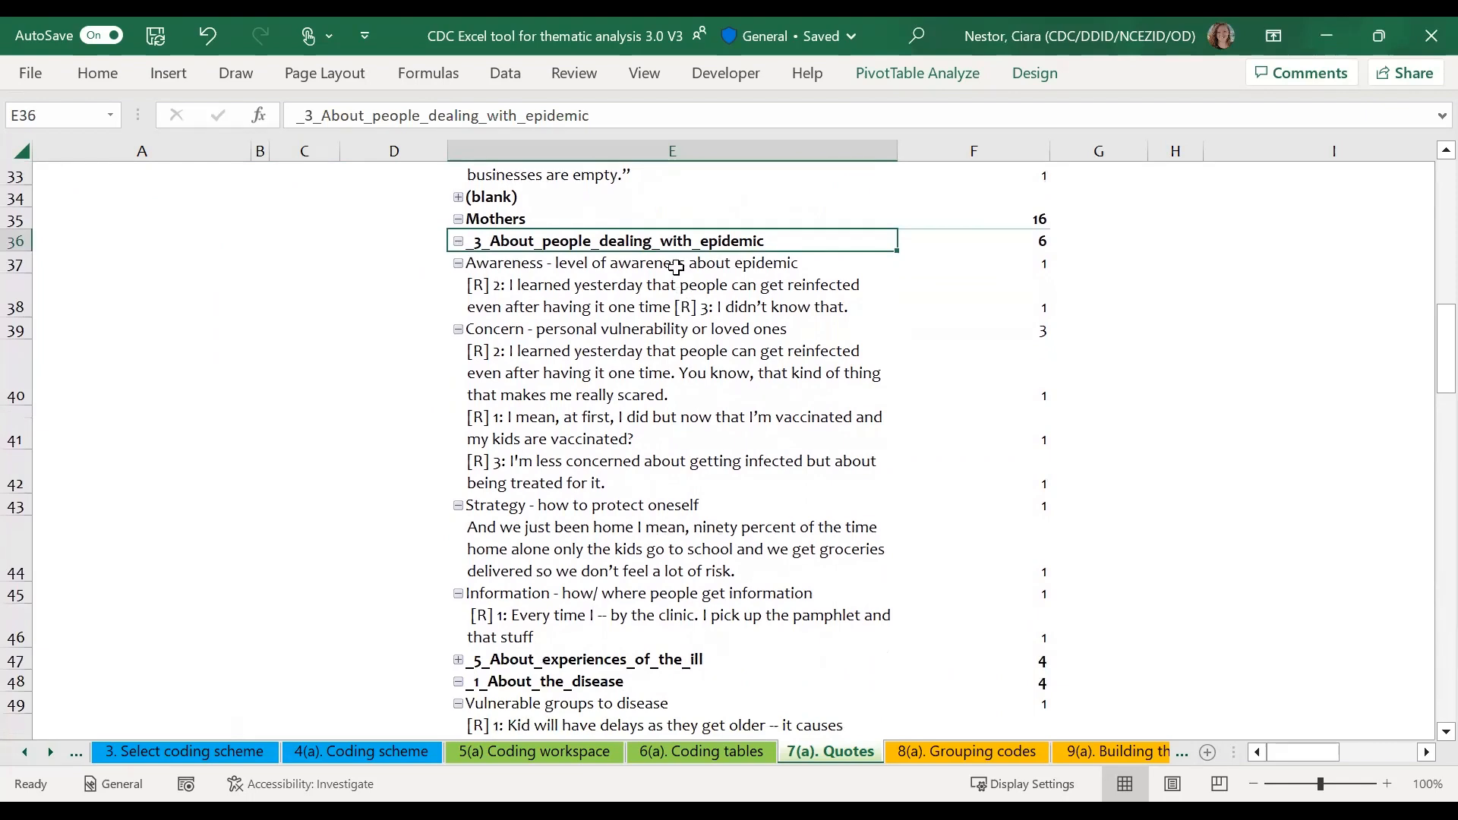
mouse_move(669, 241)
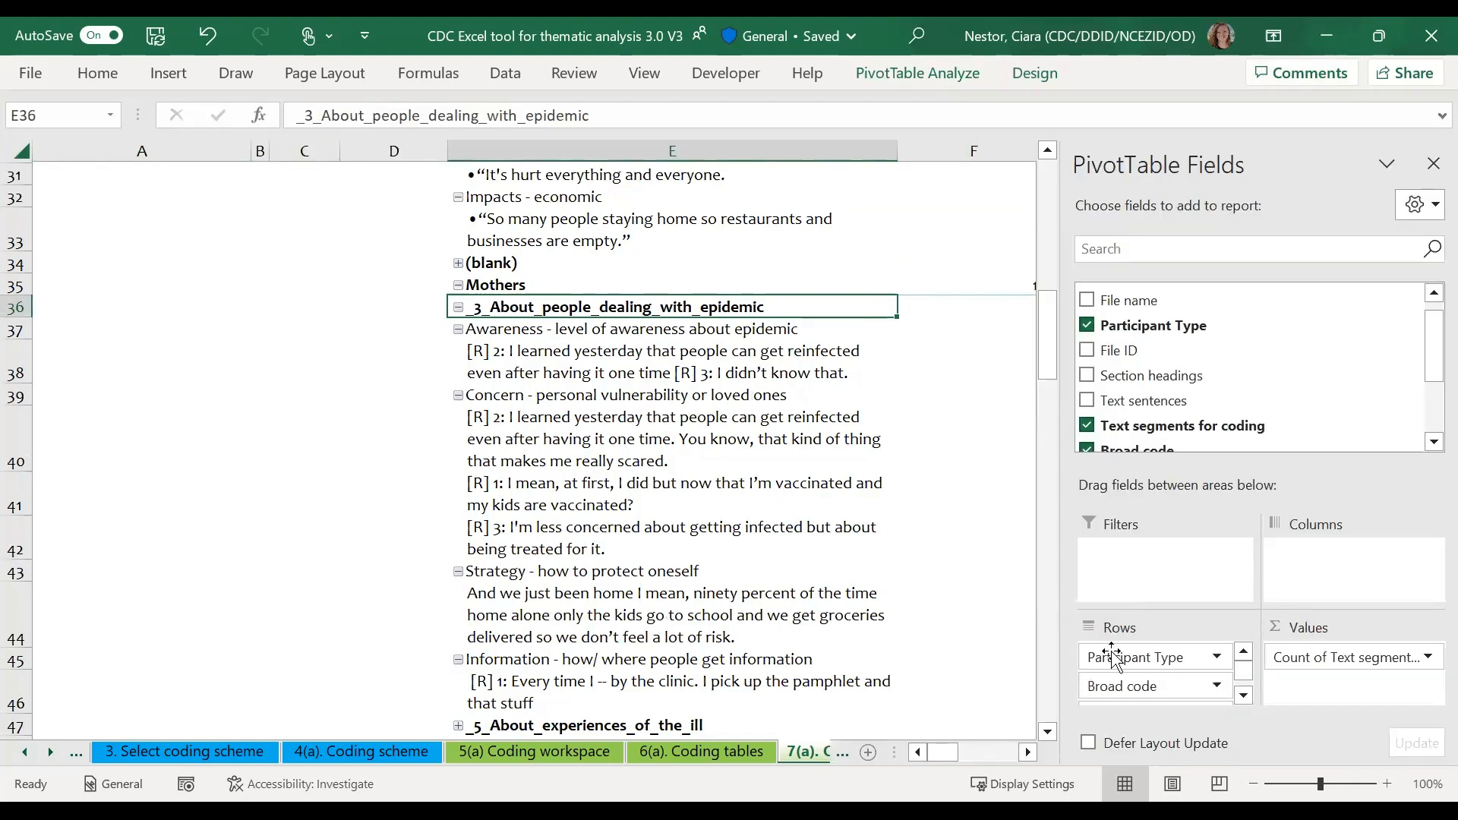
mouse_move(1237, 645)
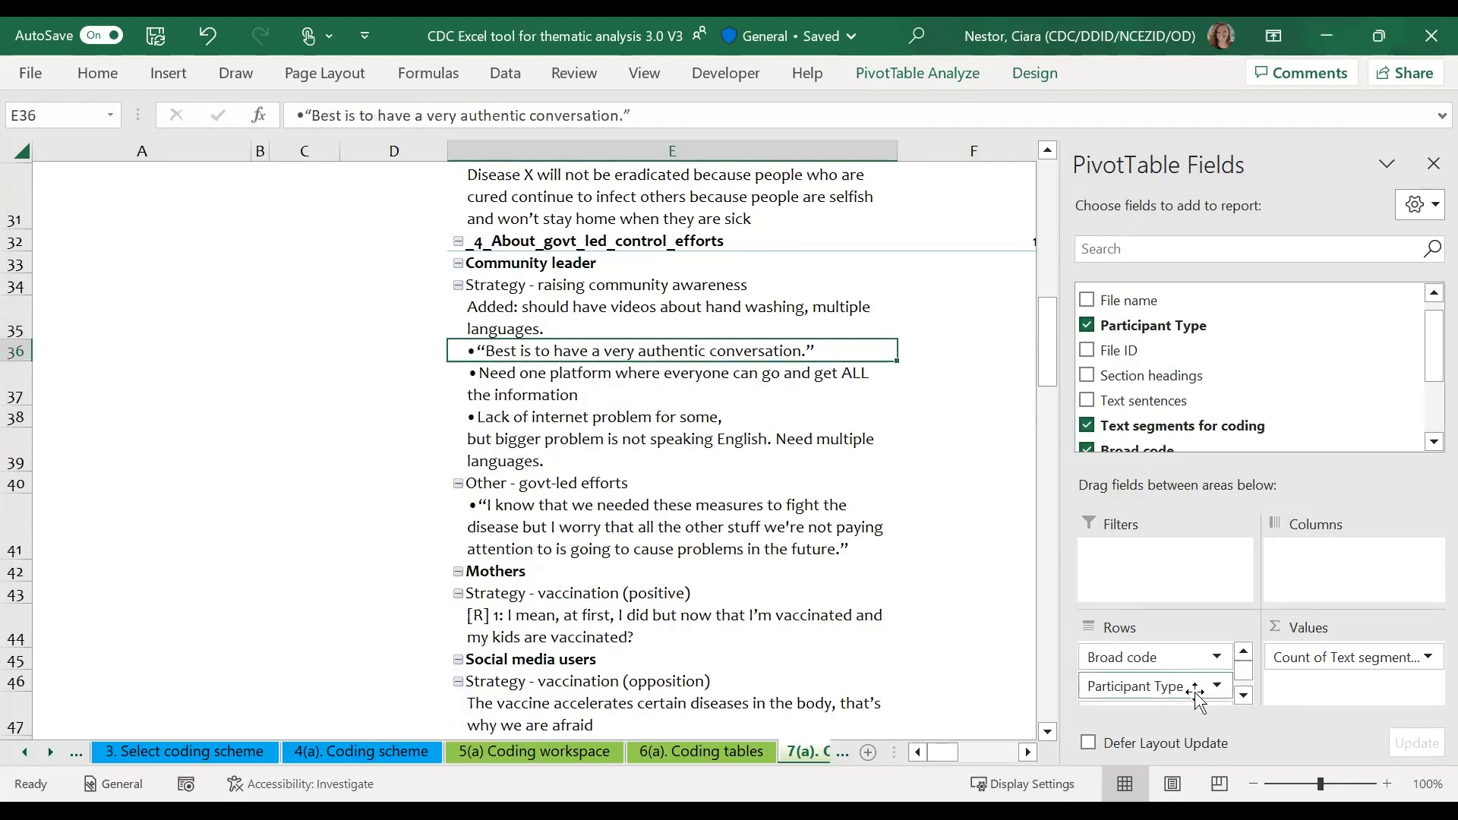
mouse_move(1220, 699)
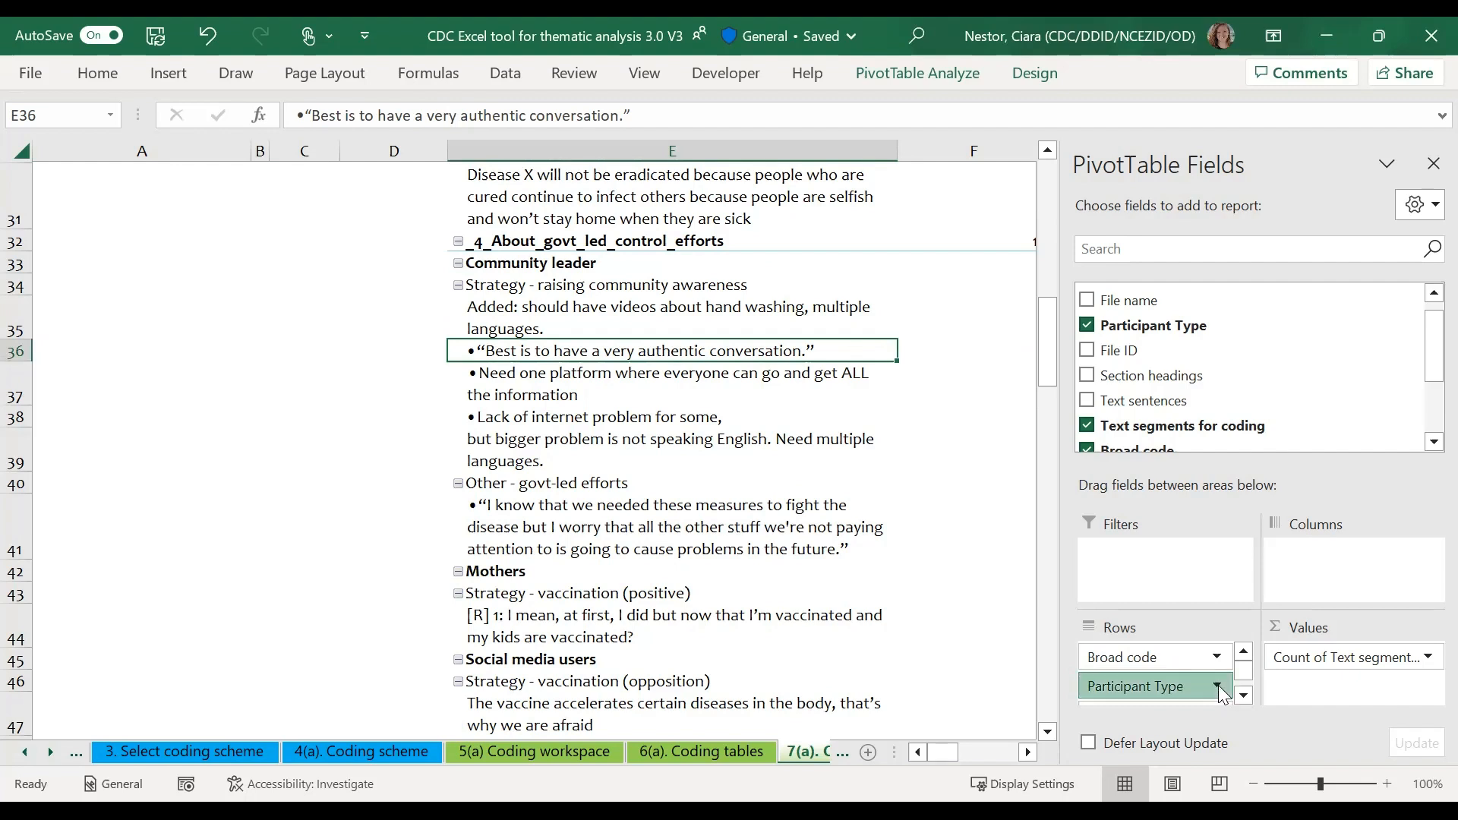
- Remove the Participant Type row field and return to the top of the Quotes pivot table
click(1219, 687)
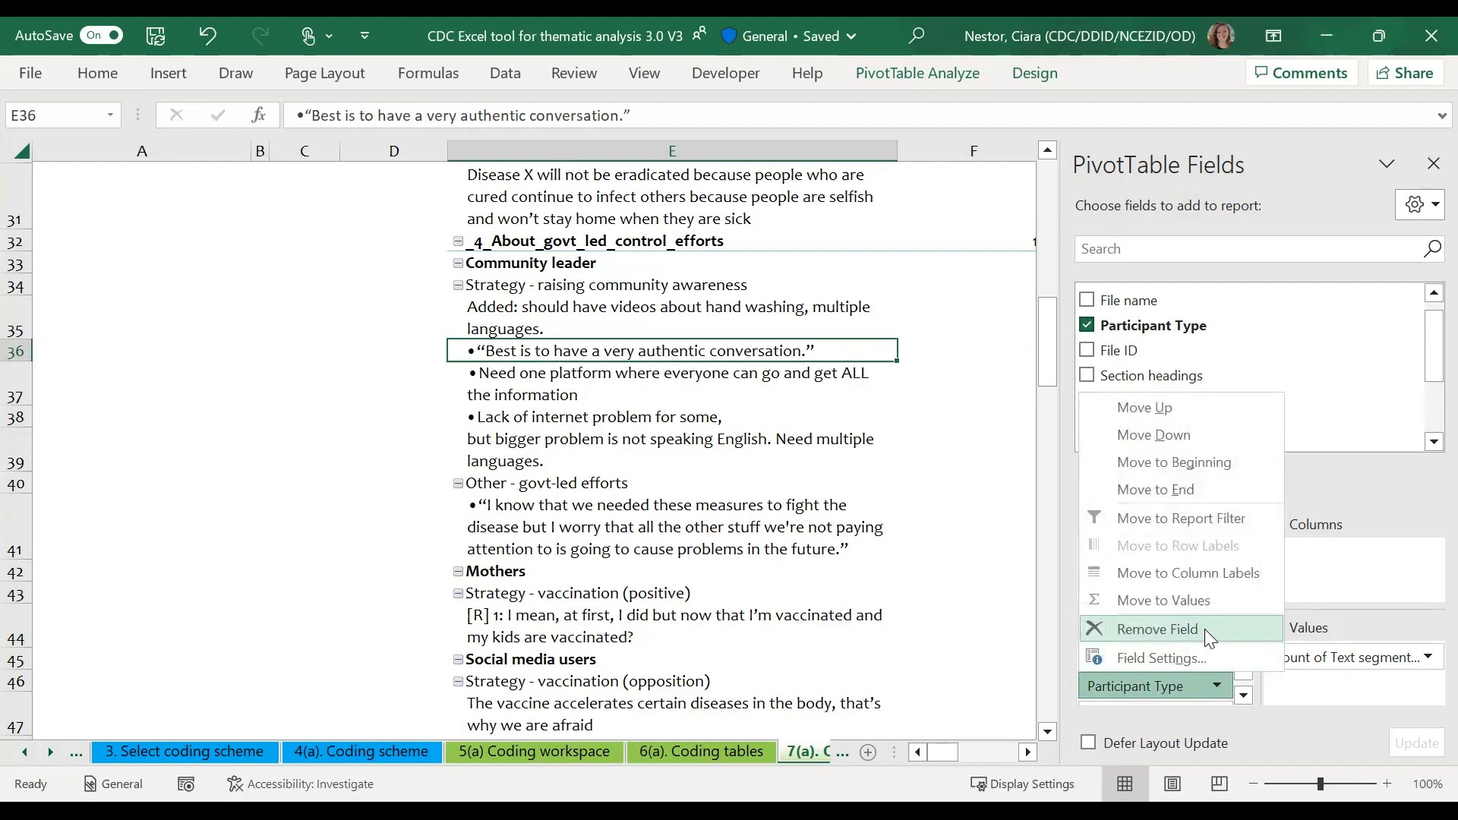
click(1154, 629)
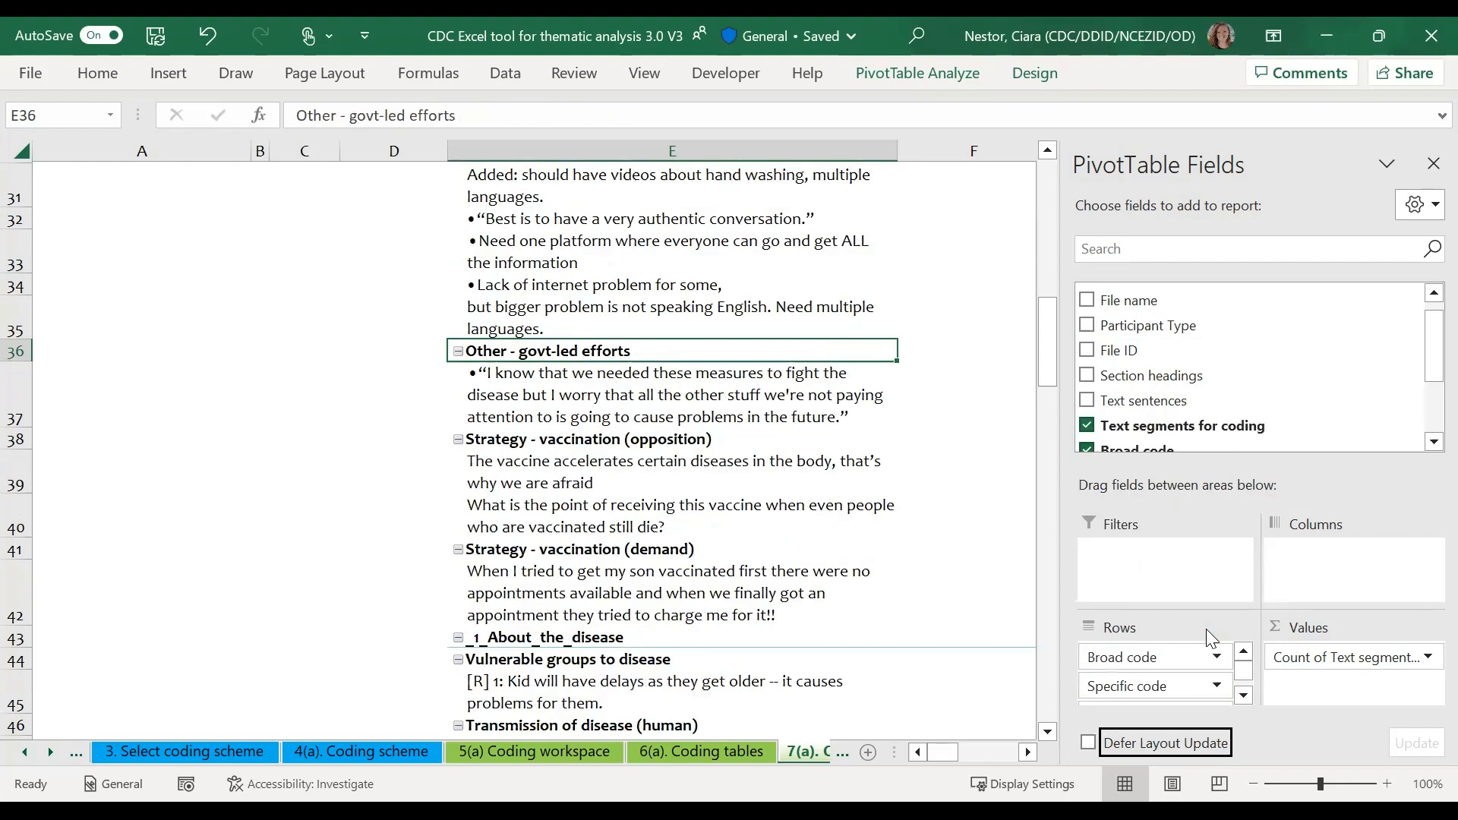
mouse_move(791, 511)
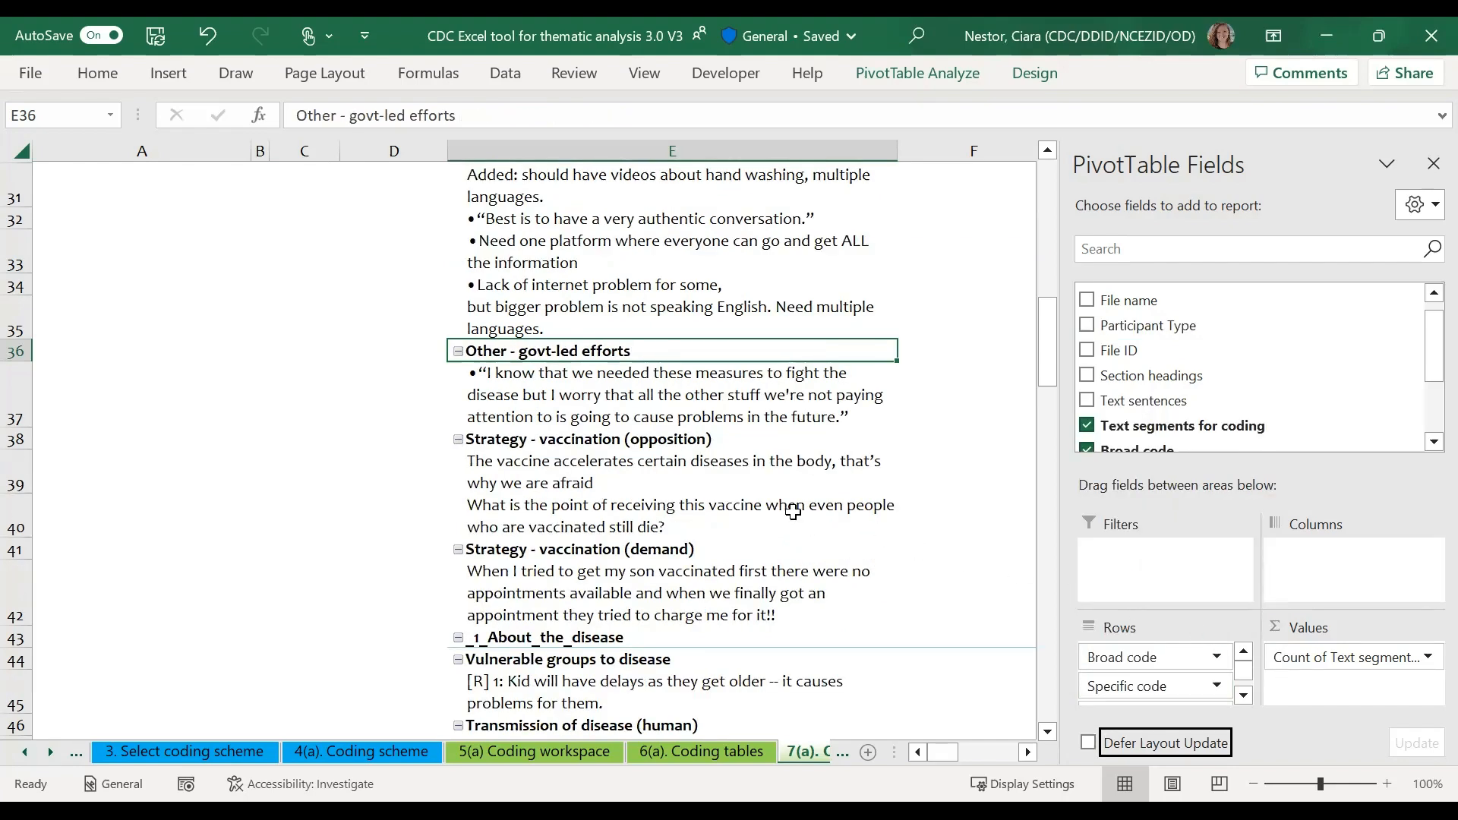
scroll(up, 3)
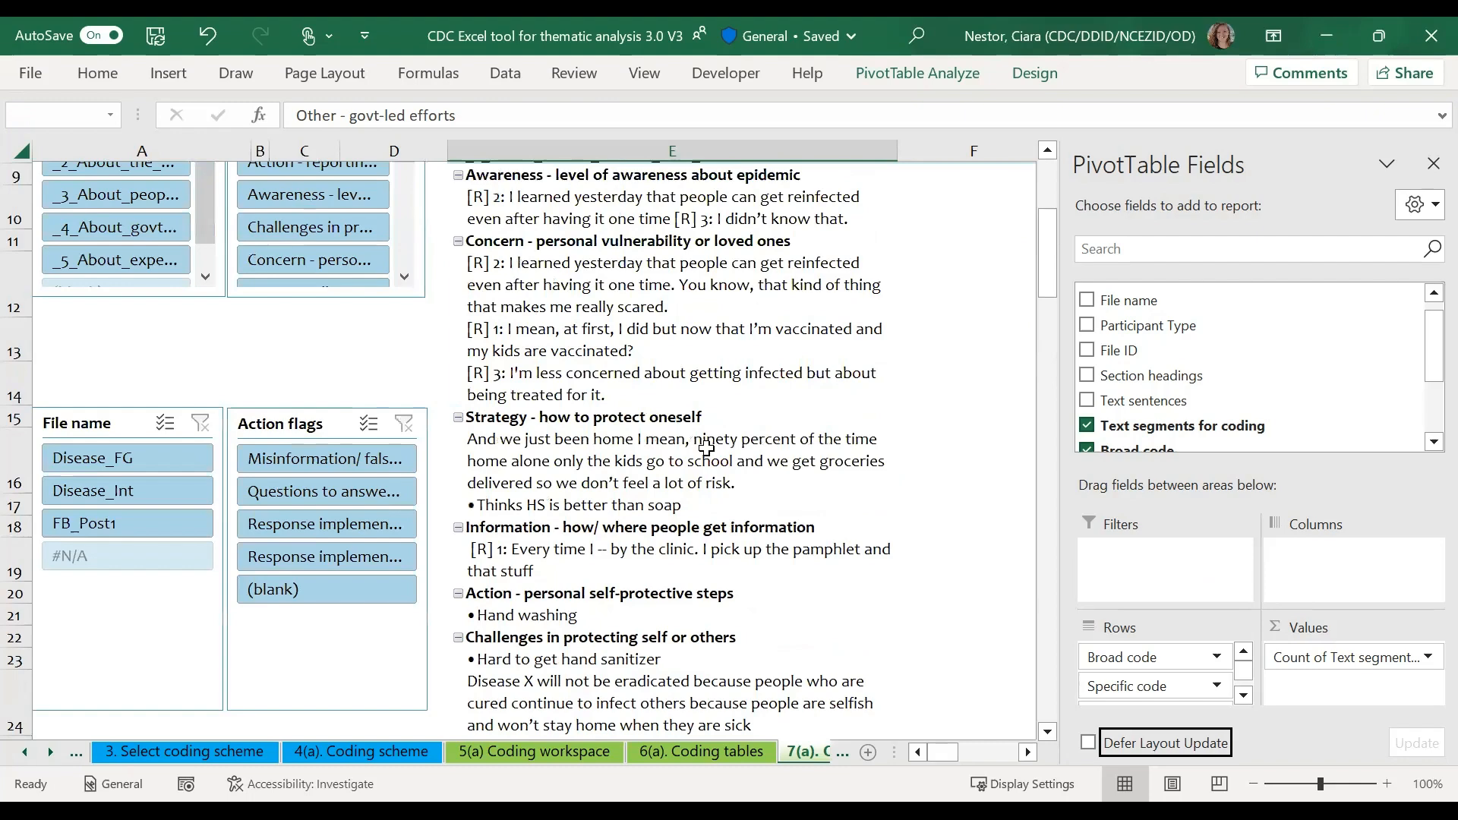
scroll(up, 3)
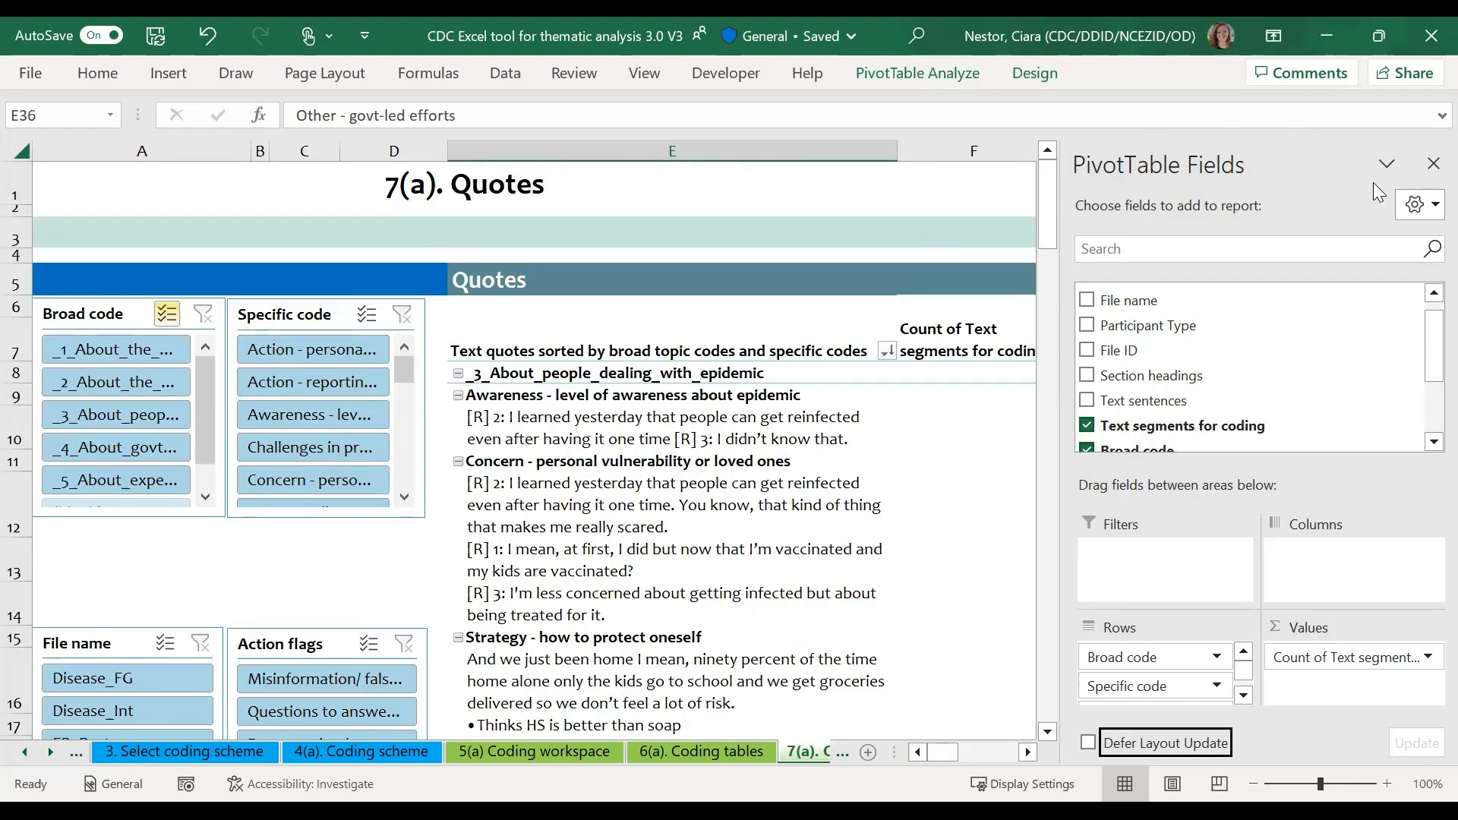
- Close the PivotTable Fields pane to show the Quotes pivot table at full width
click(1435, 164)
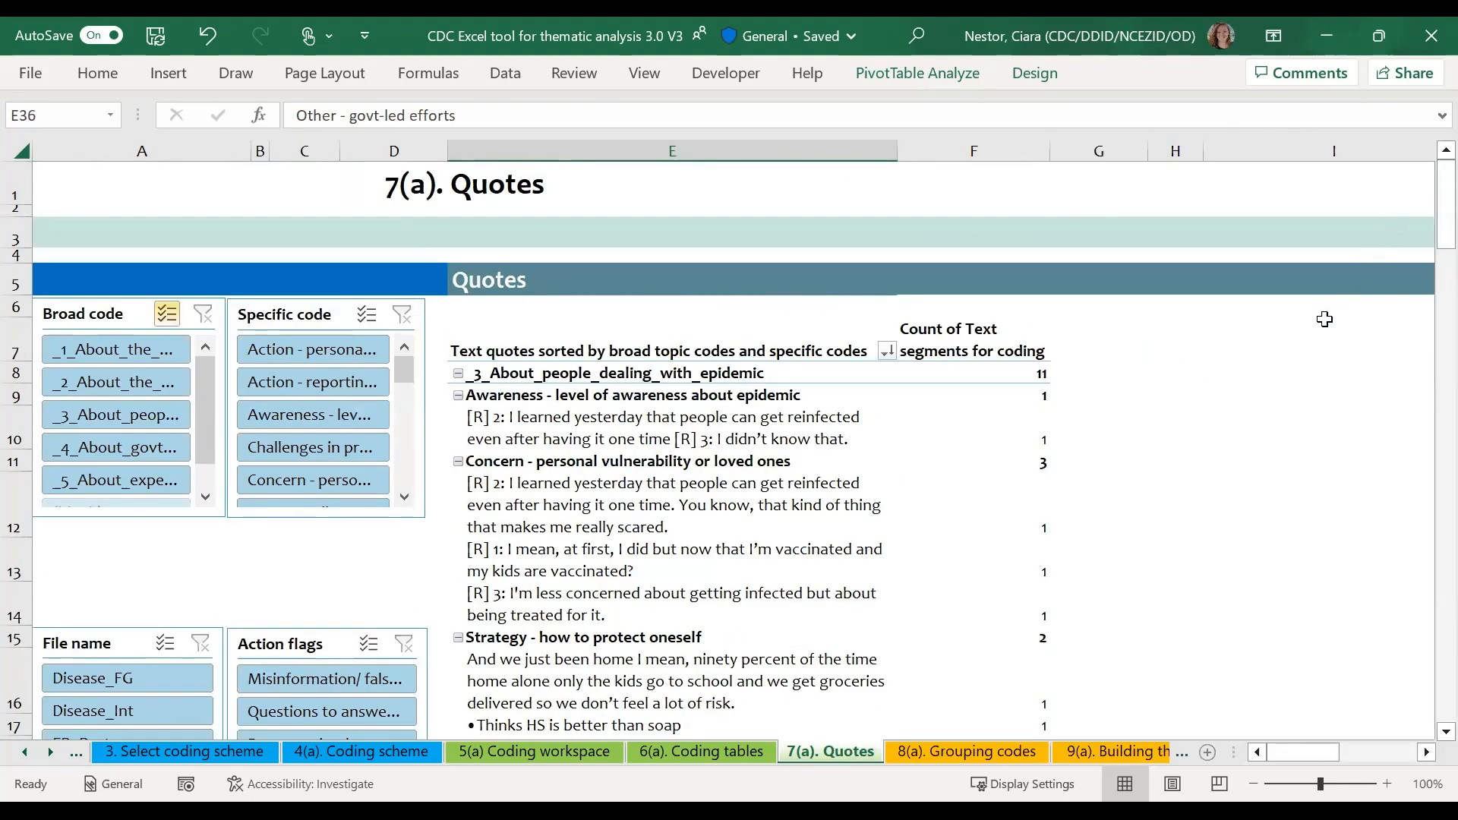
mouse_move(1181, 390)
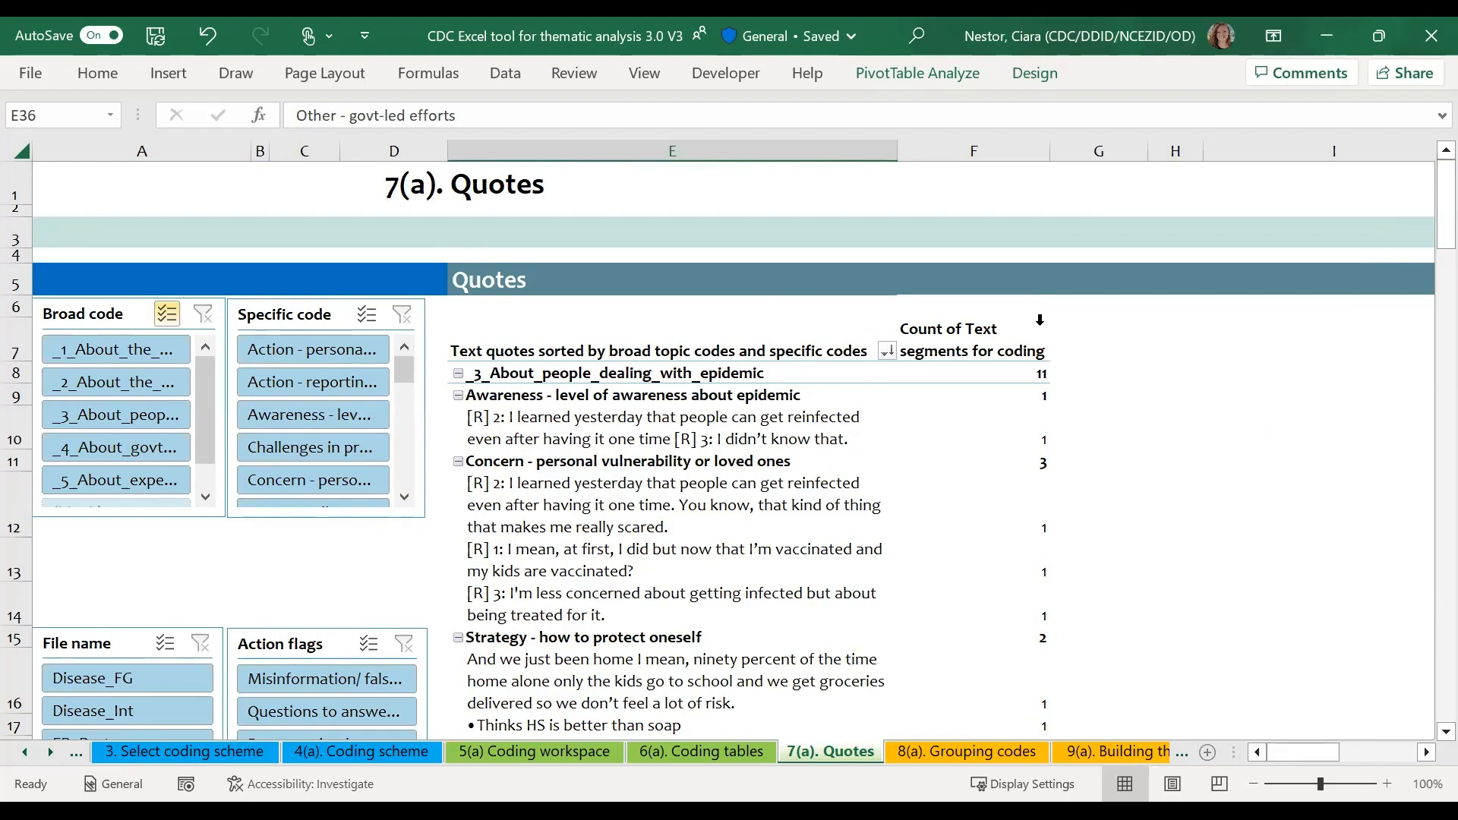
mouse_move(1115, 108)
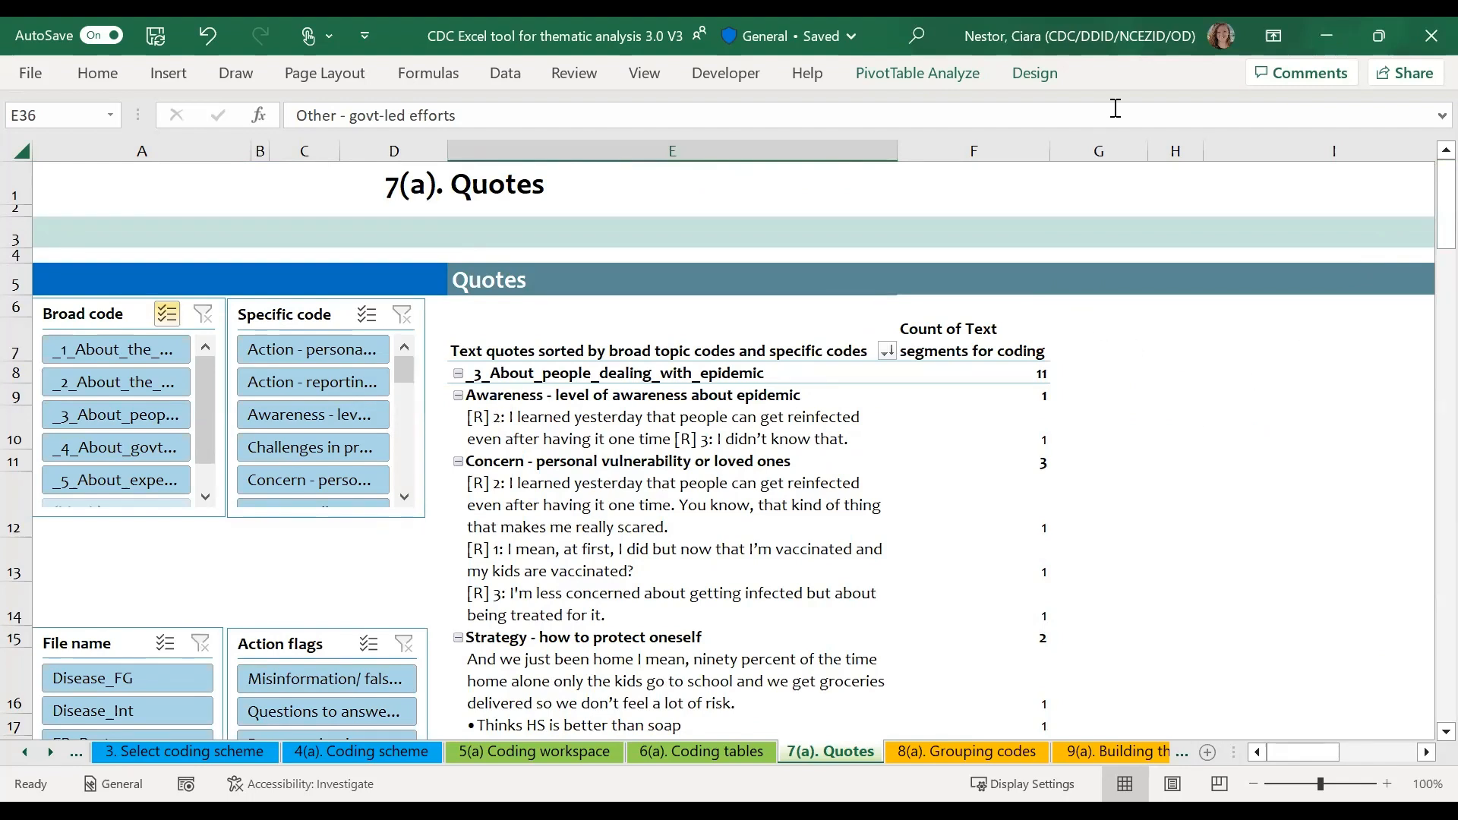